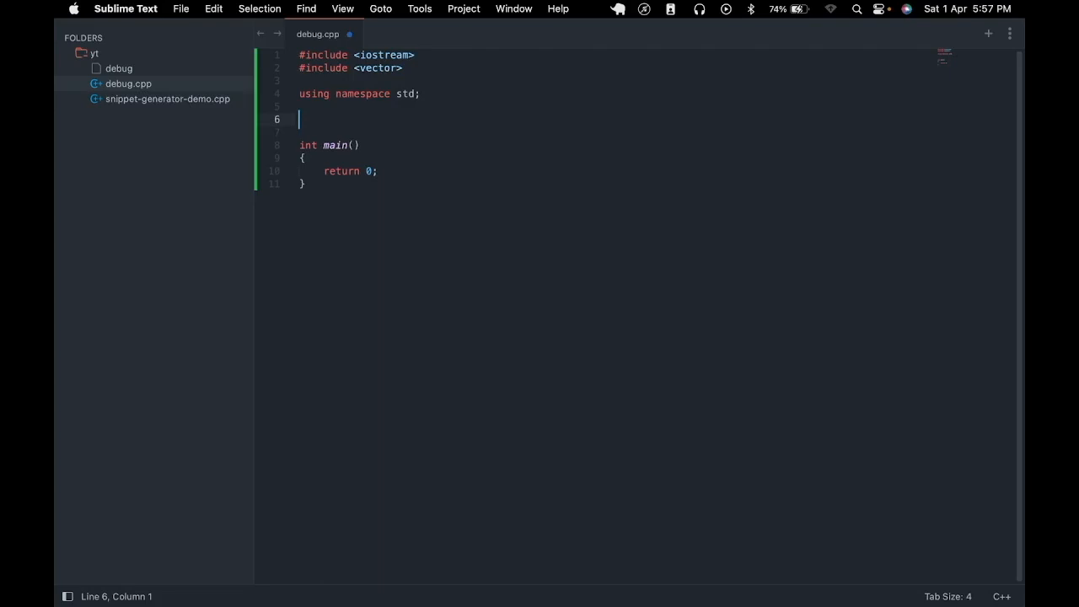
- Declare template<typename T> void print(vector<T> vec) below 'using namespace std;'
type("tem")
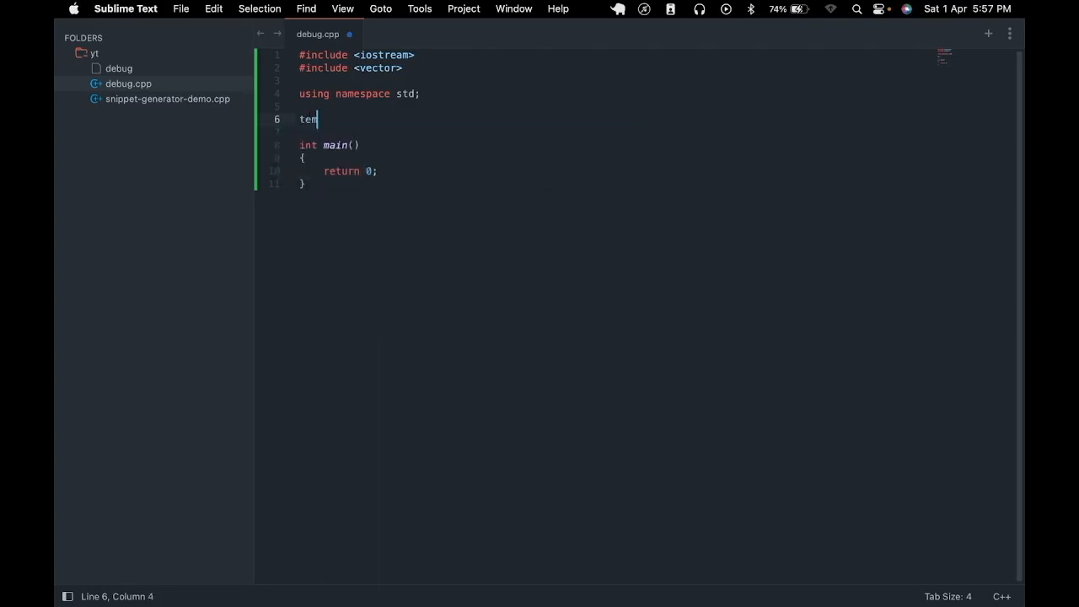
type("plate")
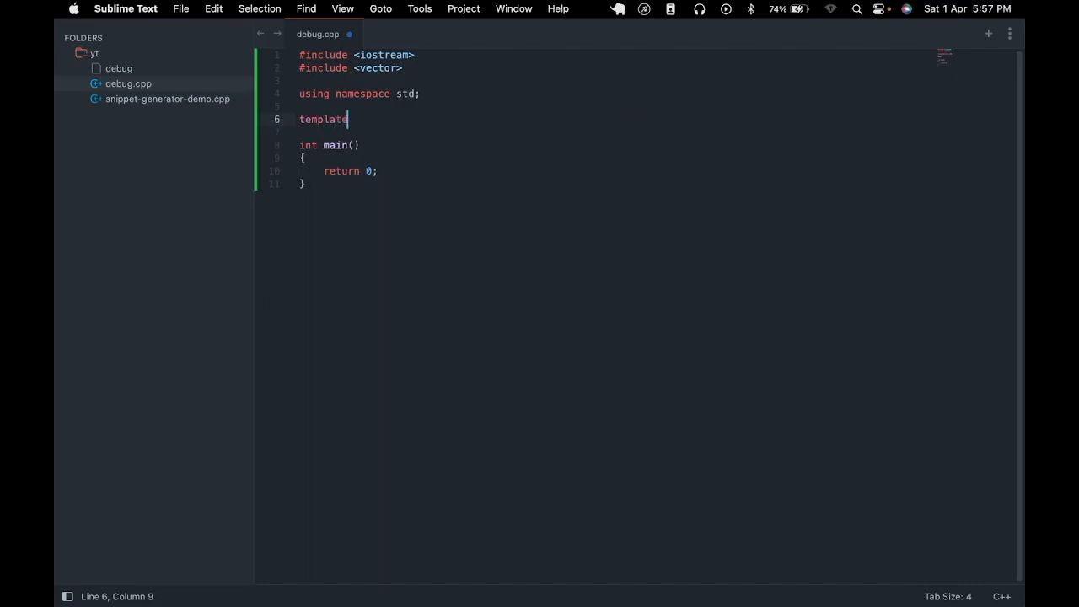
type("<")
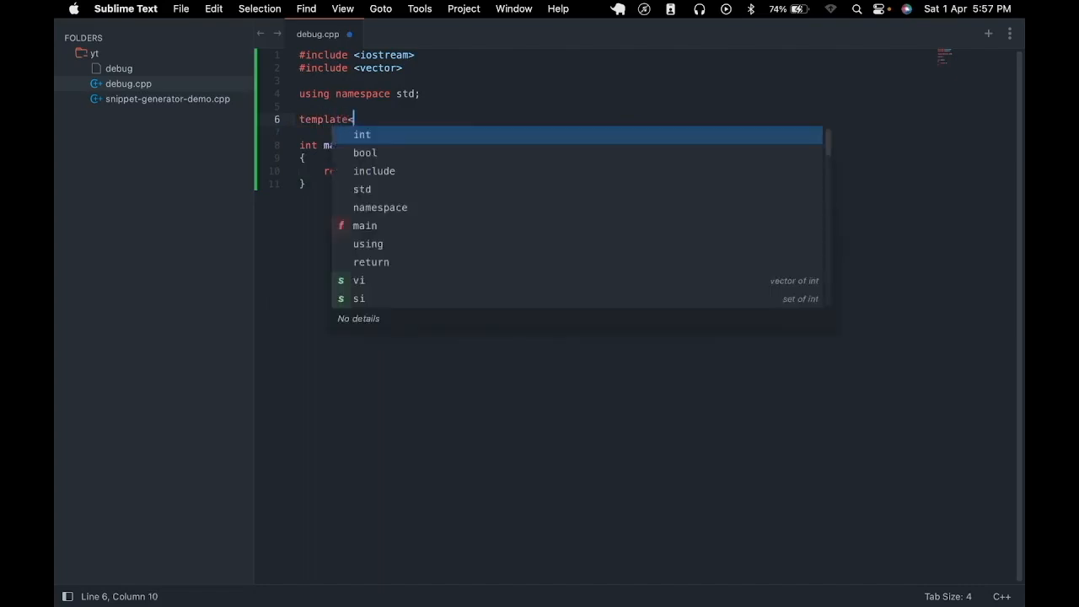
type("typen")
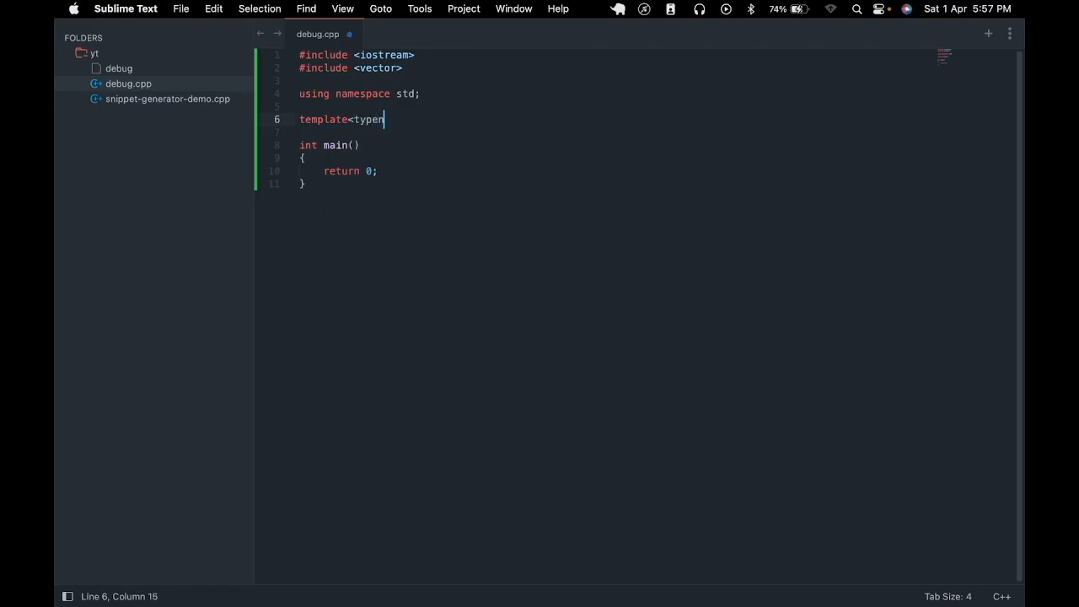
type("ame")
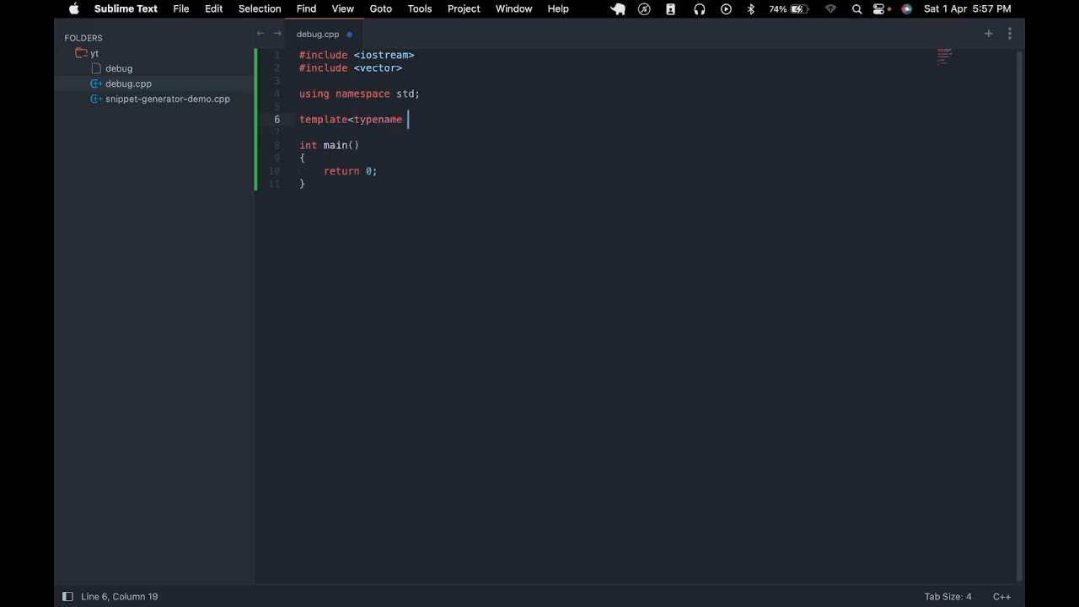
type("T>")
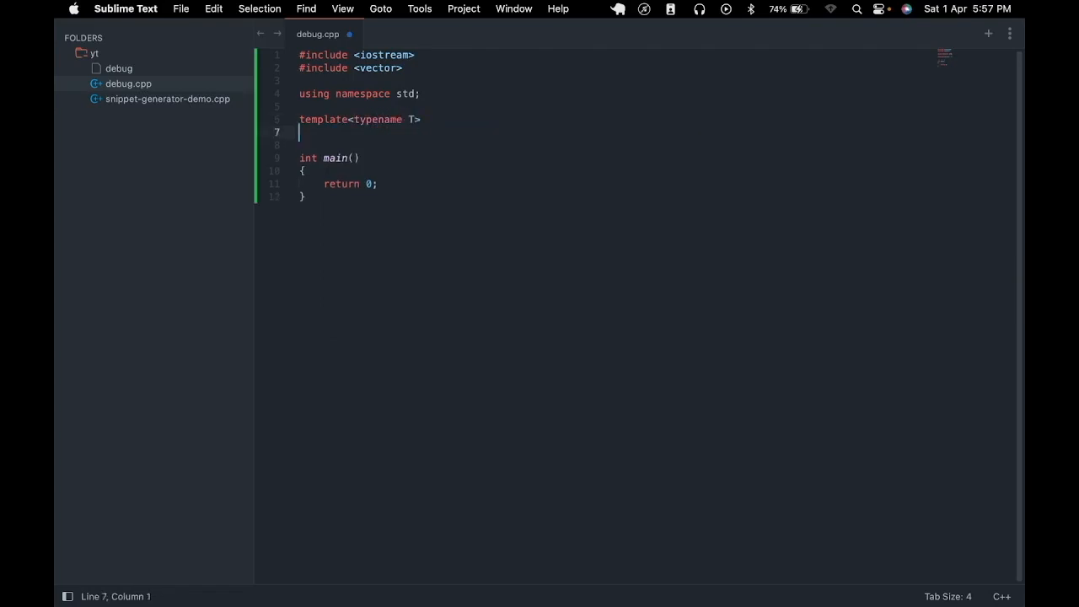
type("void print(")
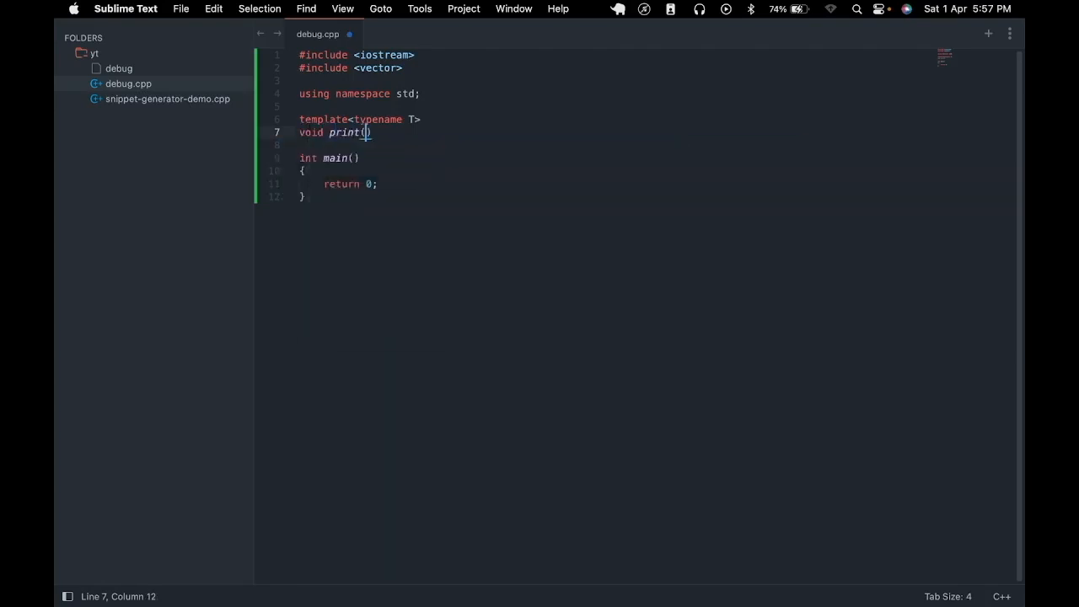
type("vector<T>")
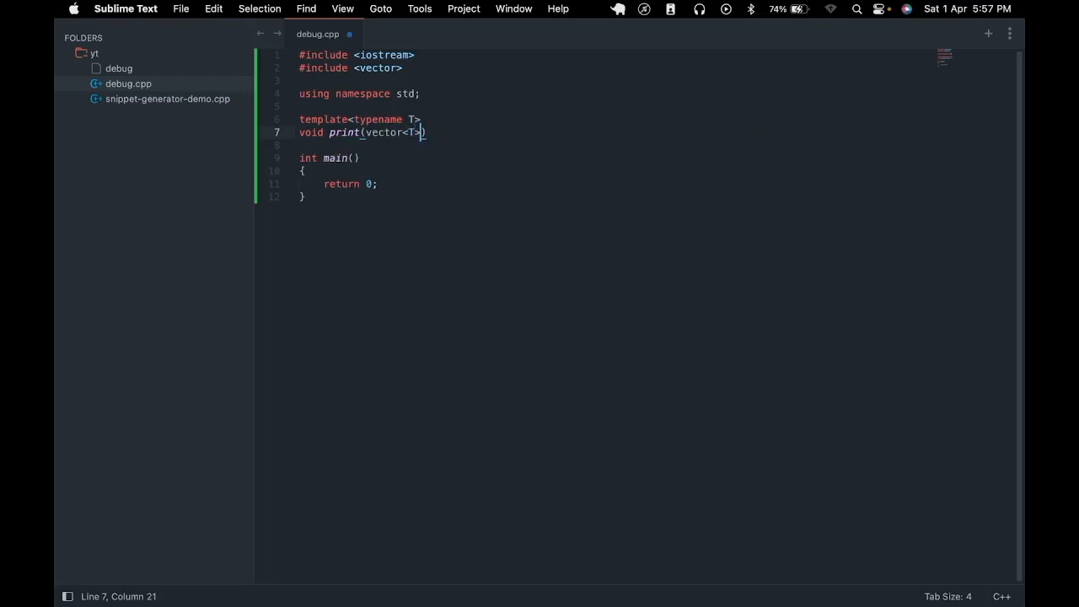
type("vec")
type("cout")
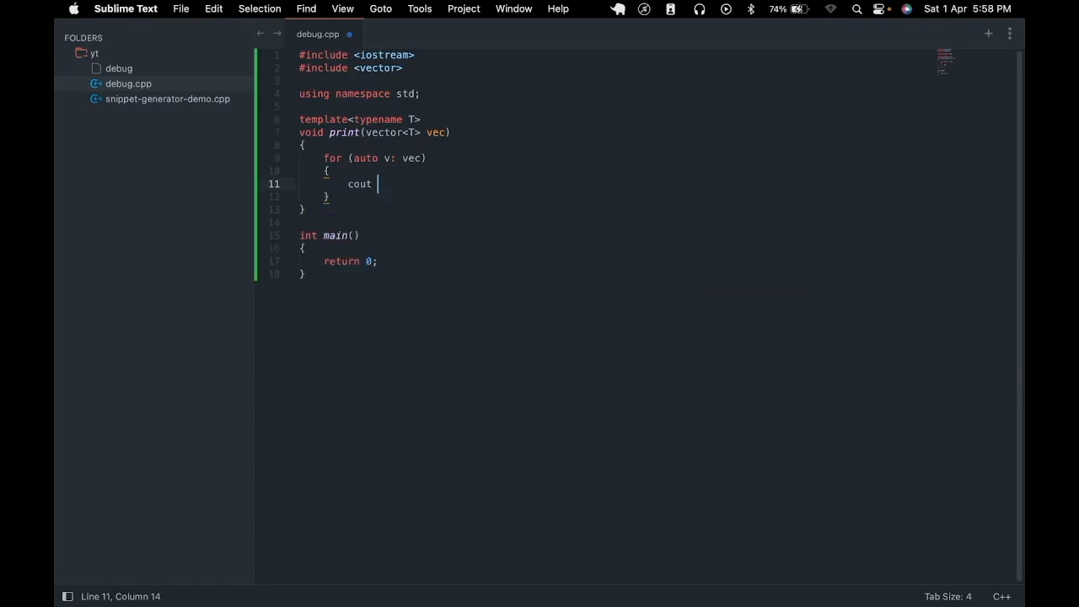
- Fill print with a for loop streaming each v followed by " " then endl, and move into main
type("<< v <")
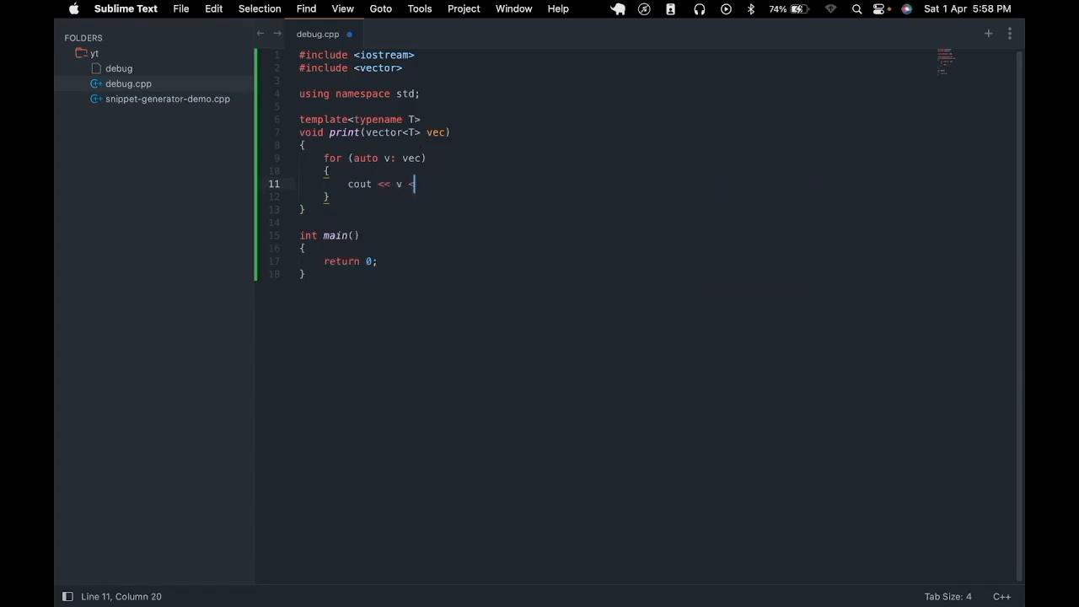
type("< \" \";")
type("cout")
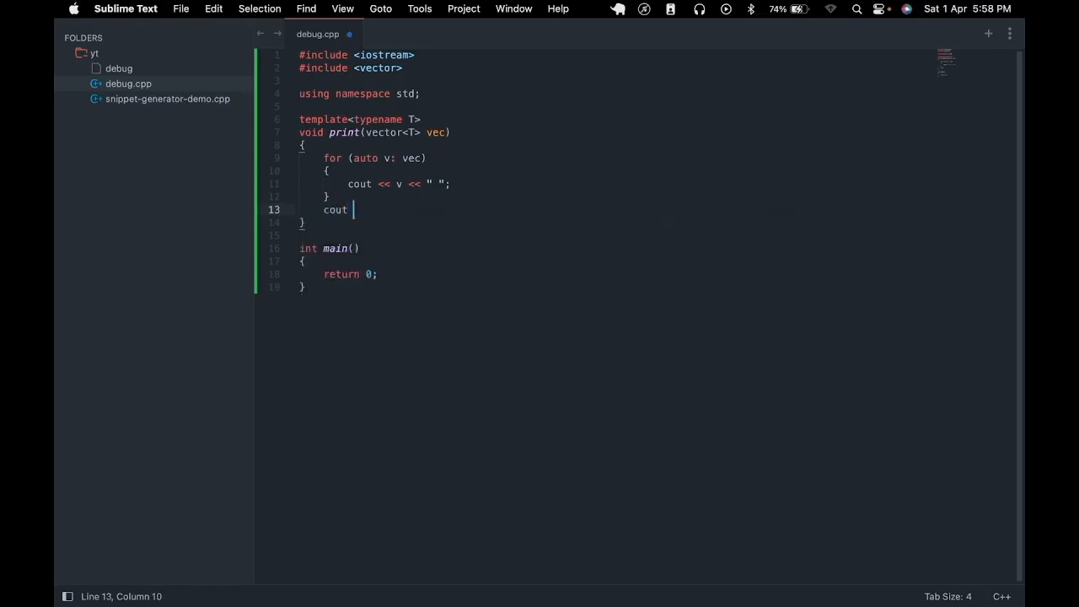
type("<< endl;")
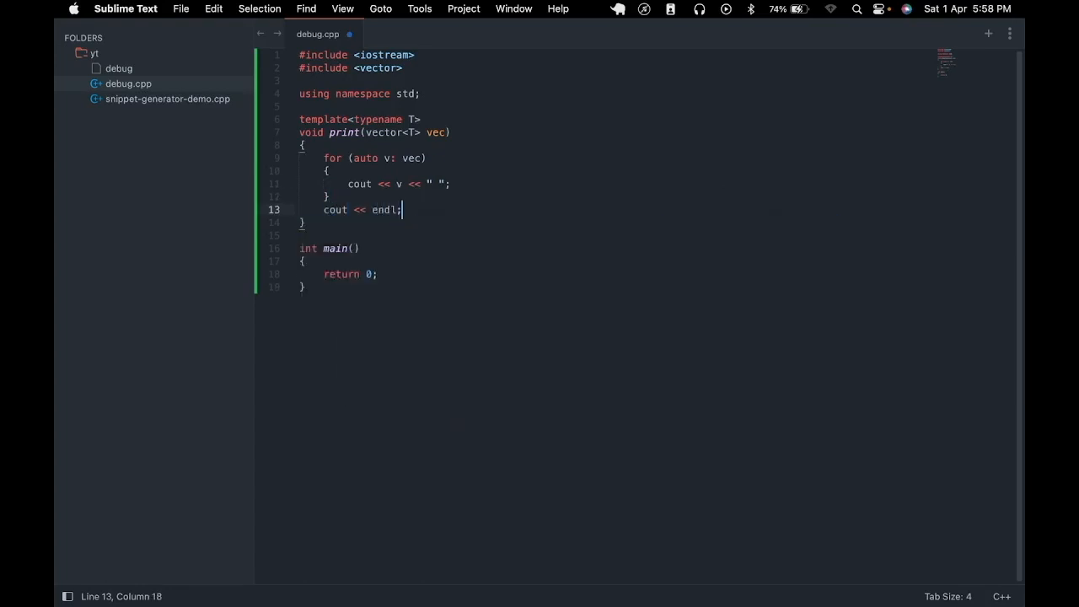
left_click(302, 260)
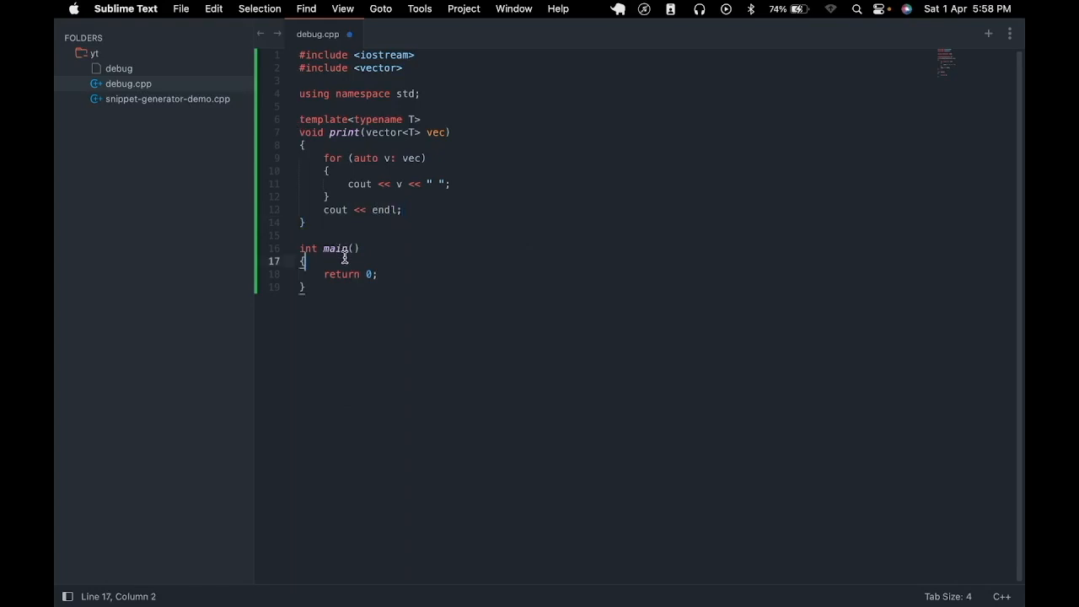
- Declare vector<int> v1{2, 3, 4} and vector<string> v2{"ffd", "fds"} in main
type("vector<int> v1{")
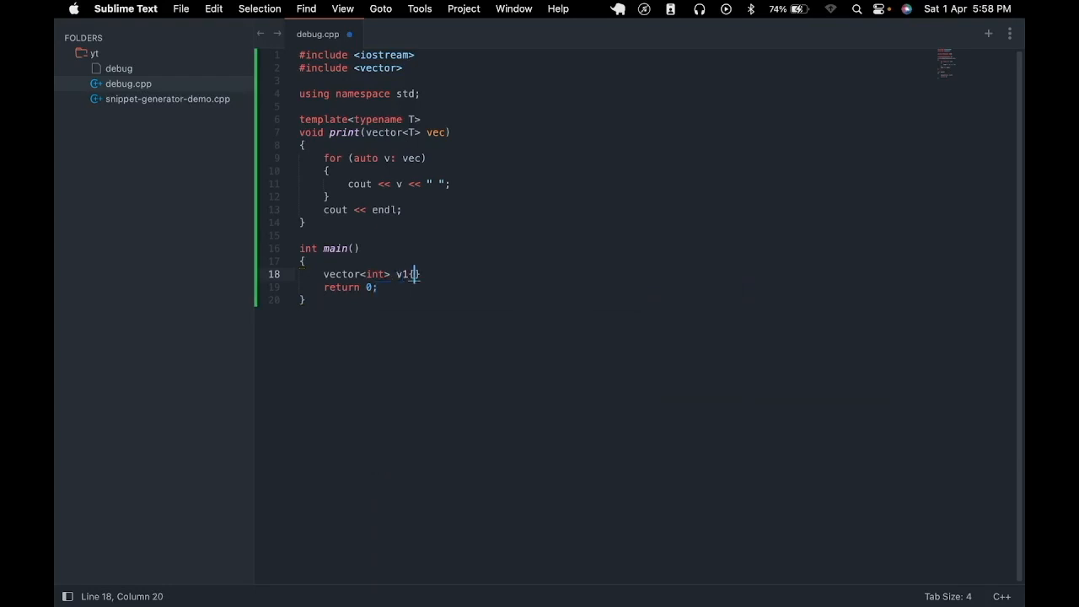
type("2, 3, 4")
type("vector<")
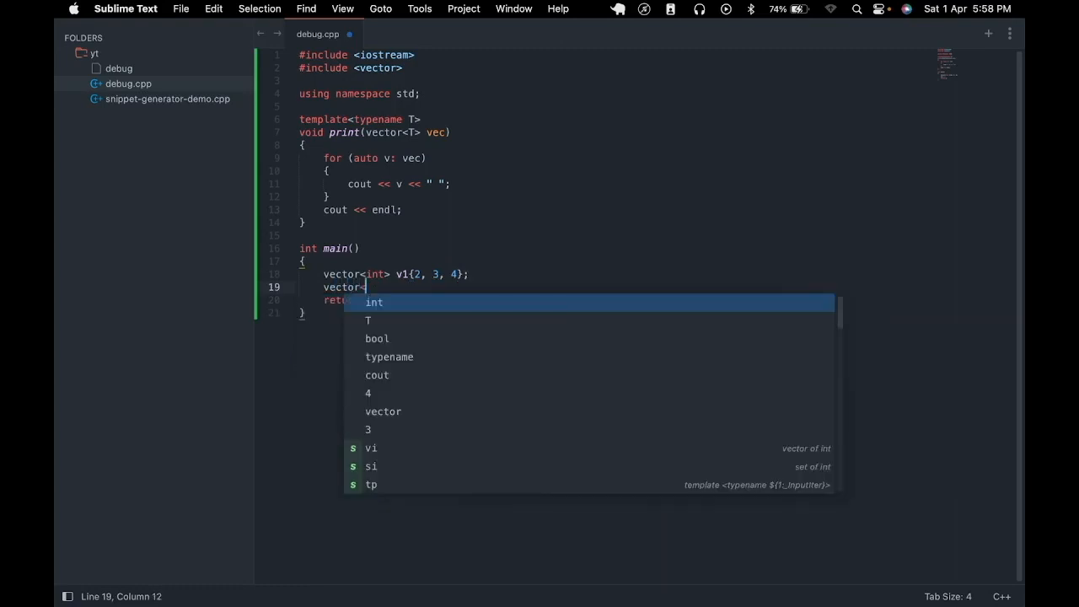
type("string> v2{\"f")
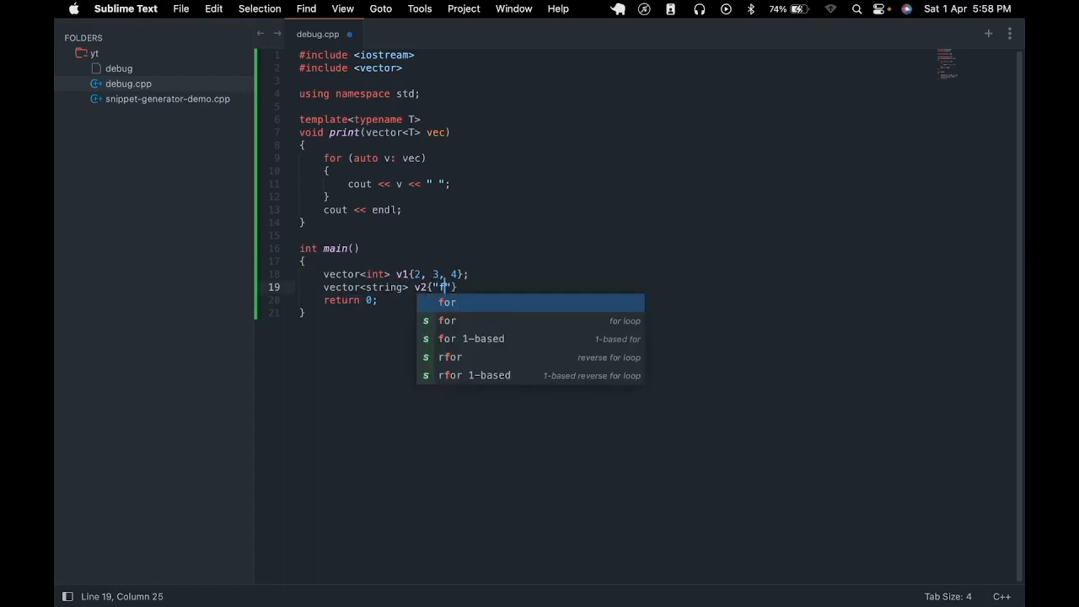
type("fd\", \"fds")
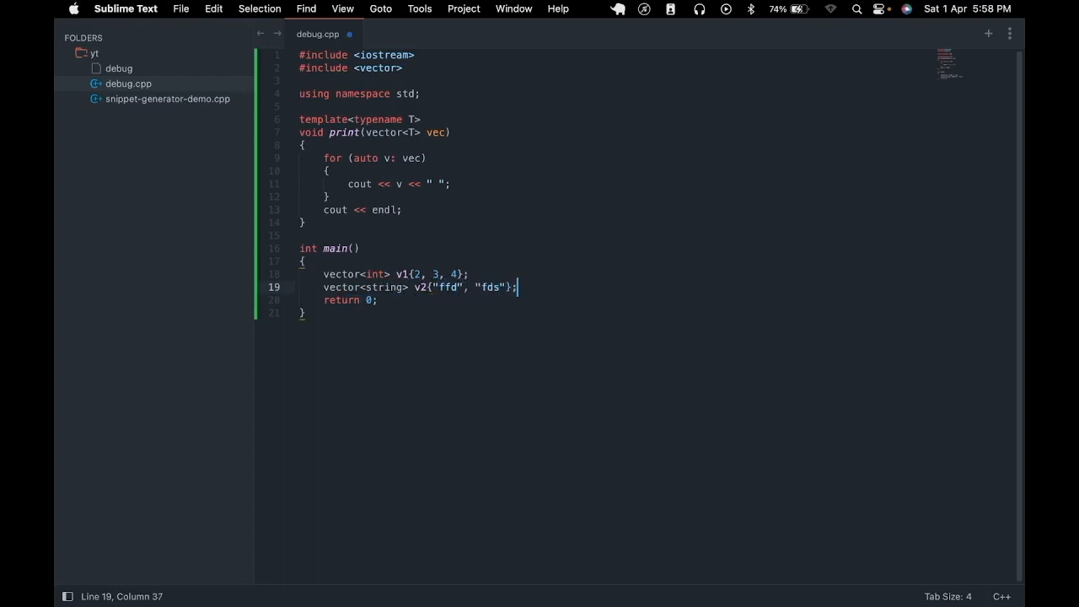
- Call print(v1); and print(v2); after the declarations
type("print(v1);")
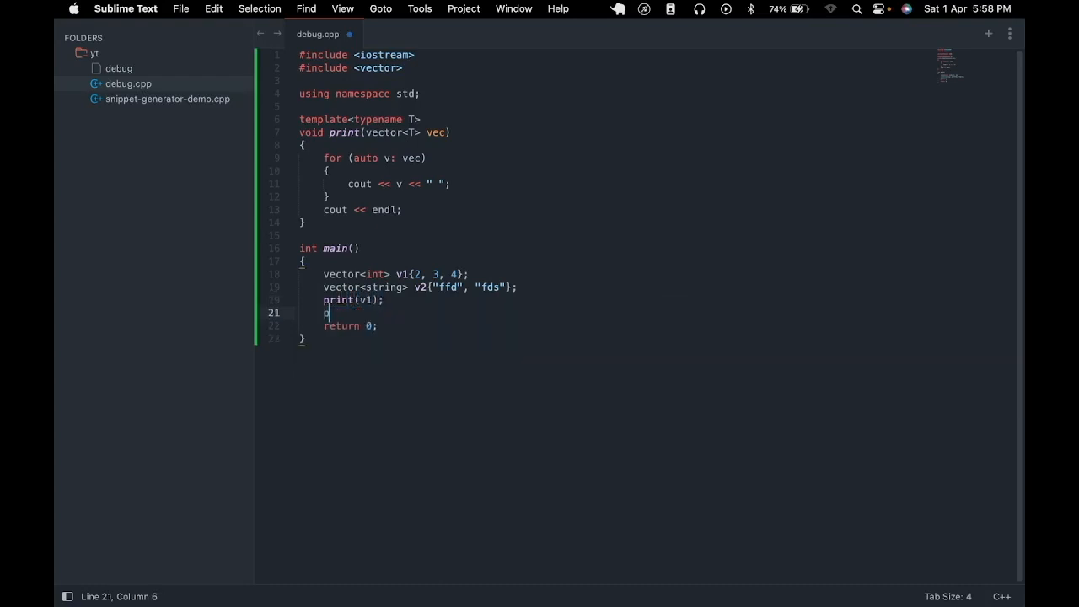
type("rint(v2)")
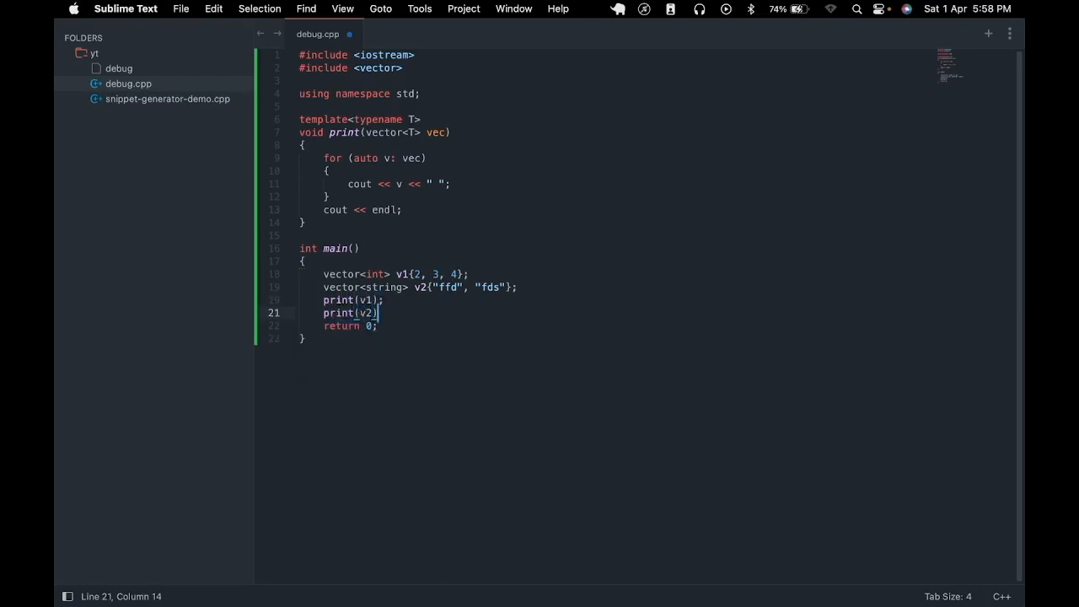
type(";")
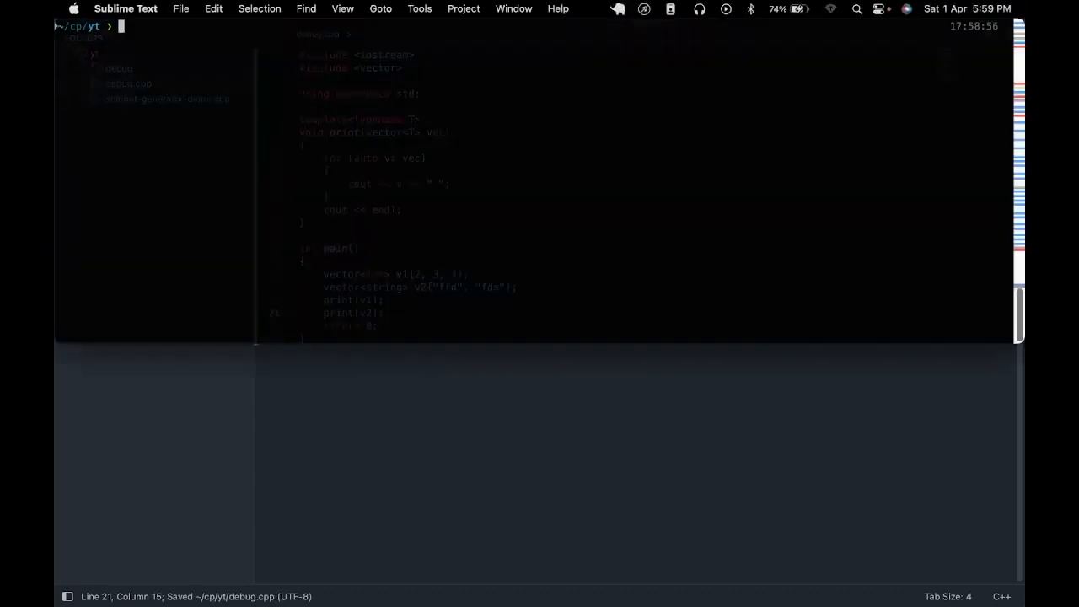
- Run g++ debug.cpp -o debug --std=c++17 in Terminal, then start ./debug
type("g++ de")
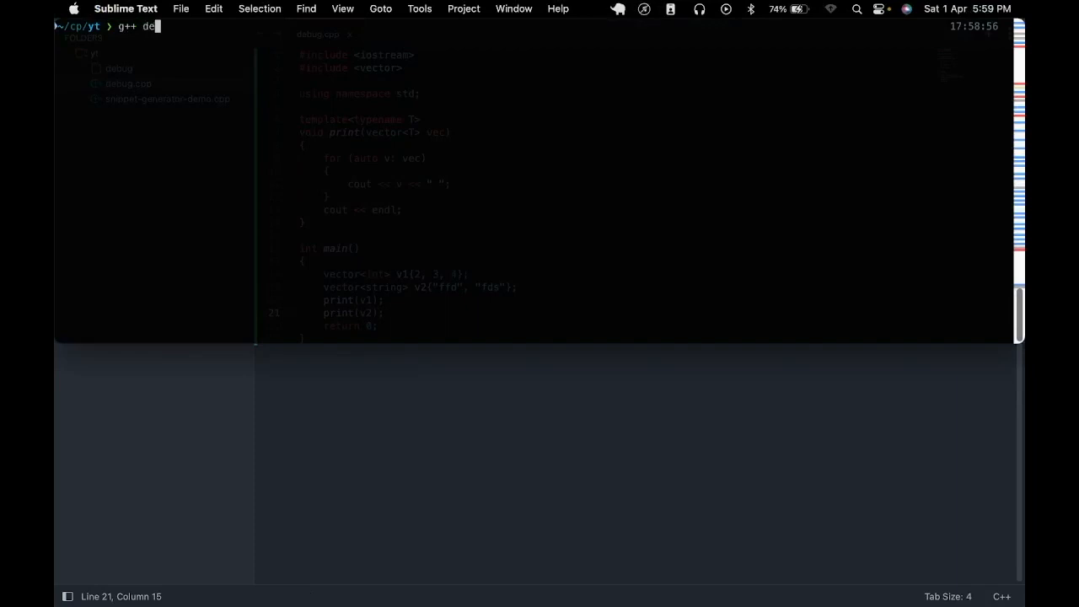
type("bug.cpp -o")
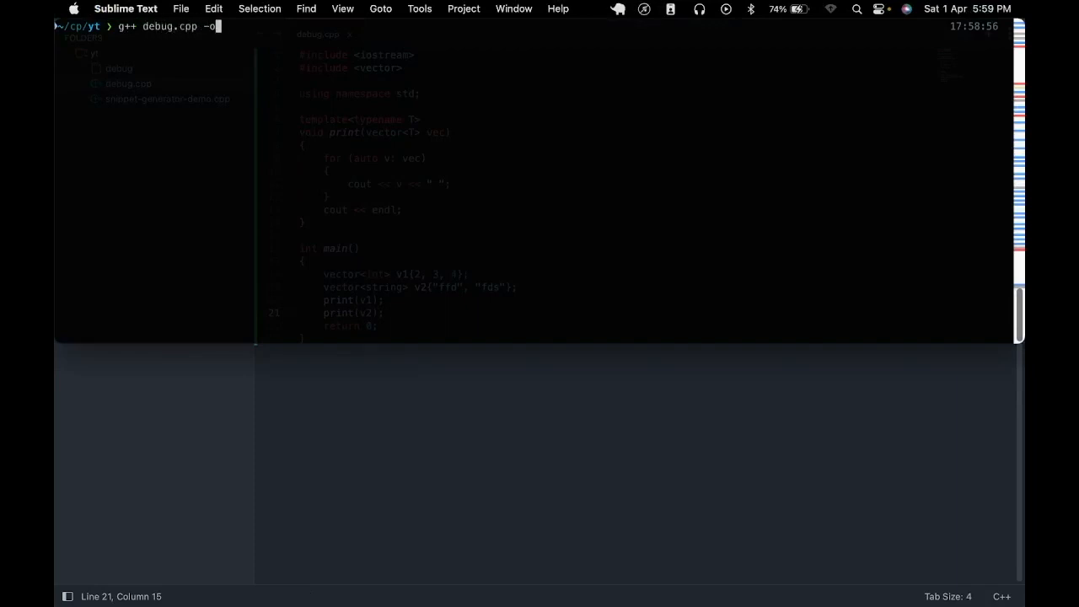
type("debug --")
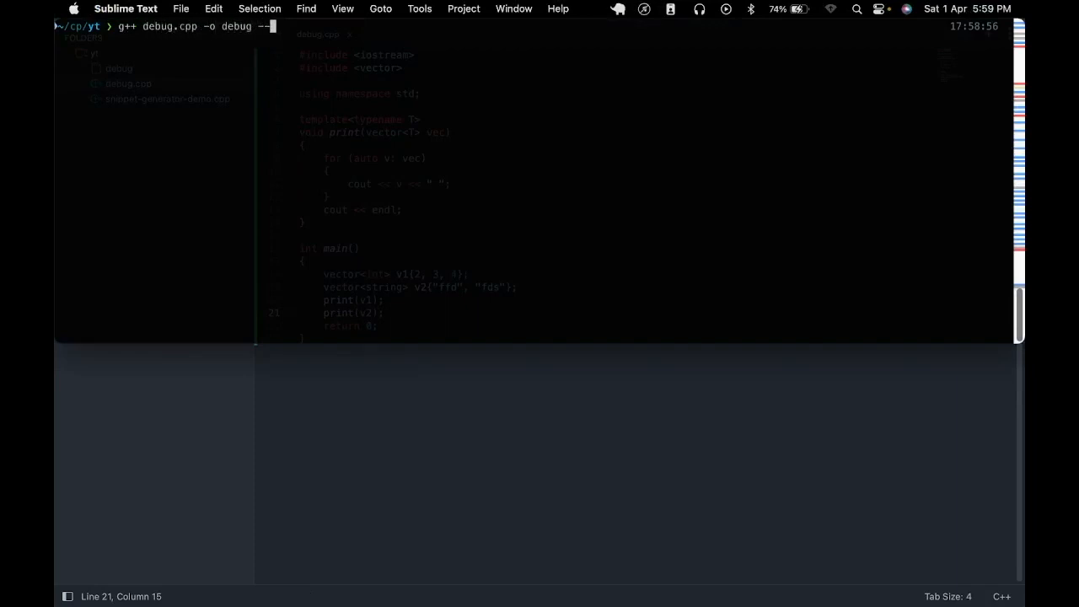
type("std=c++")
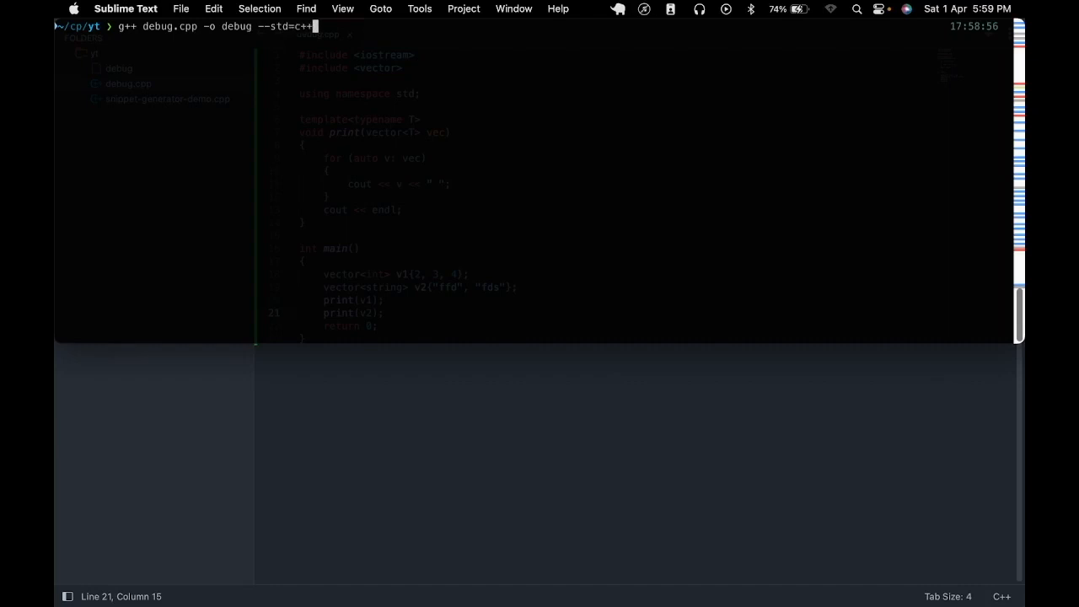
type("17")
type(",")
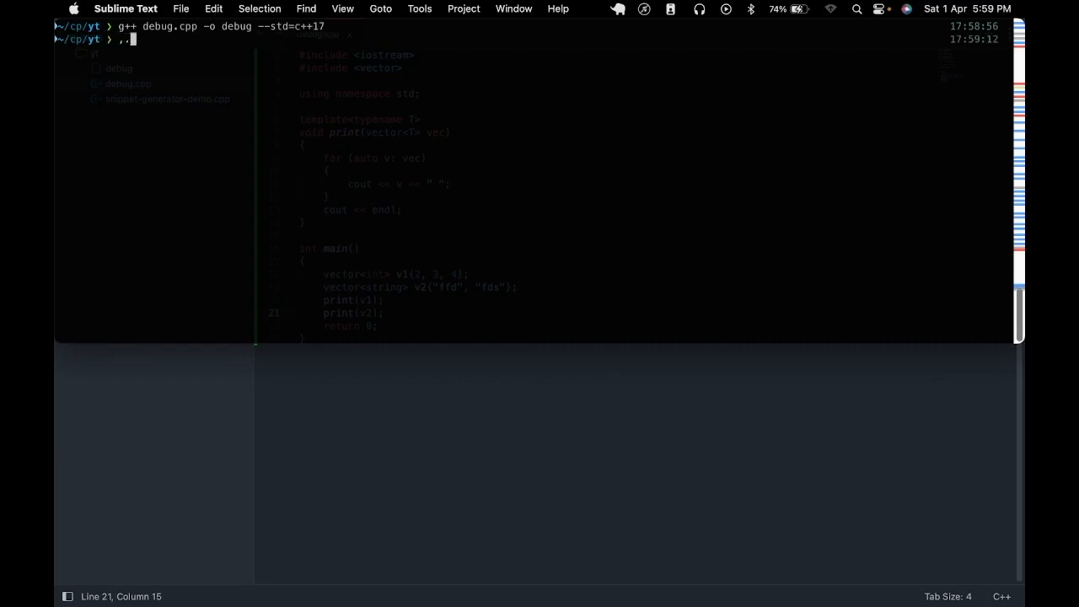
type("./deb")
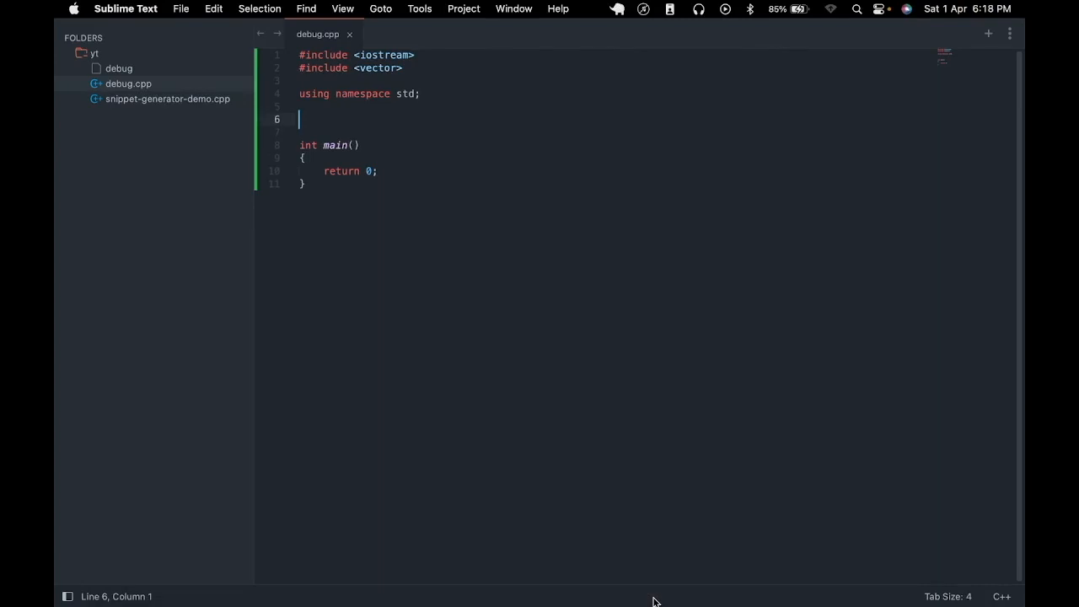
- Write #define dbg(x) cout << #x << ": " << x << endl
type("#define")
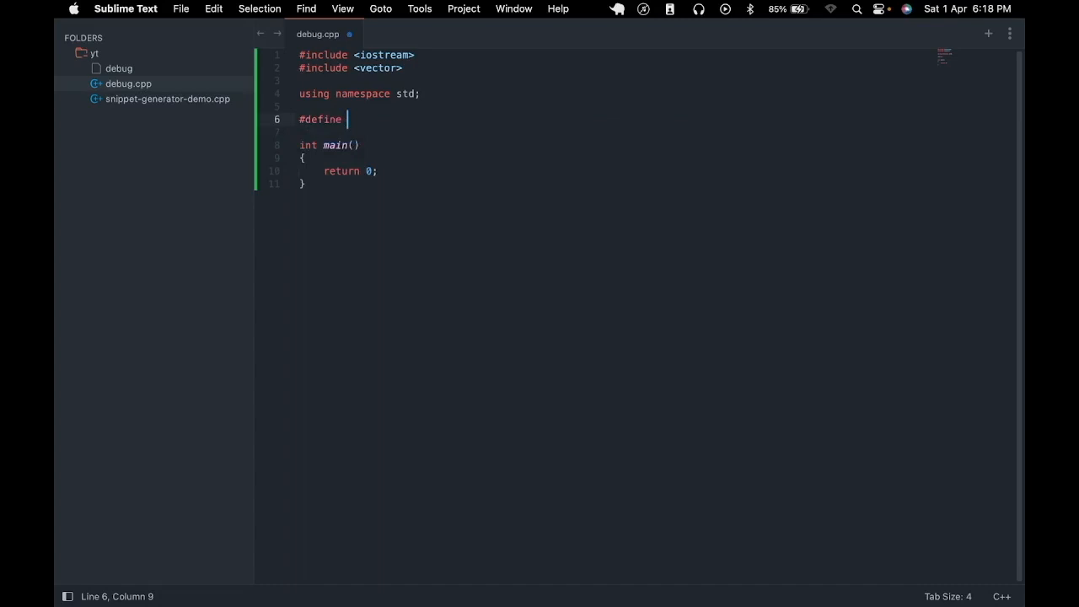
type("dbg")
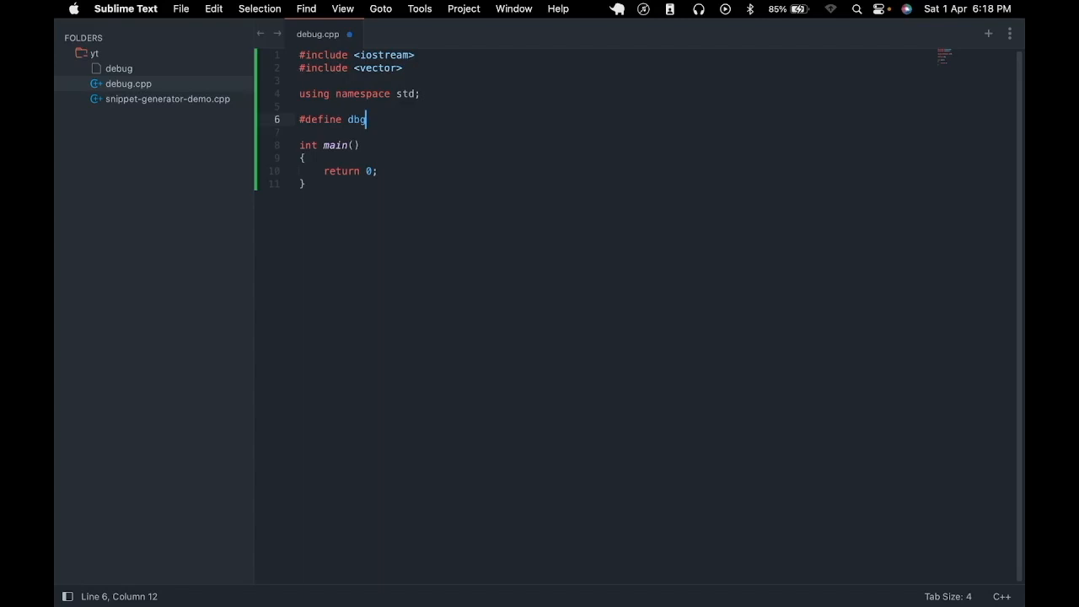
type("()")
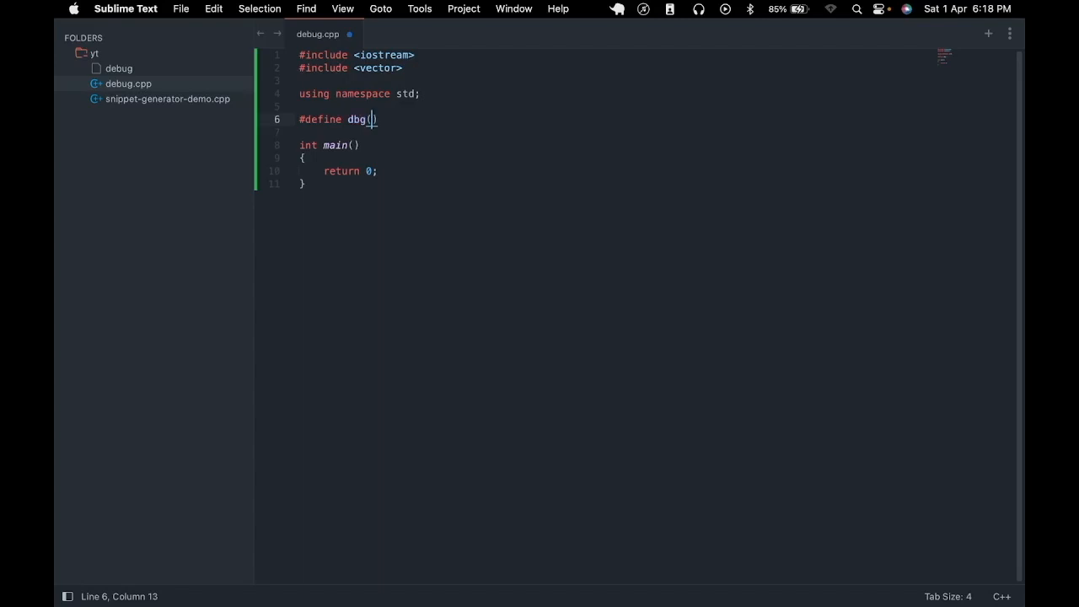
type("x")
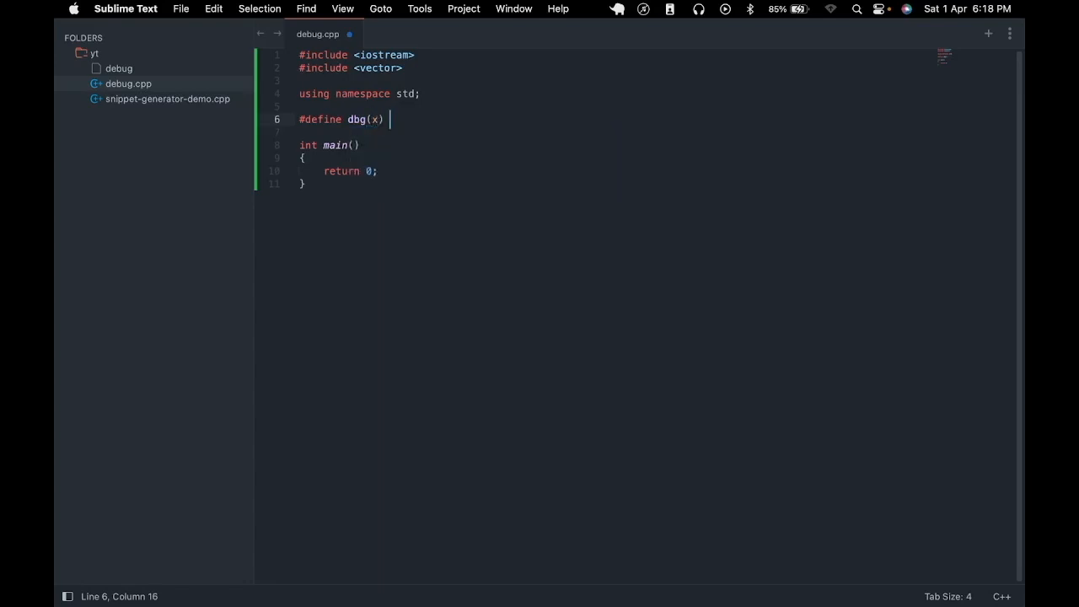
type("cout << #x")
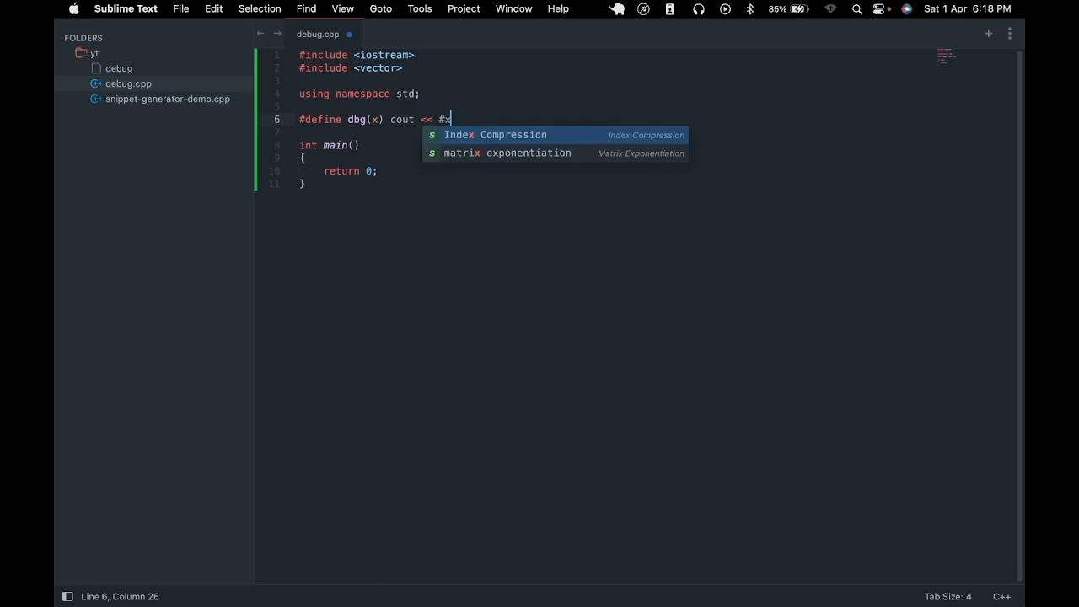
type("<< \" \" <<")
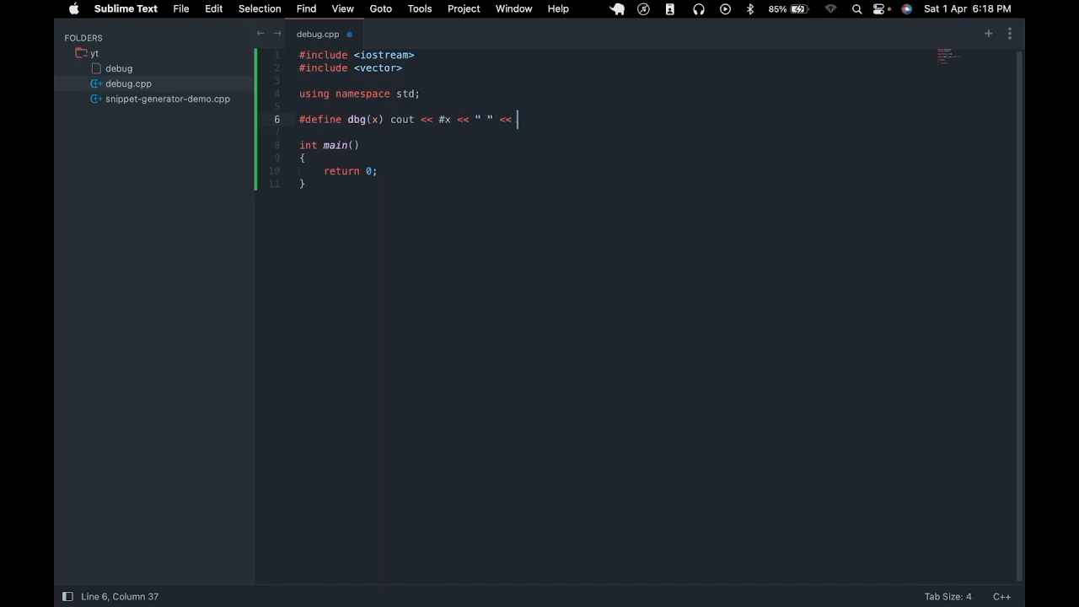
type("x << endl")
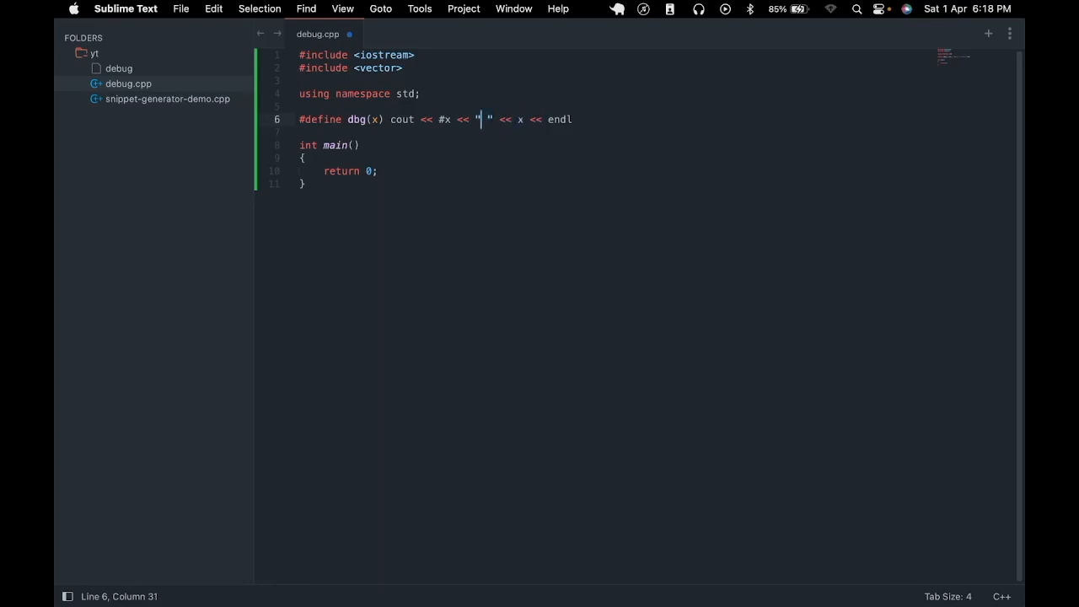
type(":")
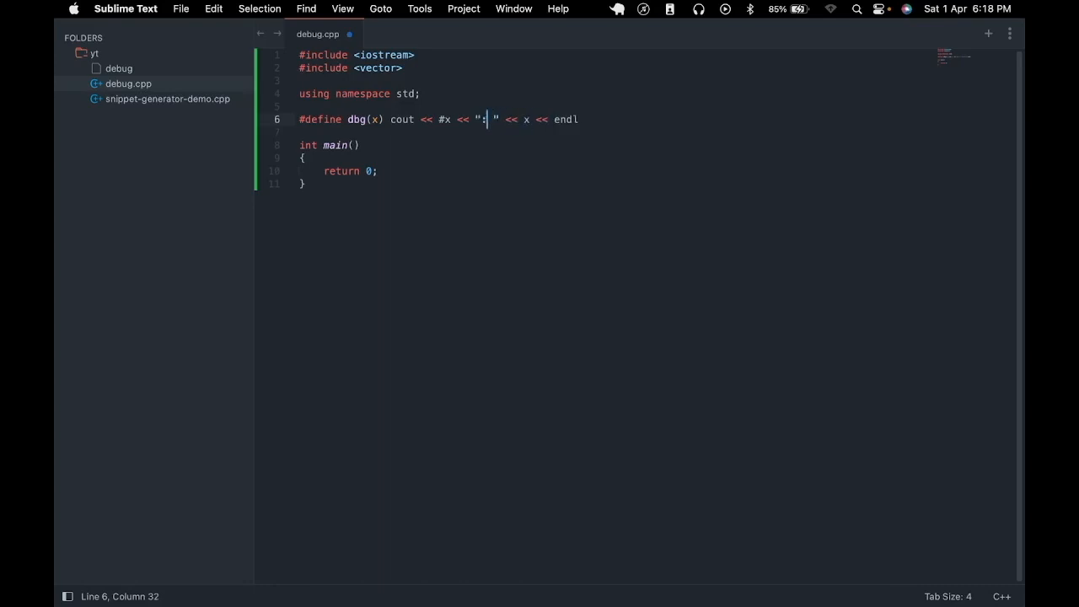
mouse_move(369, 150)
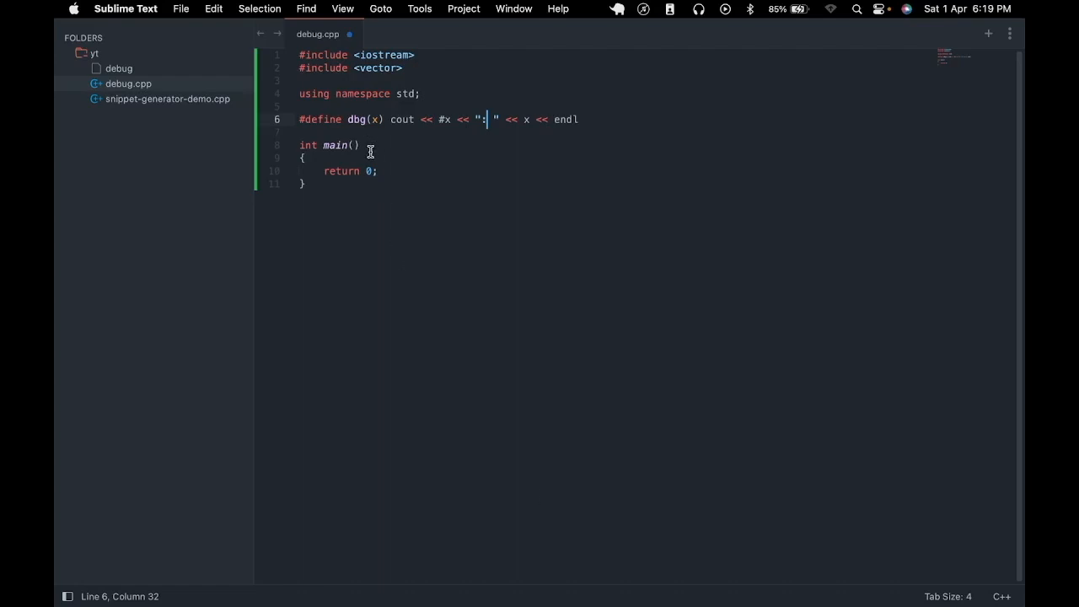
- In main, declare int v = 5; and call dbg(v);
type("int v = 5;")
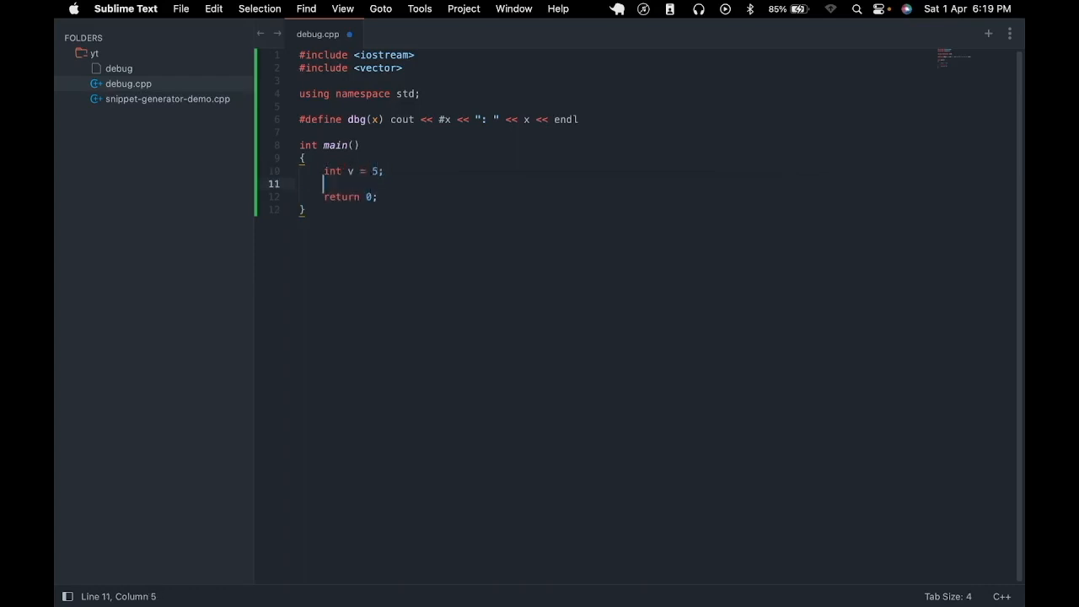
type("dbg()")
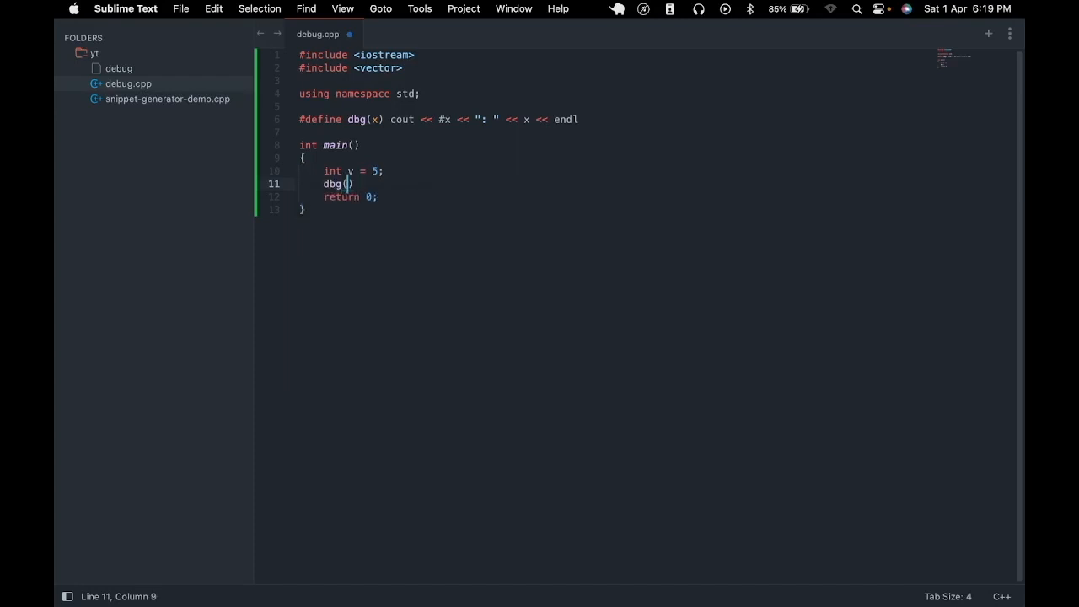
type("v")
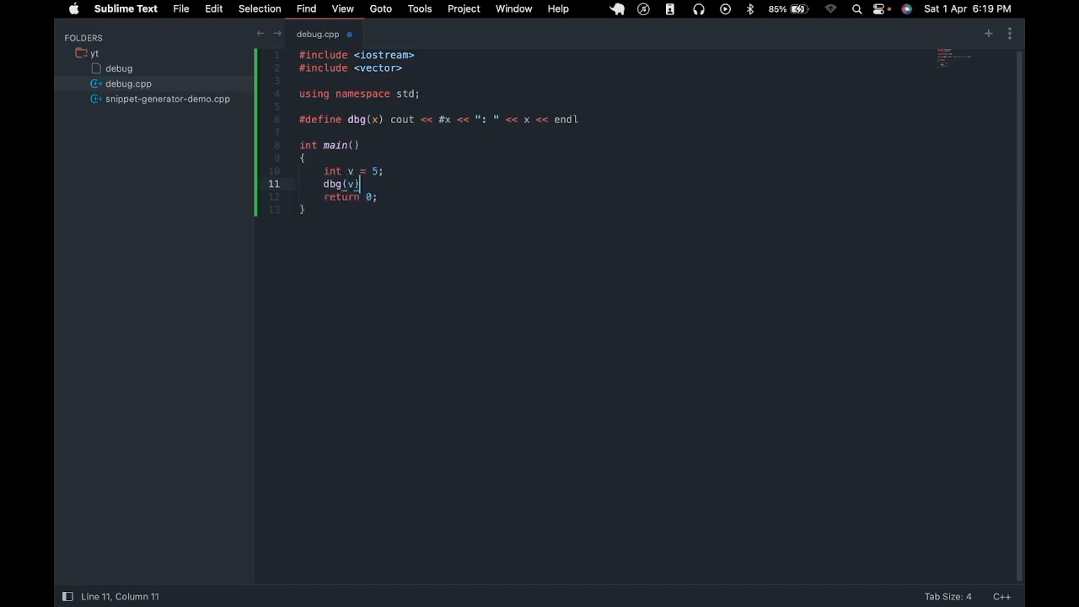
type(";")
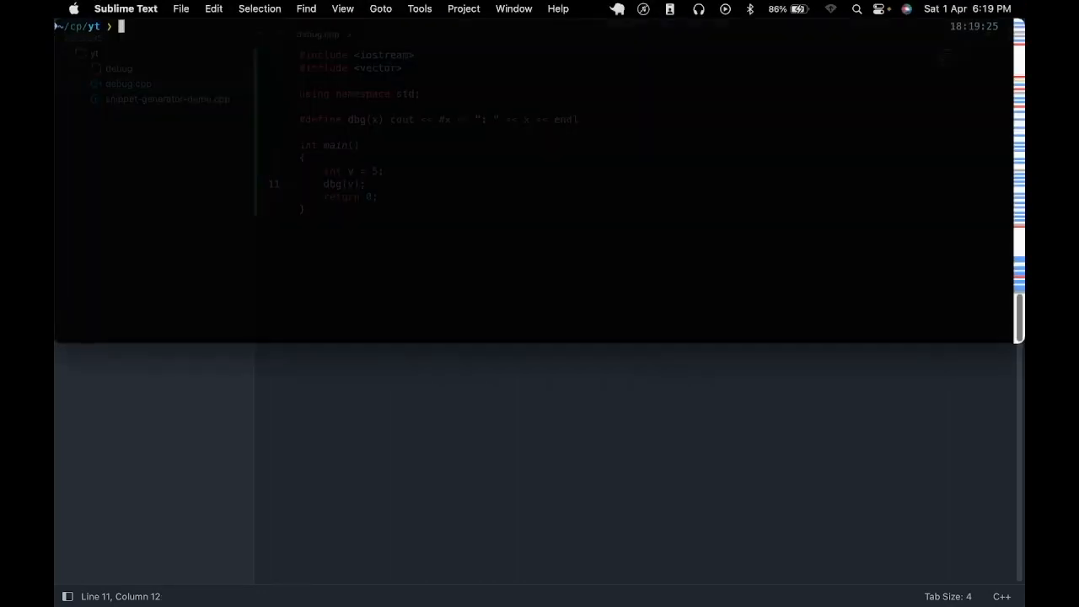
- Recompile with g++ debug.cpp -o debug --std=c++17 and run ./debug
type("g++ d")
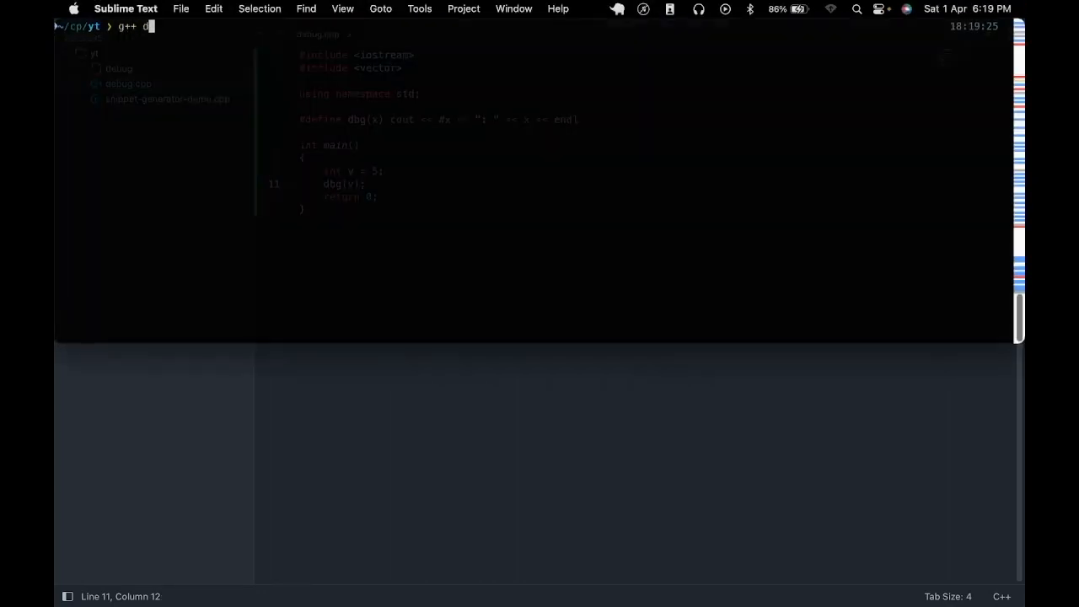
type("ebug.cpp -")
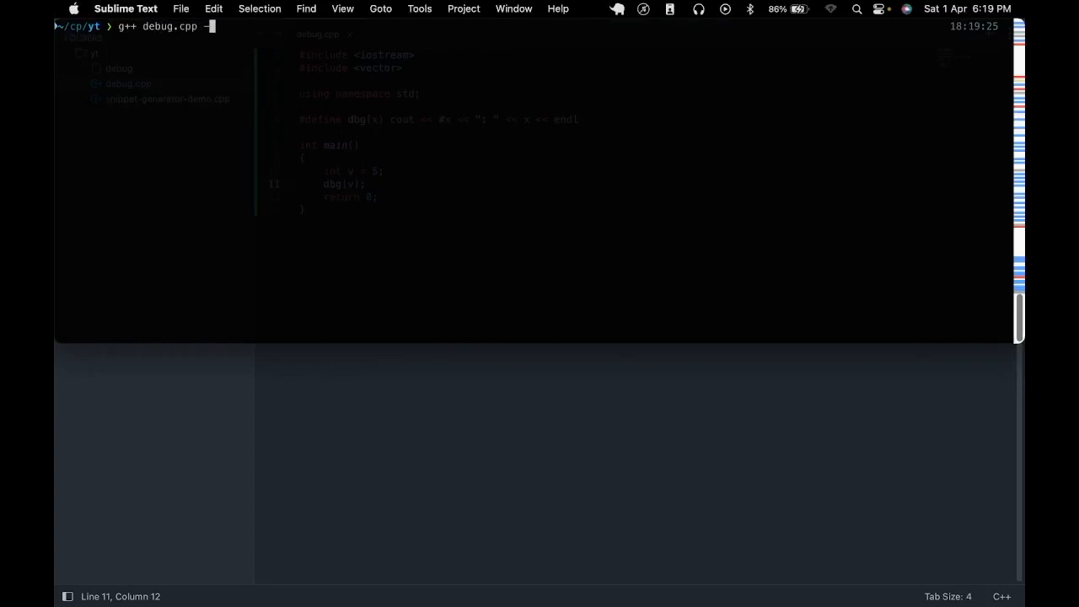
type("-o debug")
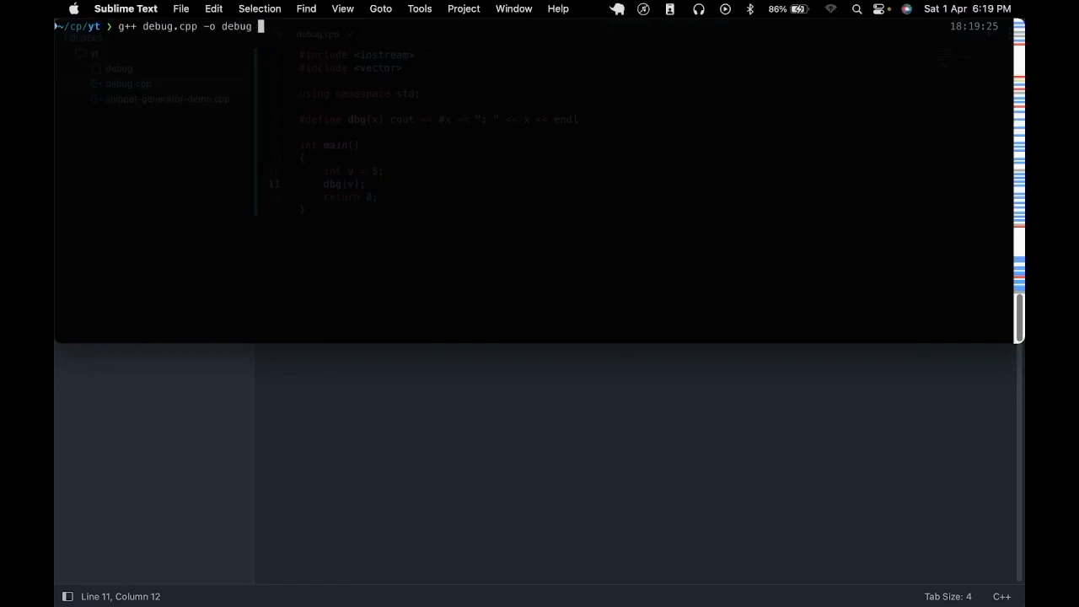
type("--std=c")
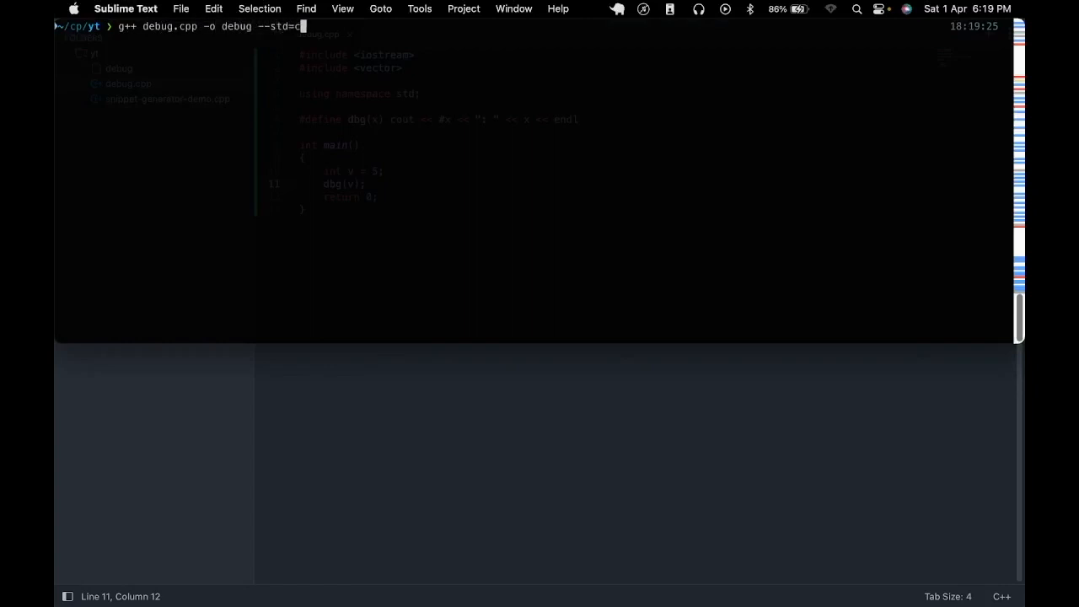
type("++17")
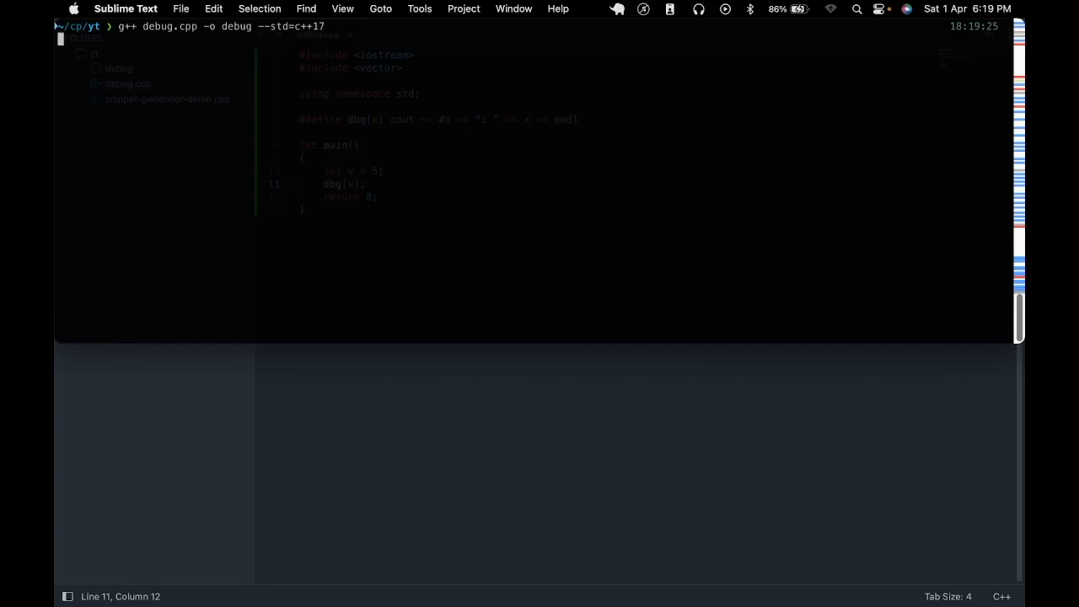
type("./d")
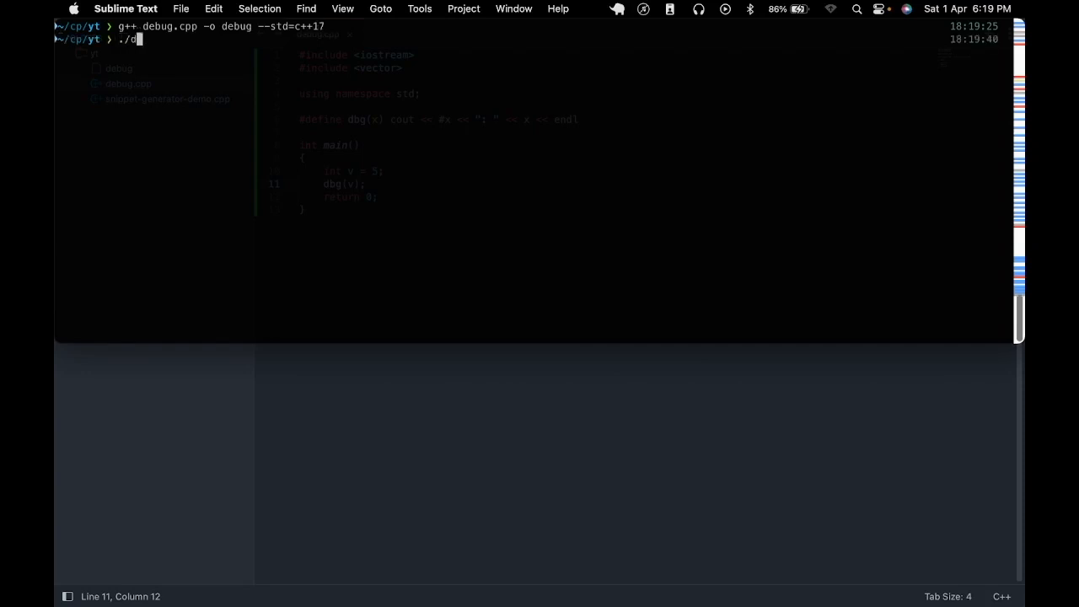
key("Return")
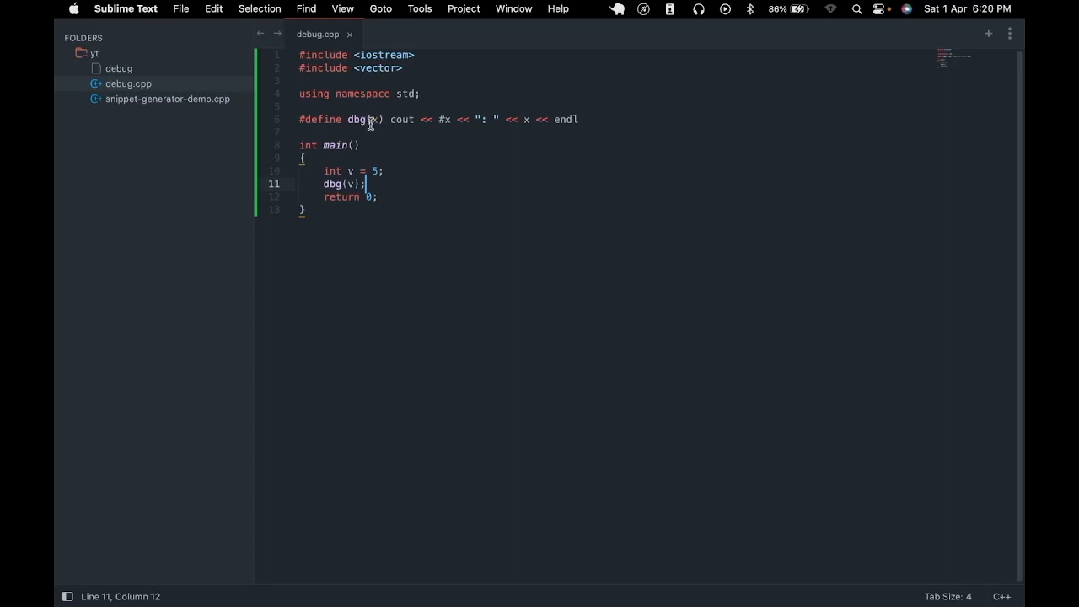
mouse_move(369, 109)
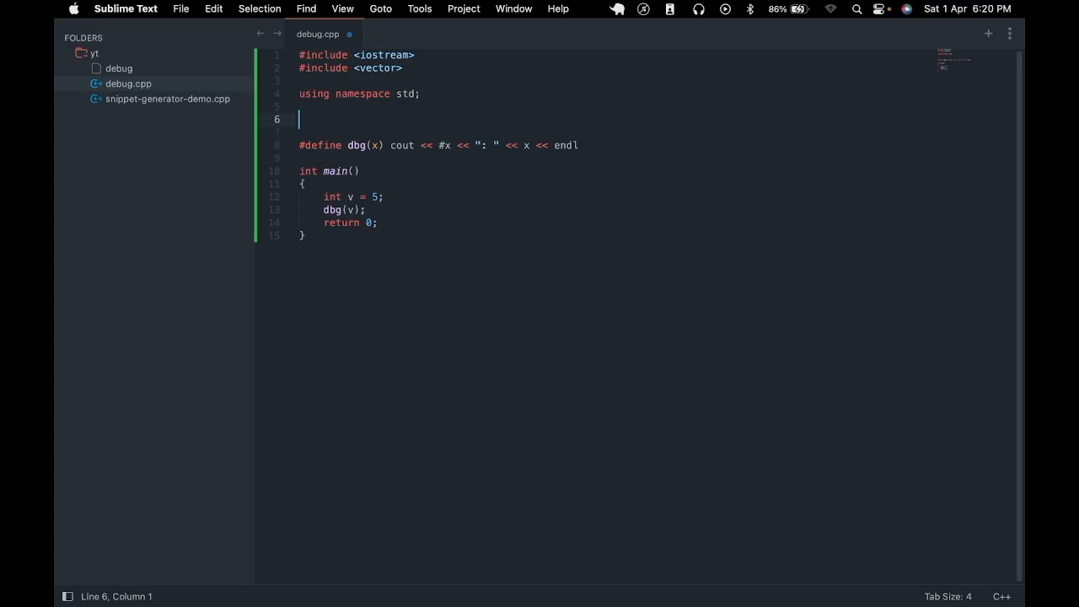
- Add #define DEBUG and wrap the dbg macro in #ifdef DEBUG
type("#define")
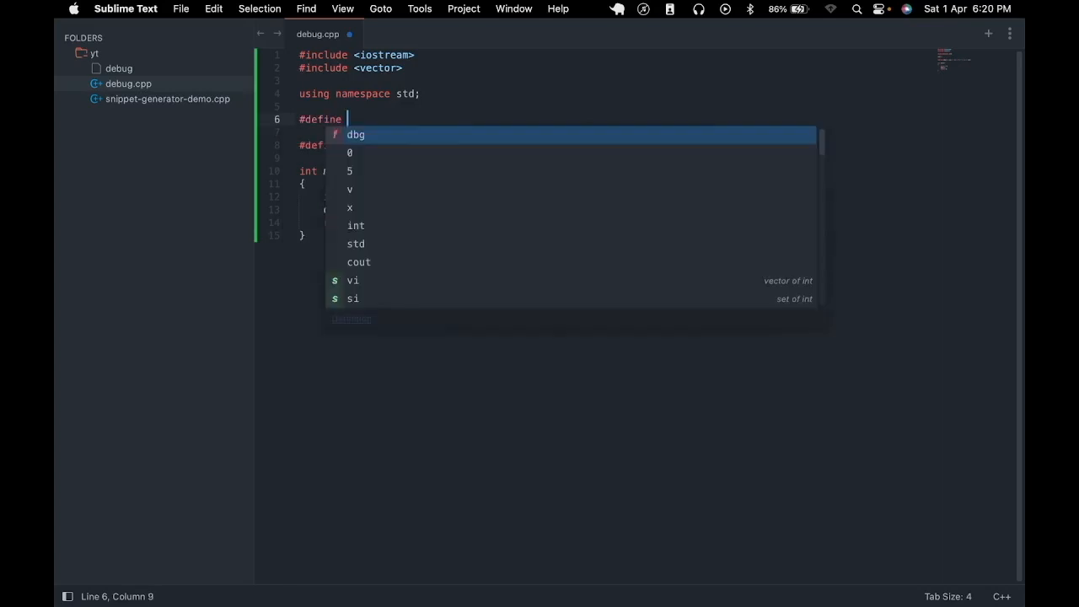
type("DEBUG")
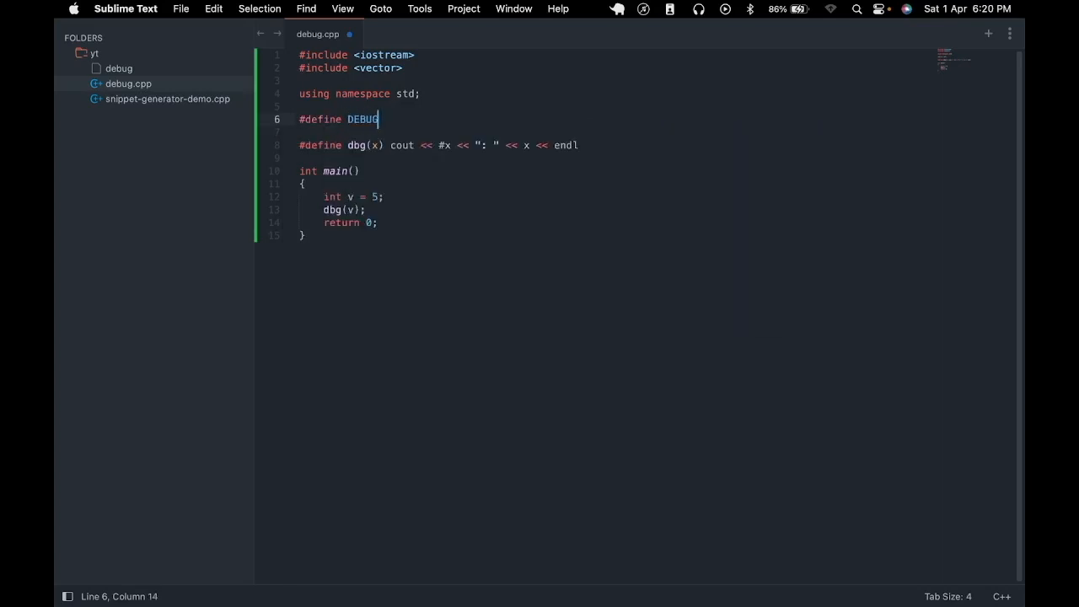
key("enter")
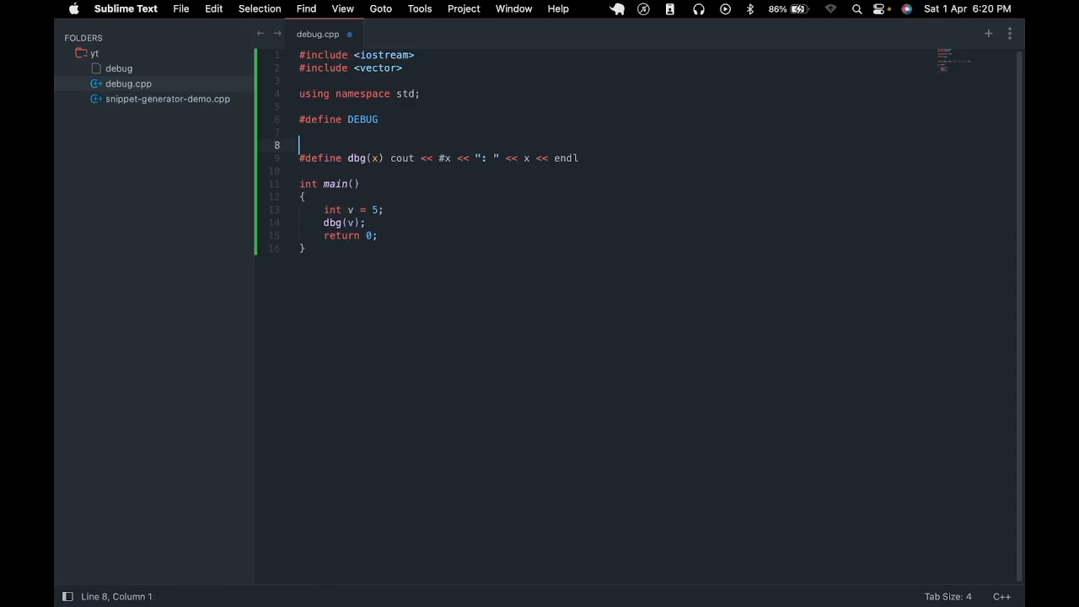
type("#ifd")
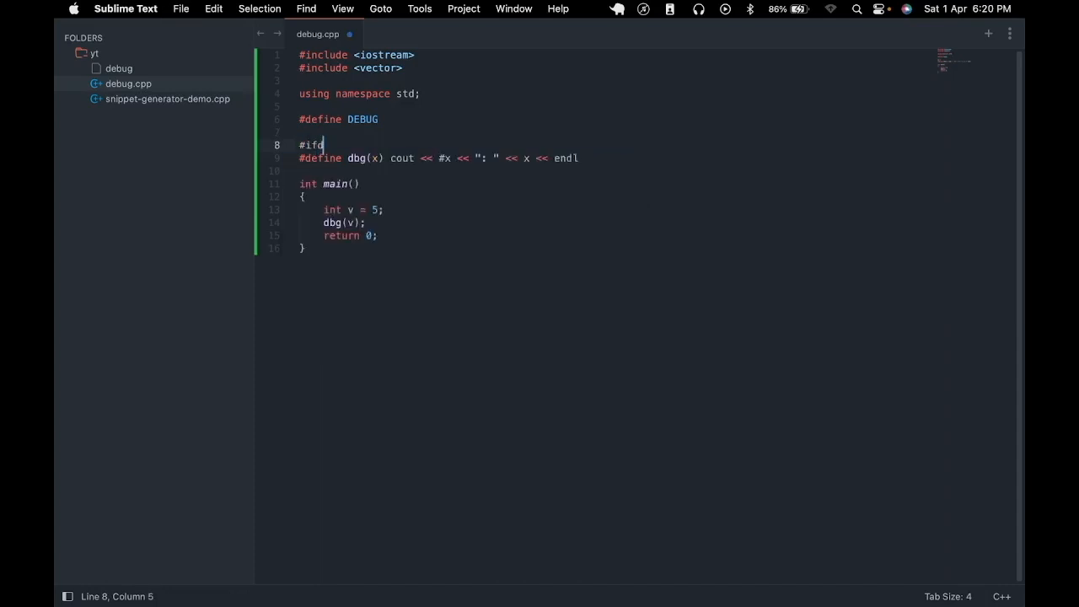
type("ef")
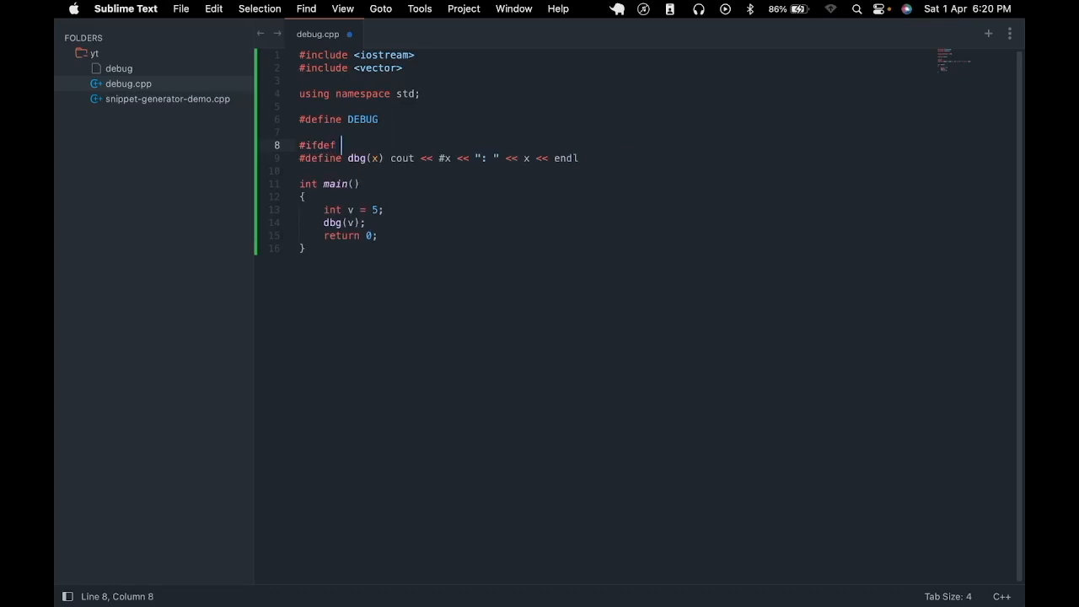
type("DEBUG")
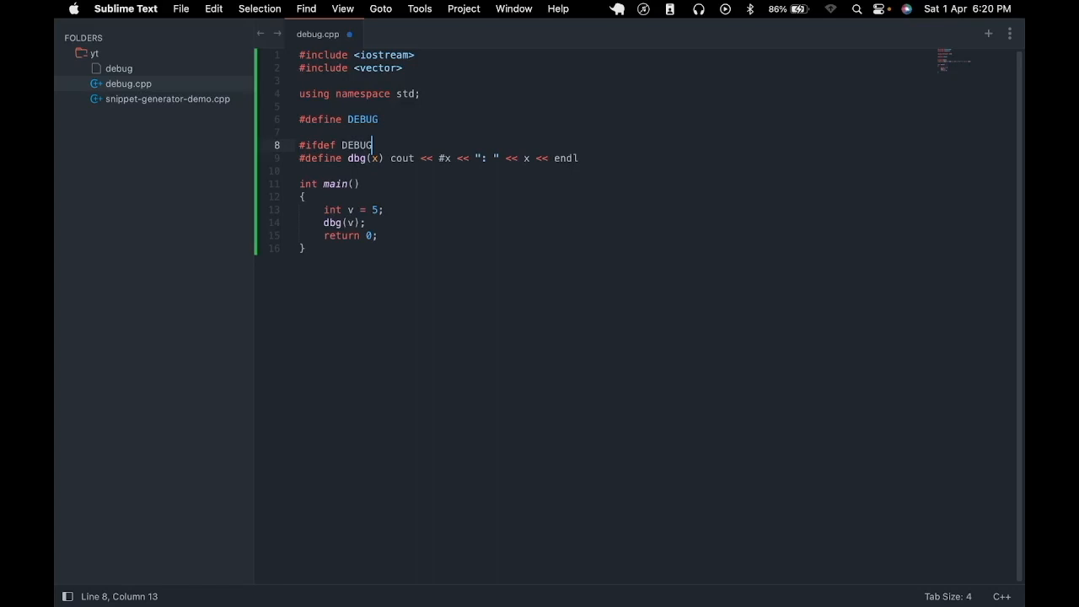
mouse_move(368, 158)
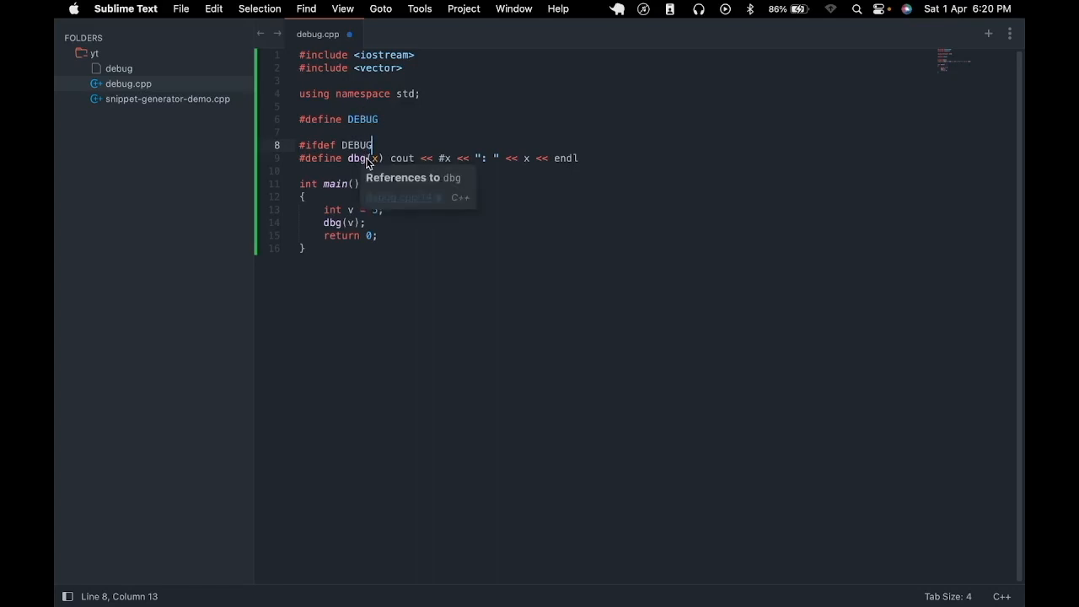
mouse_move(452, 159)
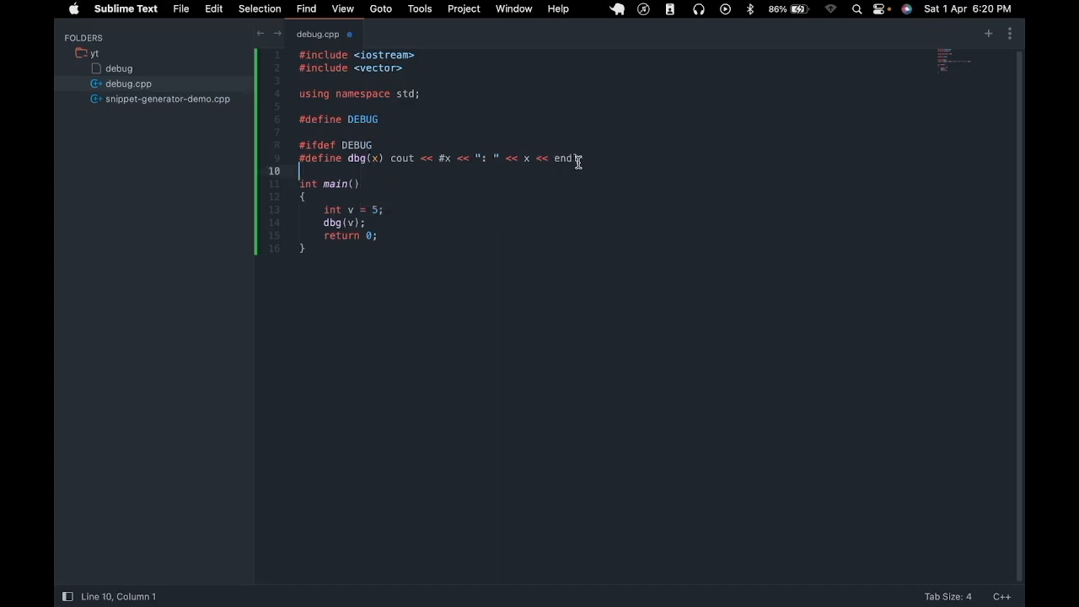
- Add #else with an empty #define dbg(x) and close with #endif
type("#else")
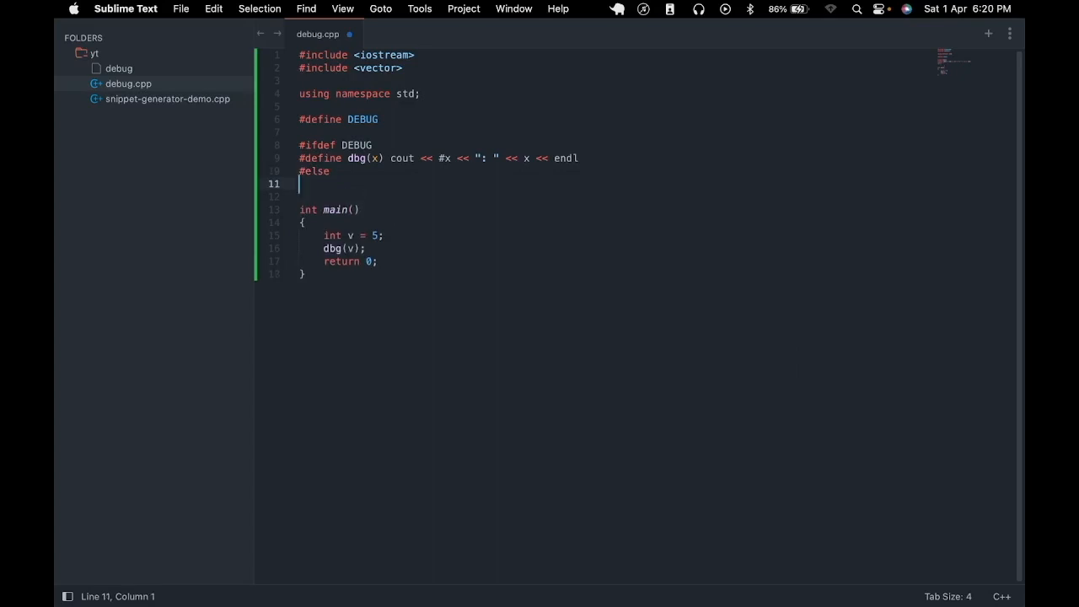
type("#define dbg")
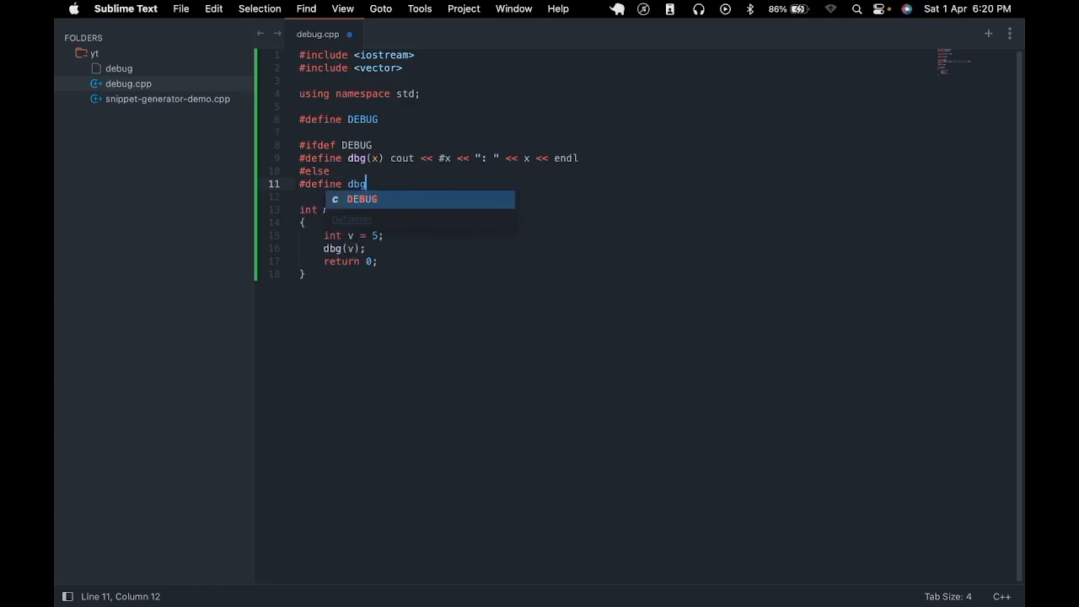
type("(x)")
left_click(616, 196)
type("#endif")
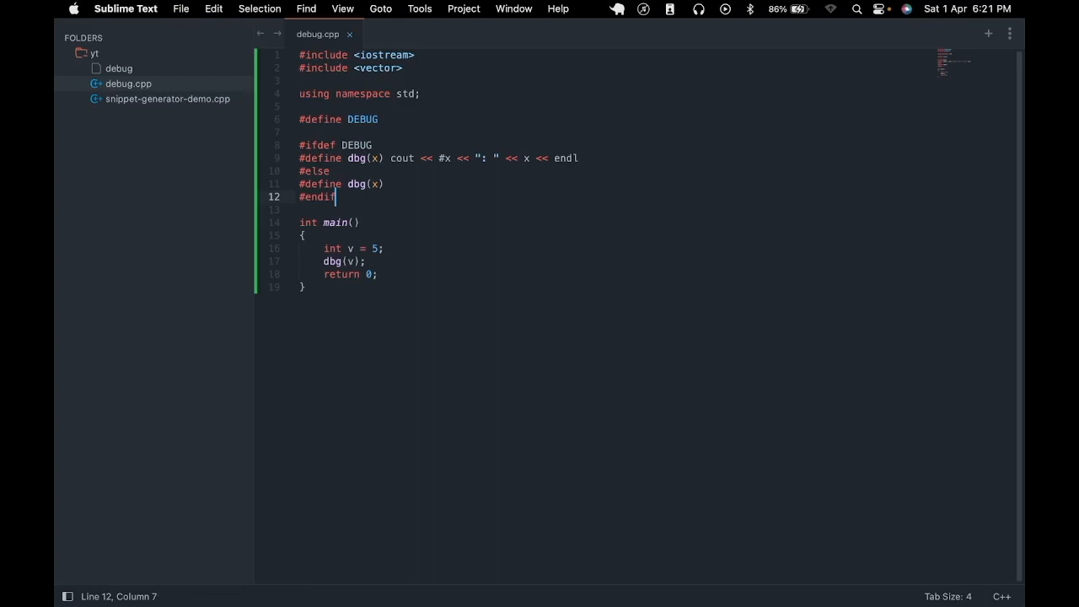
mouse_move(385, 121)
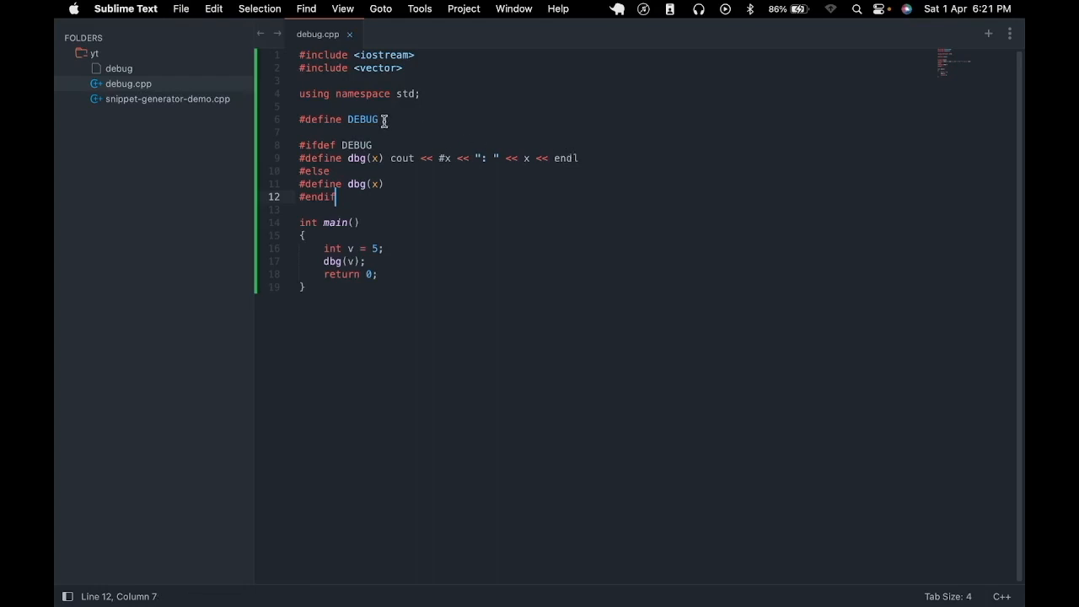
mouse_move(447, 159)
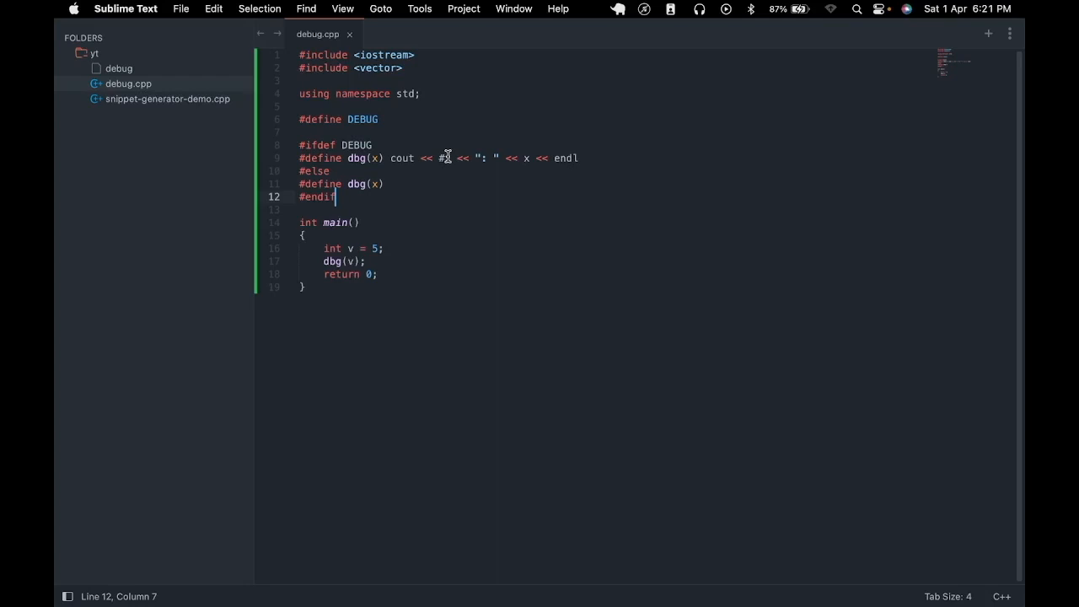
mouse_move(408, 118)
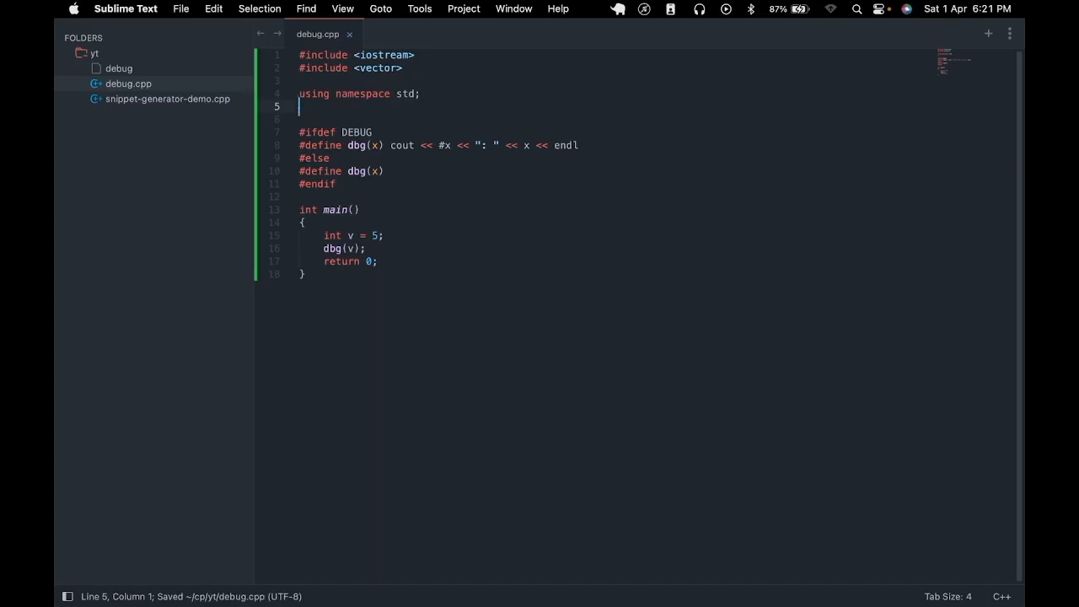
- Switch to Terminal and compile debug.cpp without DEBUG, producing no debug output
key("backspace")
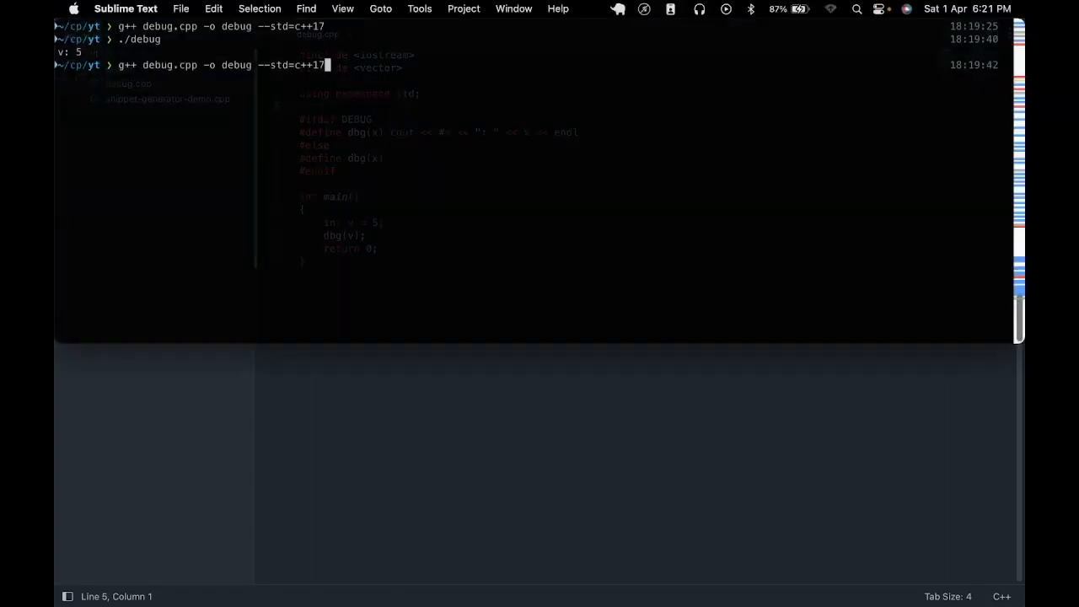
key("Return")
type("./debu")
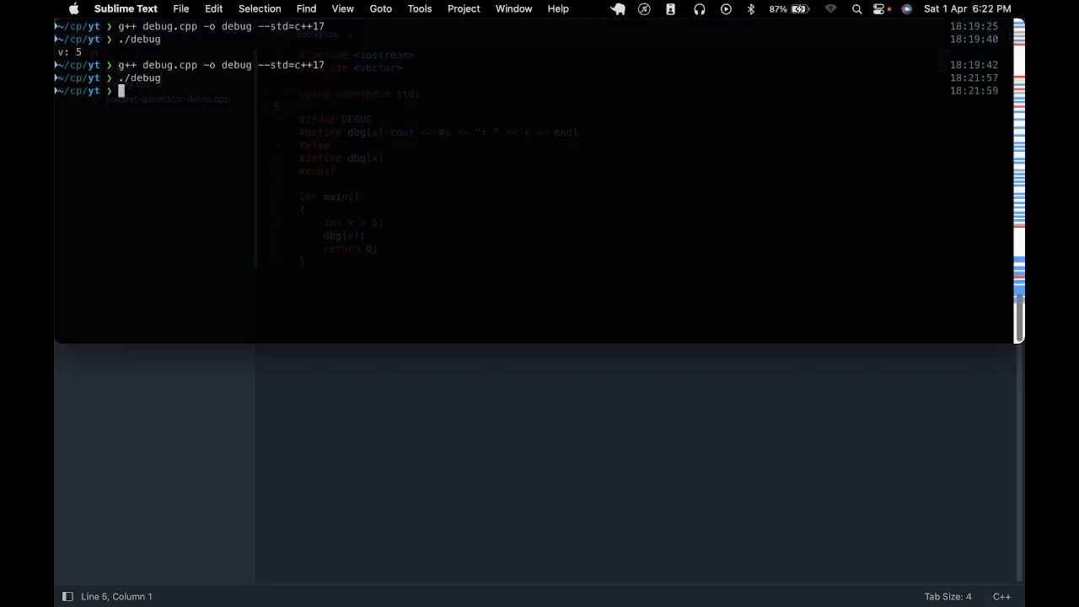
- Rebuild with g++ debug.cpp -o debug --std=c++17 -DDEBUG
type("g++ debug.cpp -o debug --std=c++17")
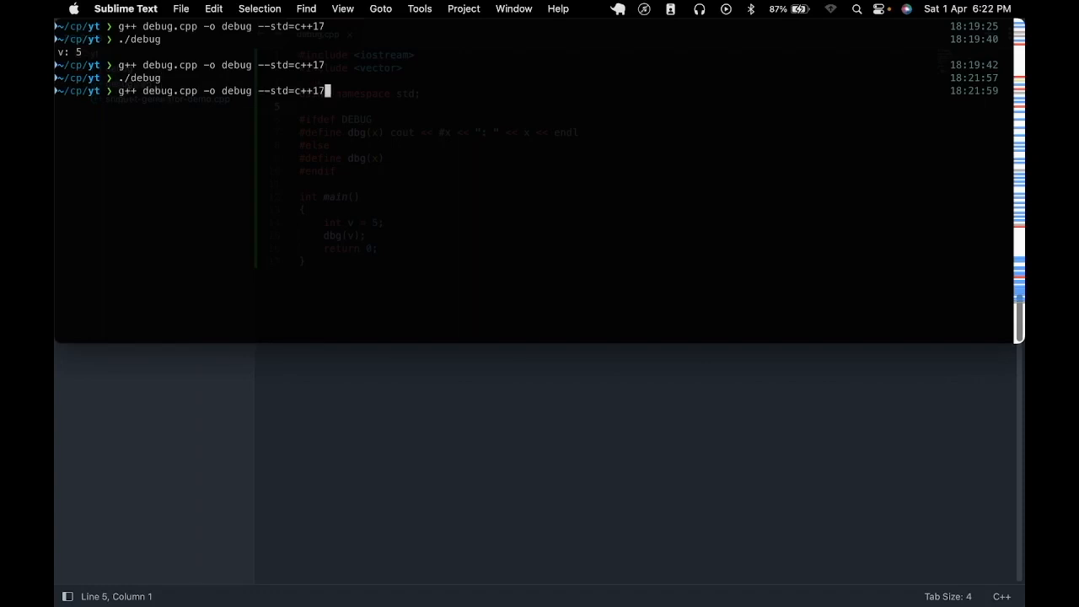
type("-DD")
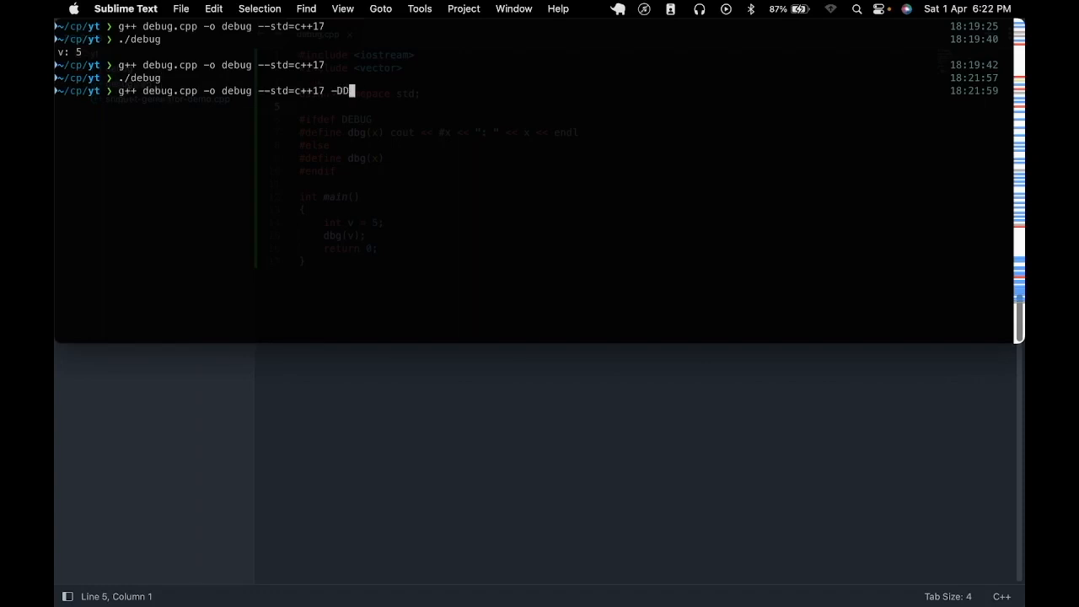
type("EBUG")
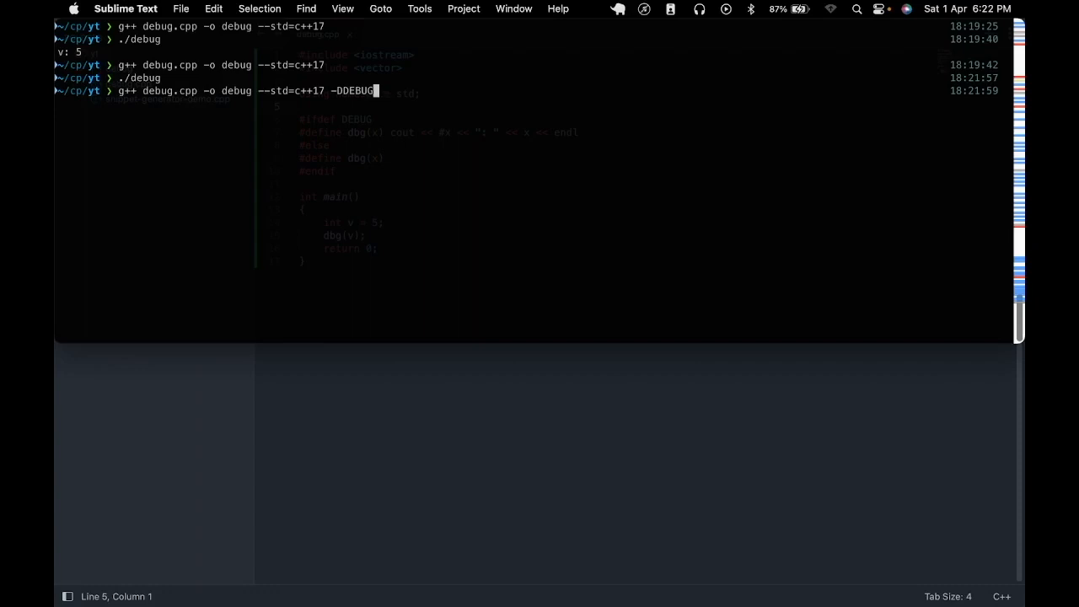
key("Return")
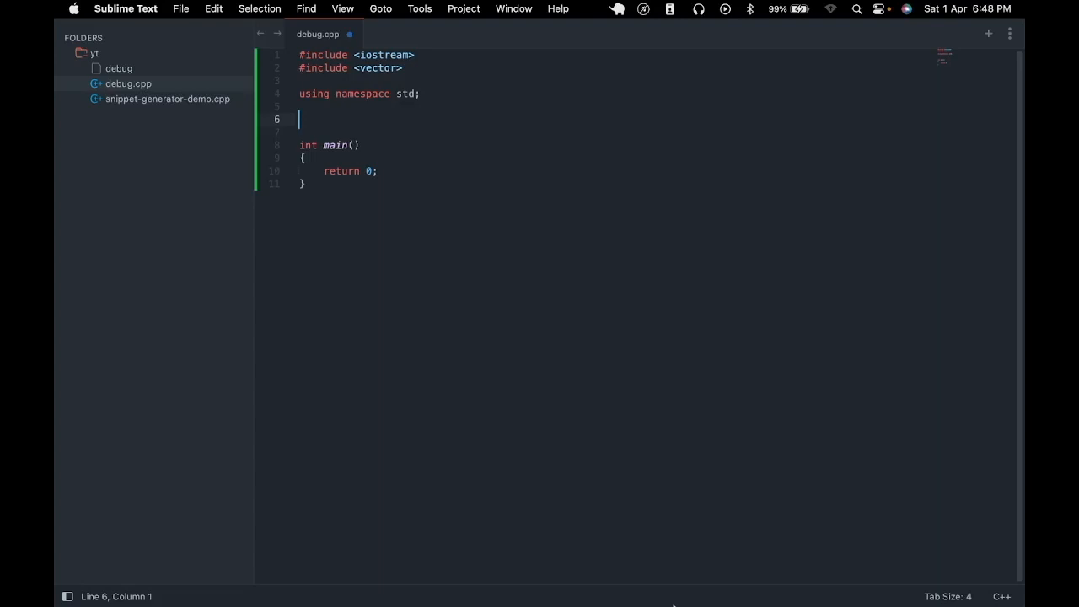
- Declare ostream& operator<<(ostream& os, vector<int> vec) above main
type("ostream")
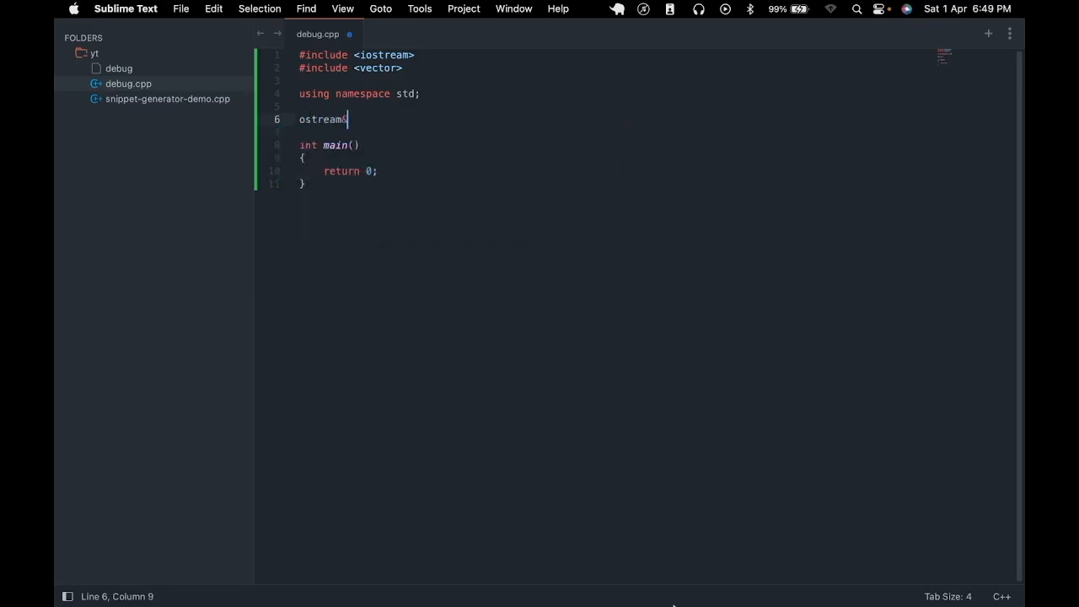
type("& ope")
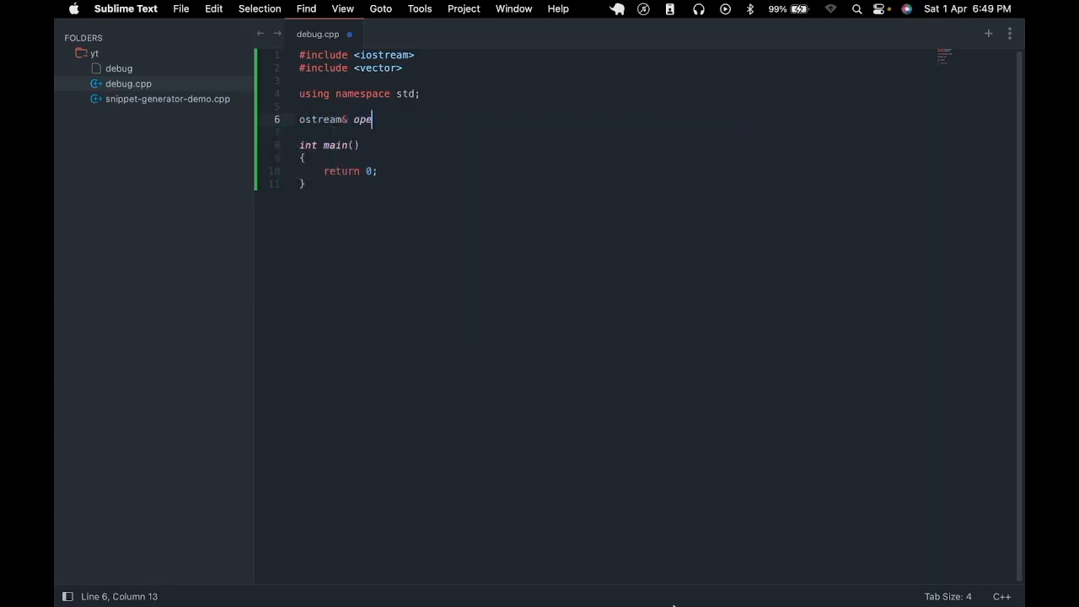
type("rator<<")
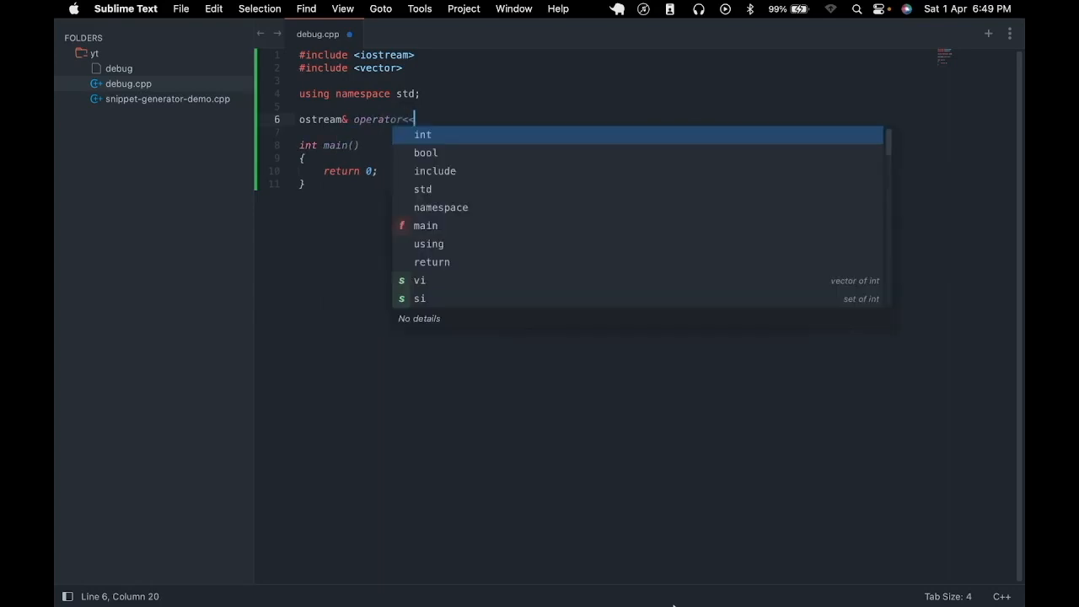
type("(")
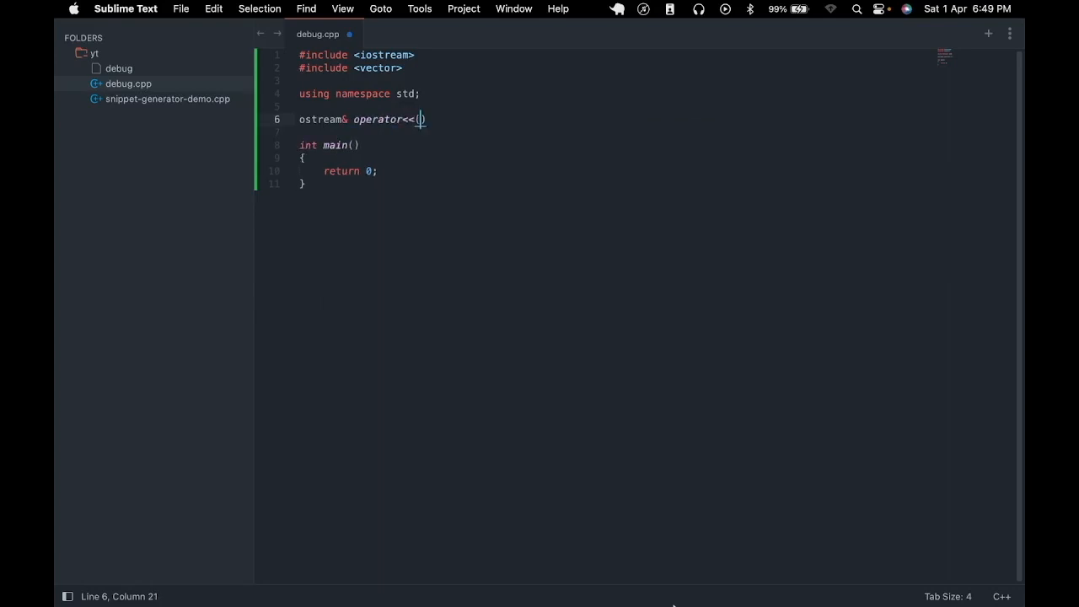
type("ostream")
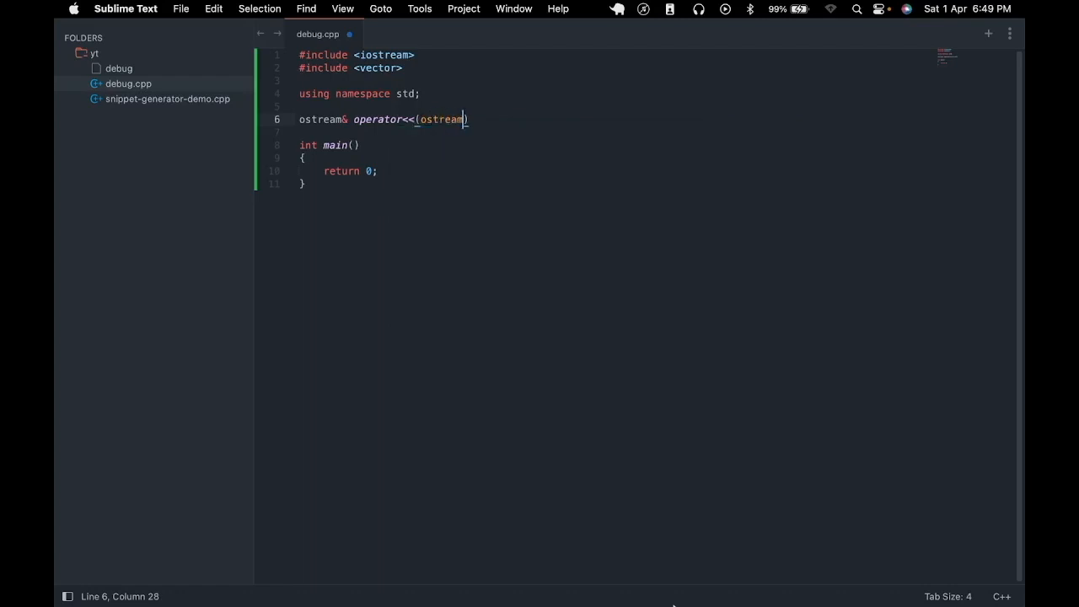
type("& os, v")
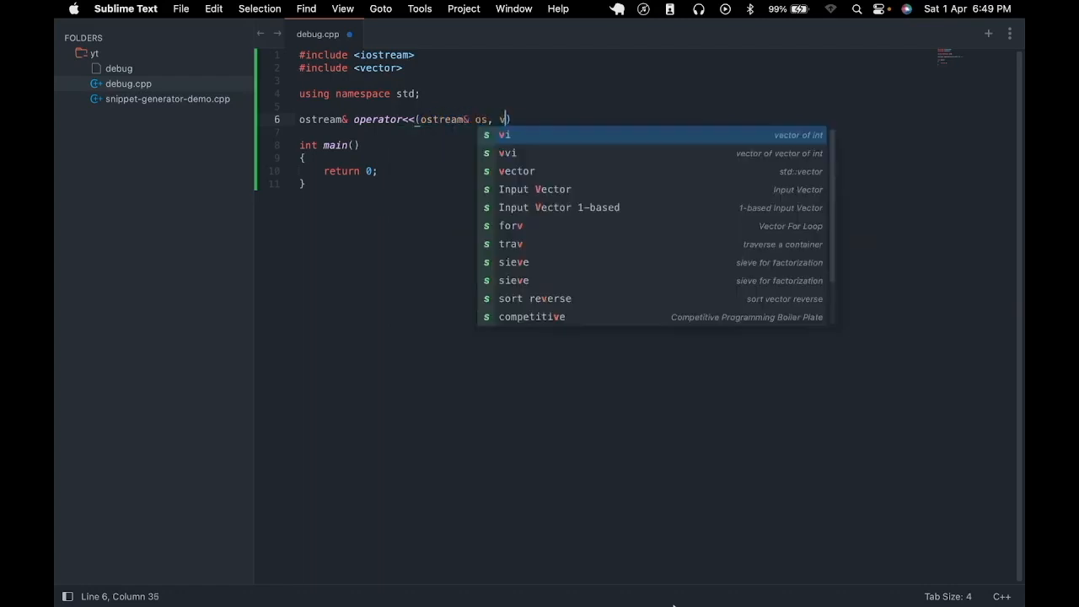
type("ector<")
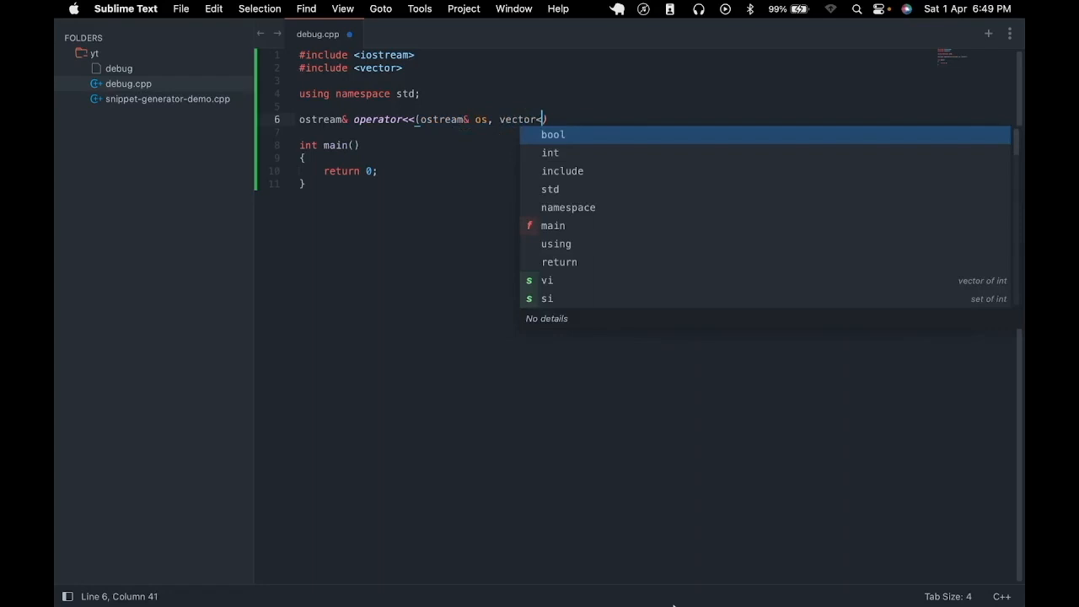
type("int> vec")
left_click(656, 131)
type("{")
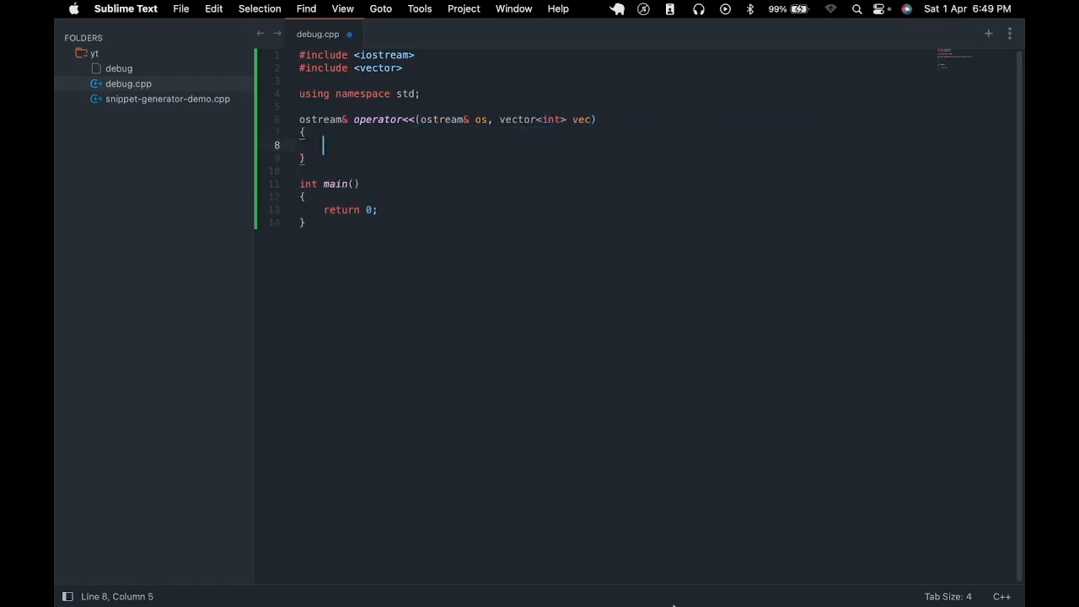
- Fill the operator with a range-for streaming each v << " " and return os
type("for (auto v: vec")
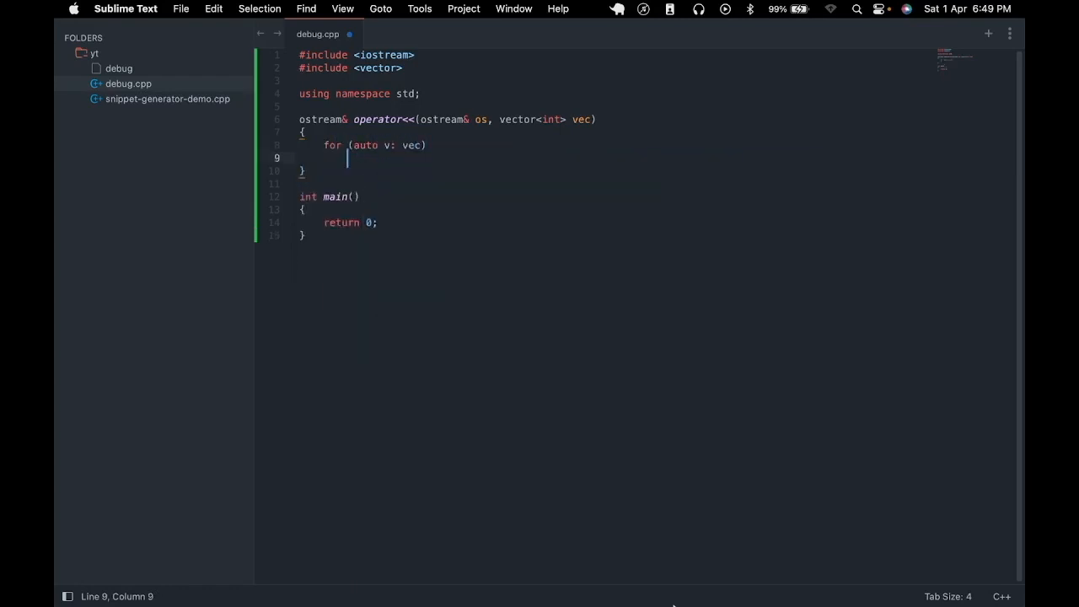
type("{")
type("os << v <<")
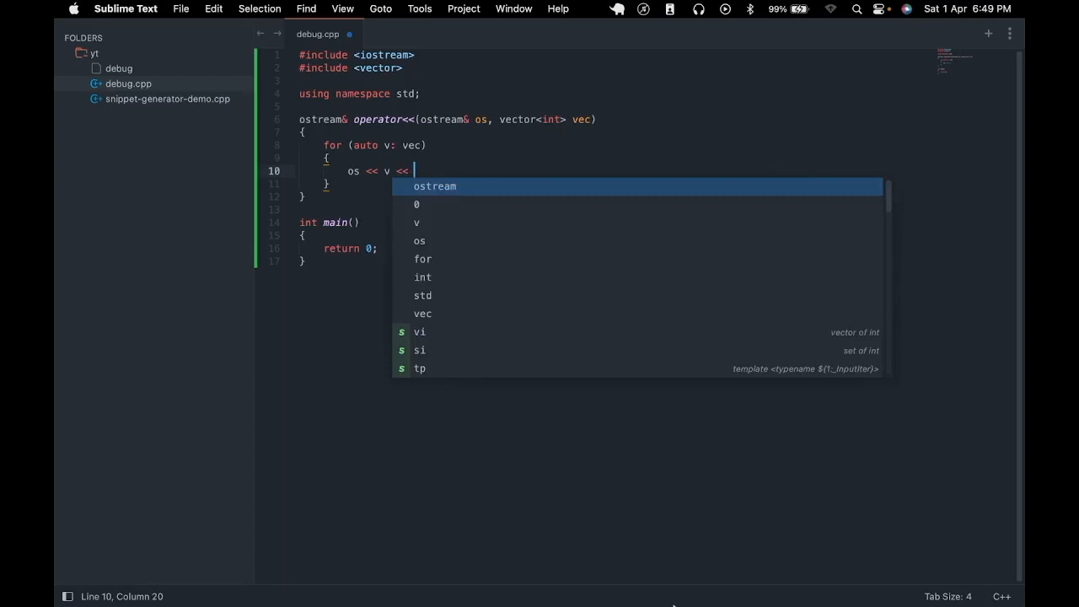
type("\" \";")
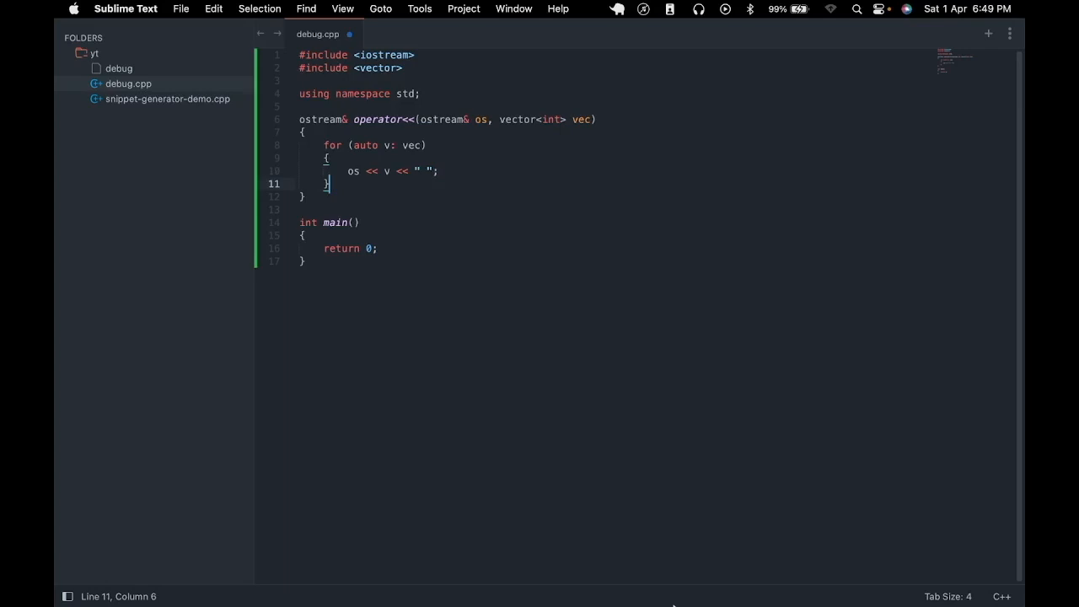
type("return os;")
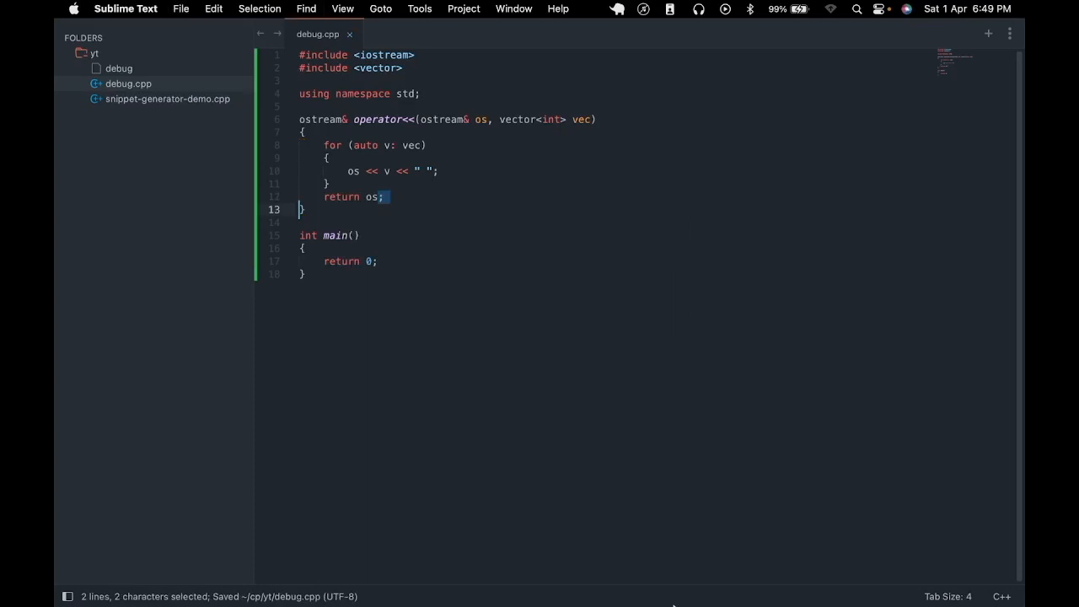
mouse_move(334, 253)
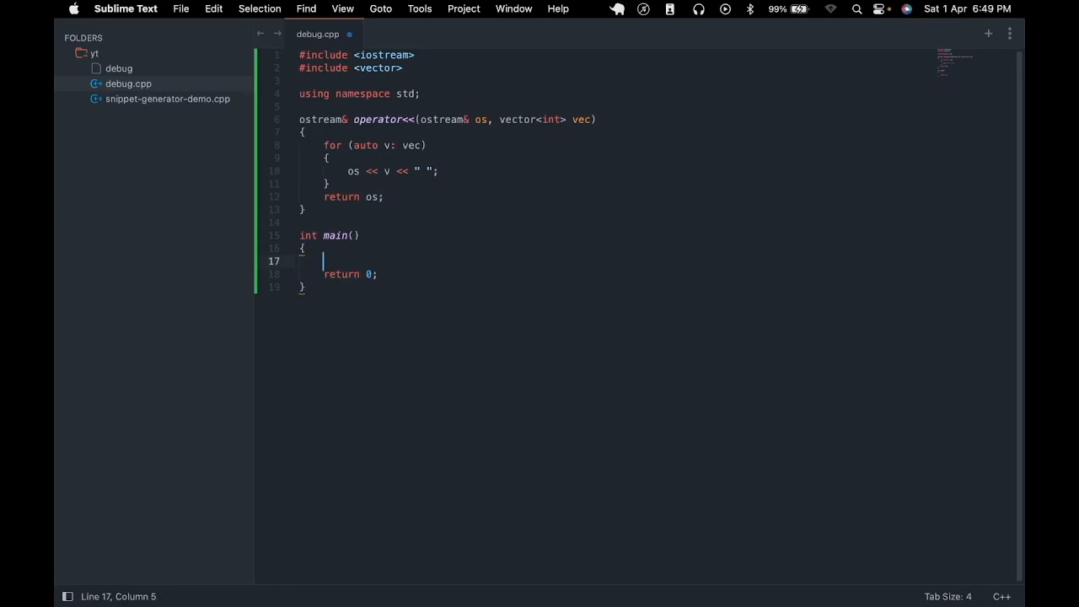
- In main, declare vector<int> v{3, 5, 10}; and cout << v << endl;
type("vector<int> v{")
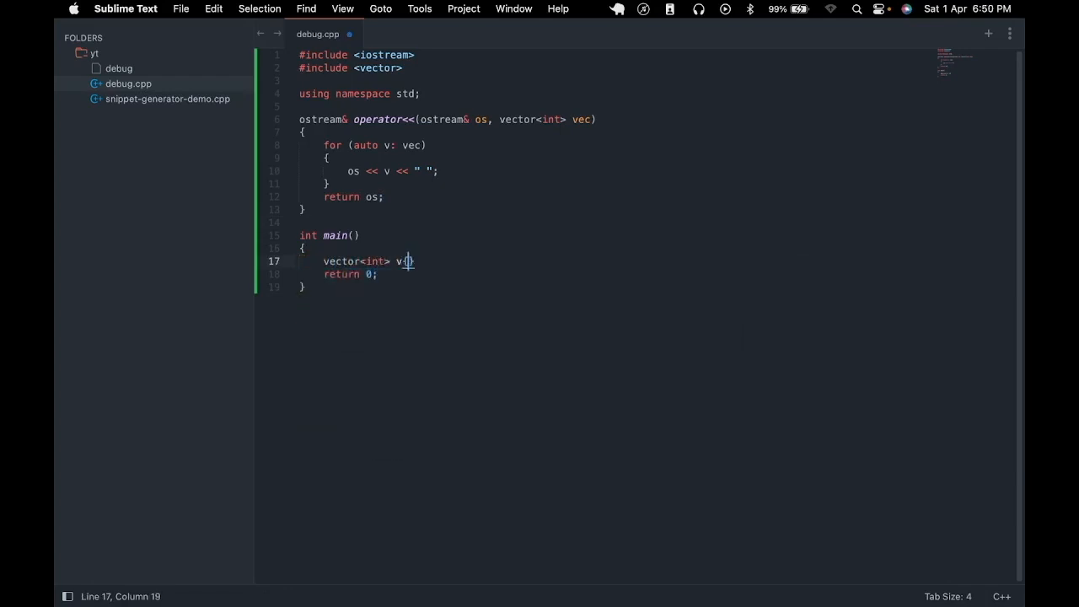
type("{3, 5, 10")
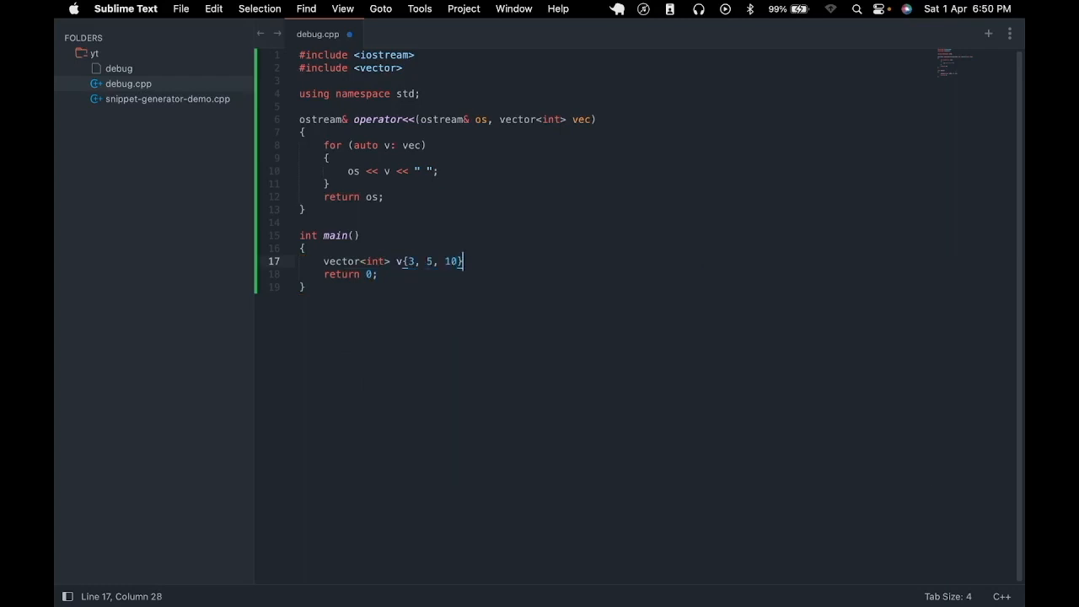
key("enter")
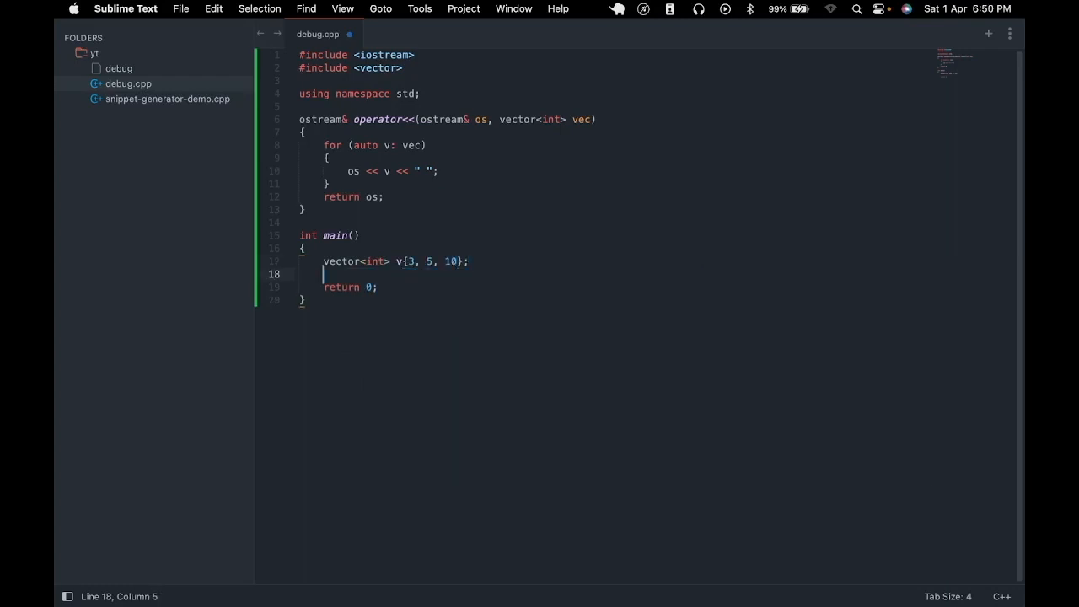
type("cout << v <<")
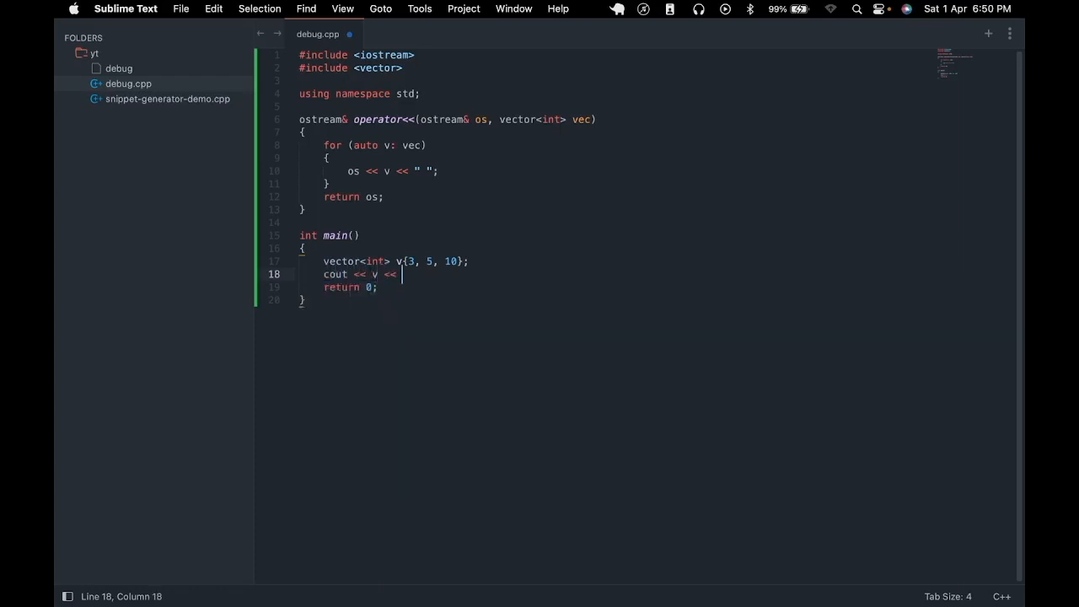
type("endl;")
type("g++ debug.cpp -o debug --std=c++17 -DDEBUG")
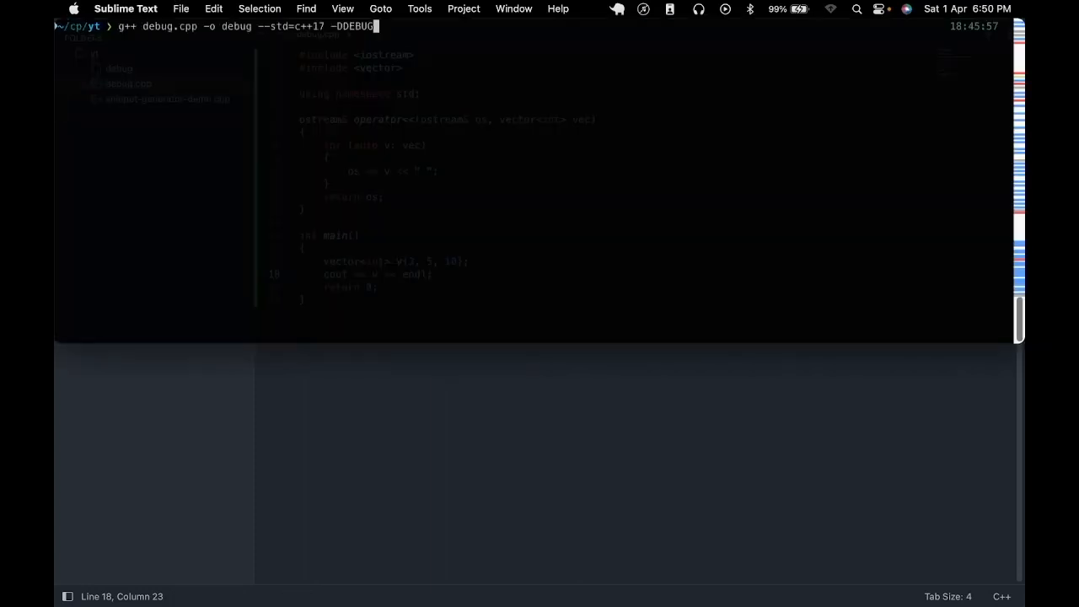
- Compile the -DDEBUG C++17 build and run ./debug
key("Return")
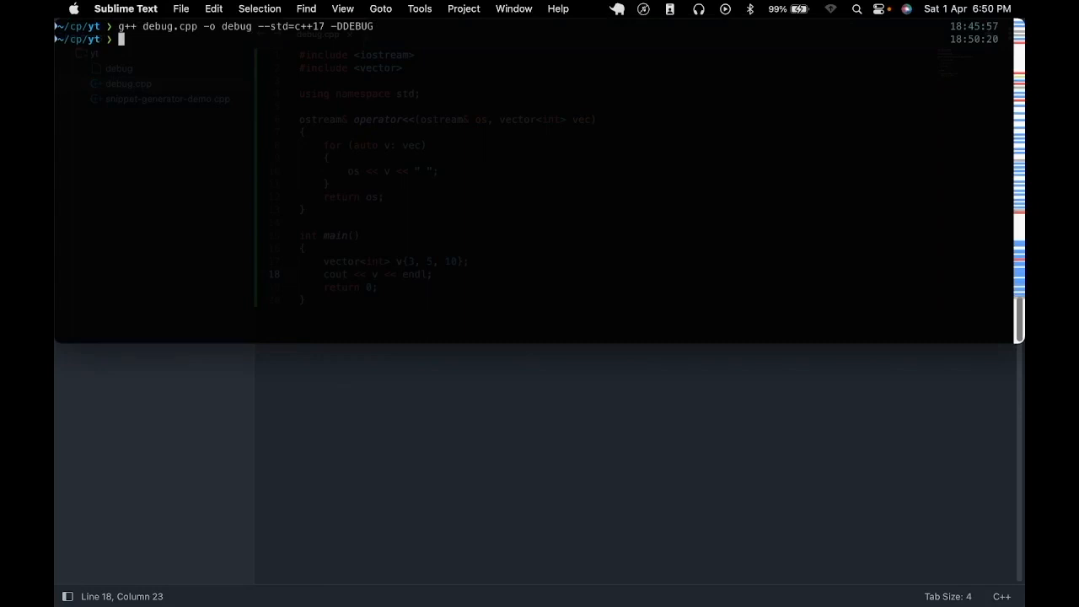
key("Return")
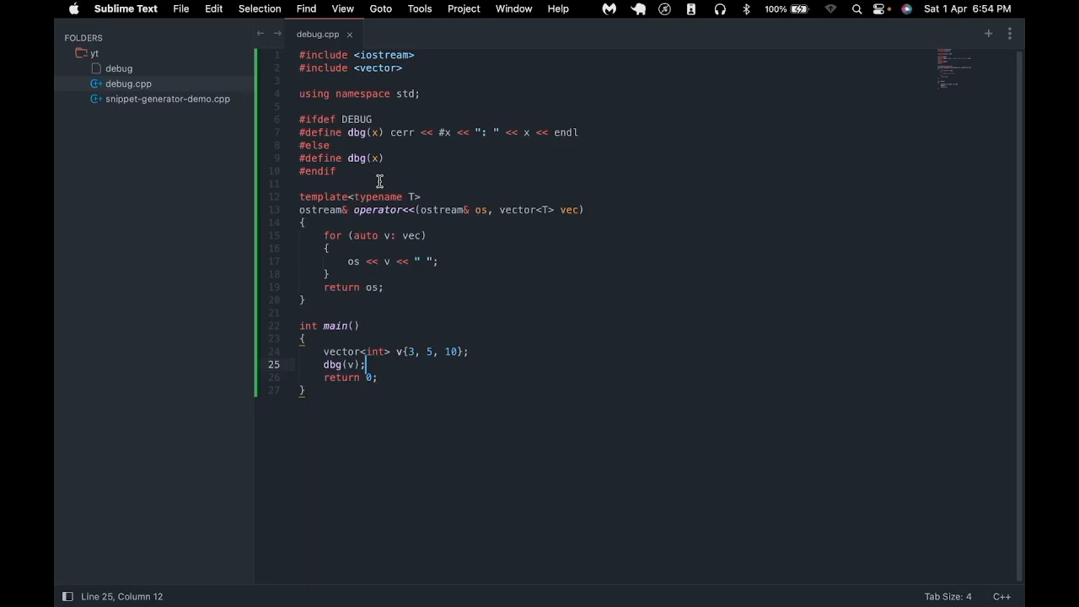
left_click(336, 172)
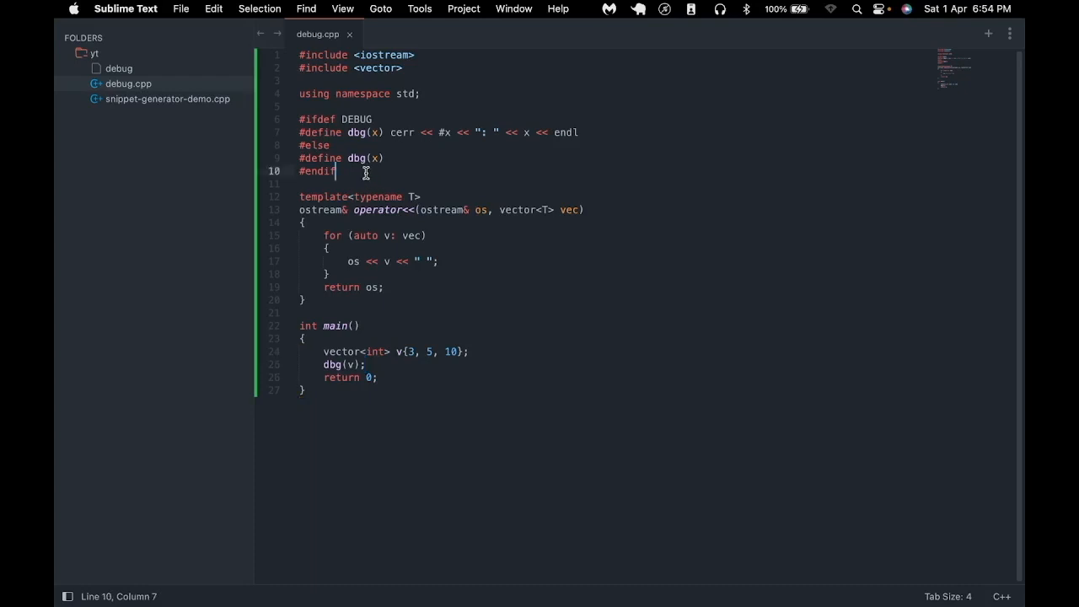
left_click_drag(335, 172, 296, 118)
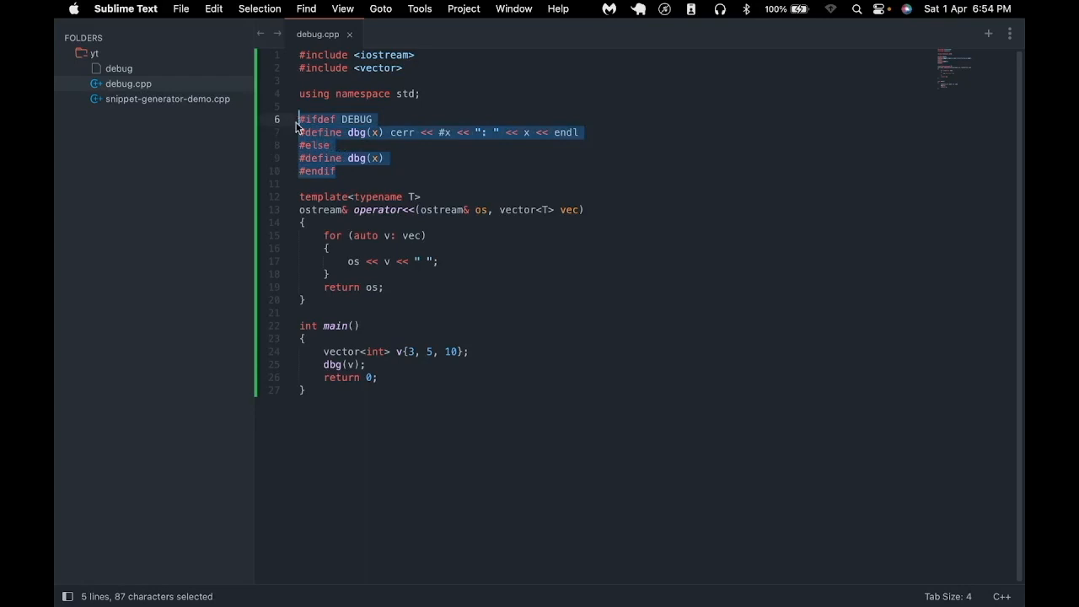
mouse_move(434, 133)
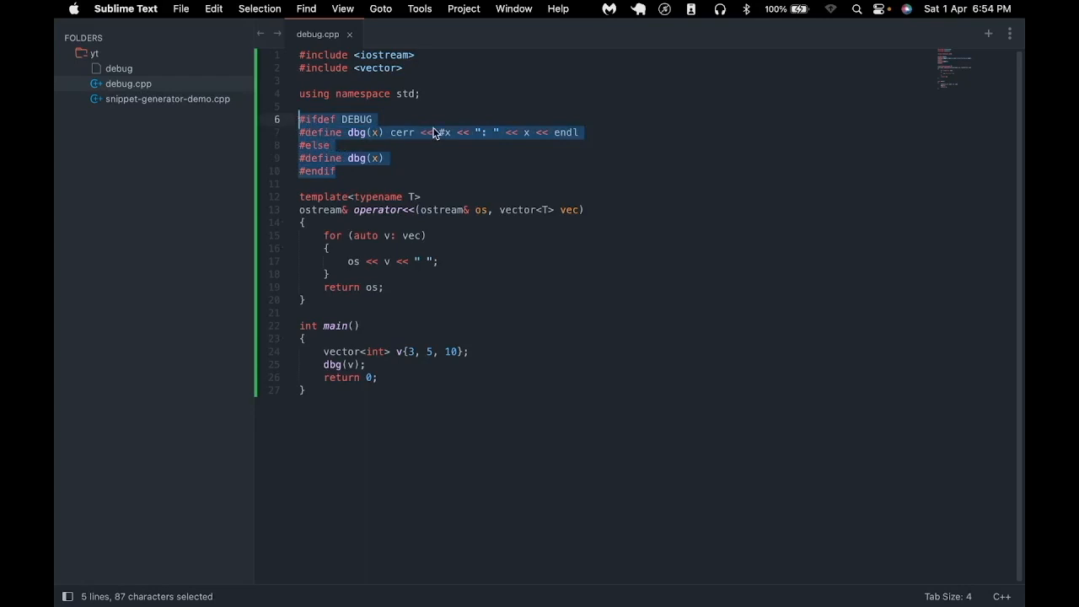
left_click(446, 132)
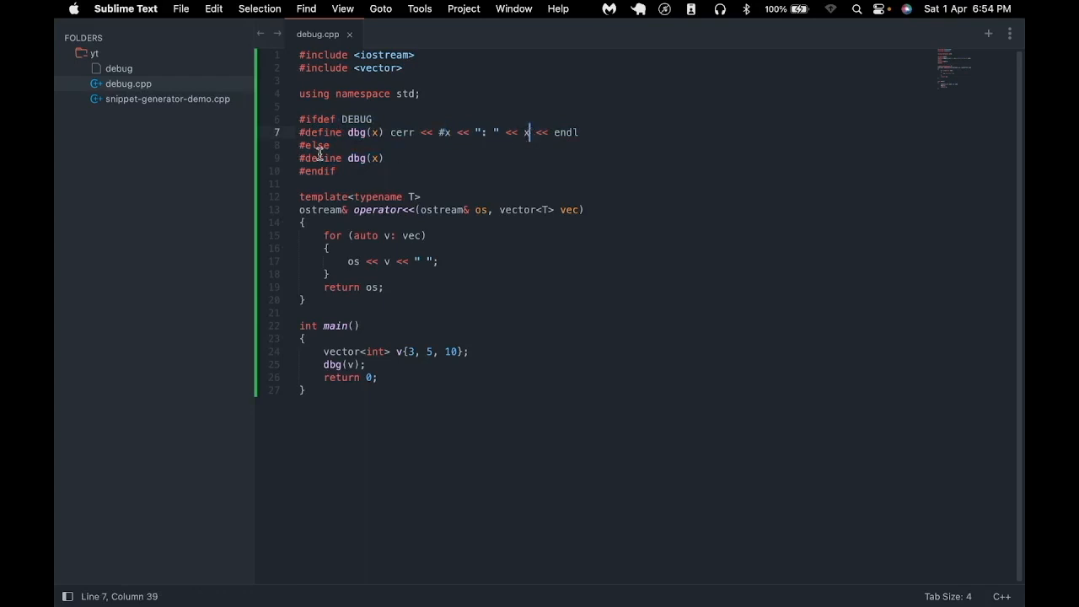
double_click(354, 118)
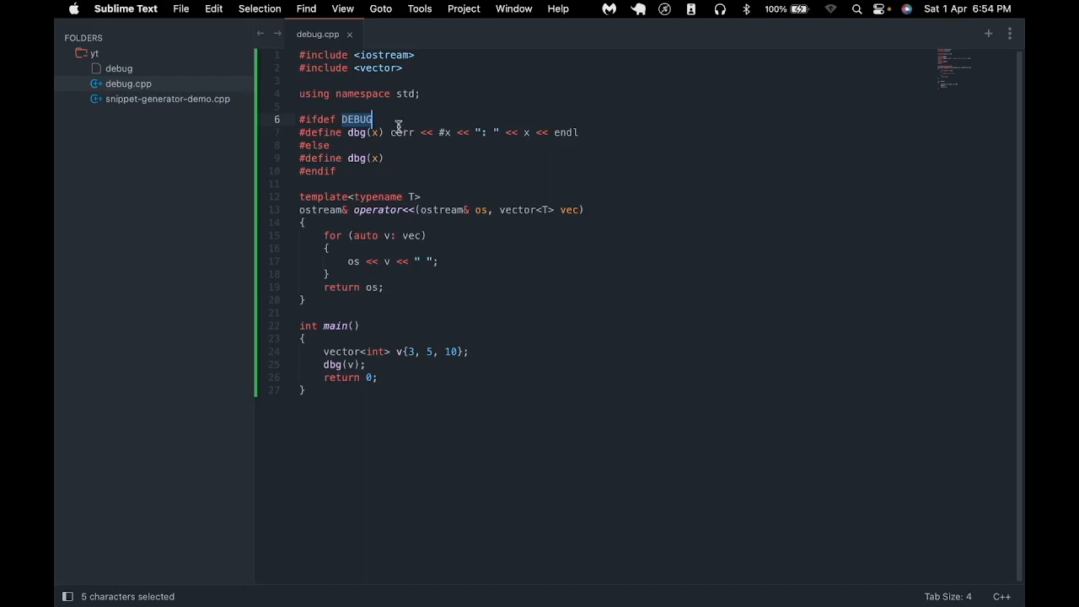
mouse_move(298, 212)
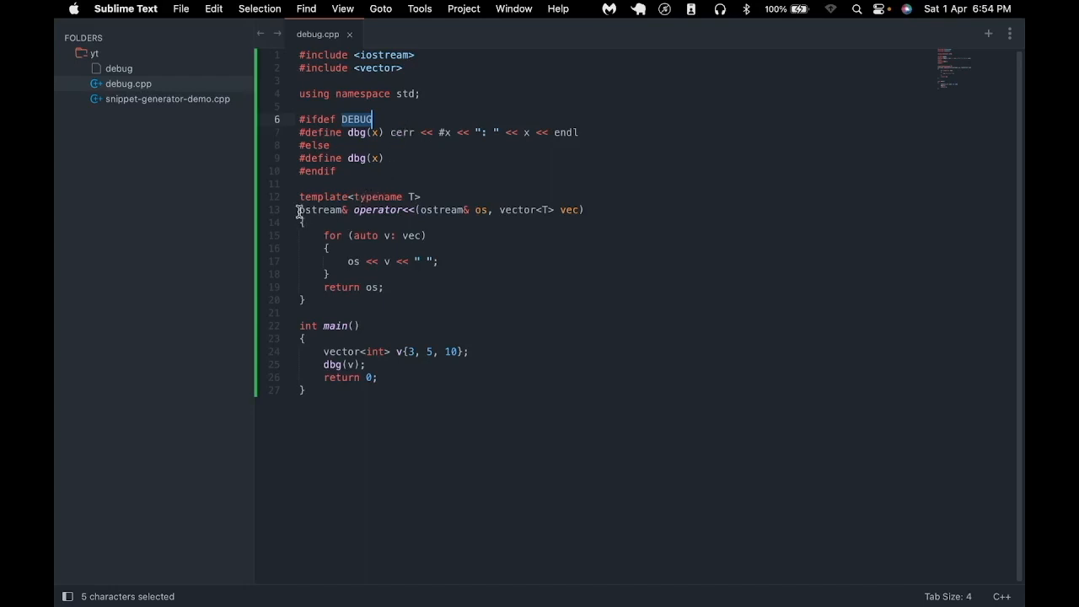
left_click_drag(297, 209, 307, 248)
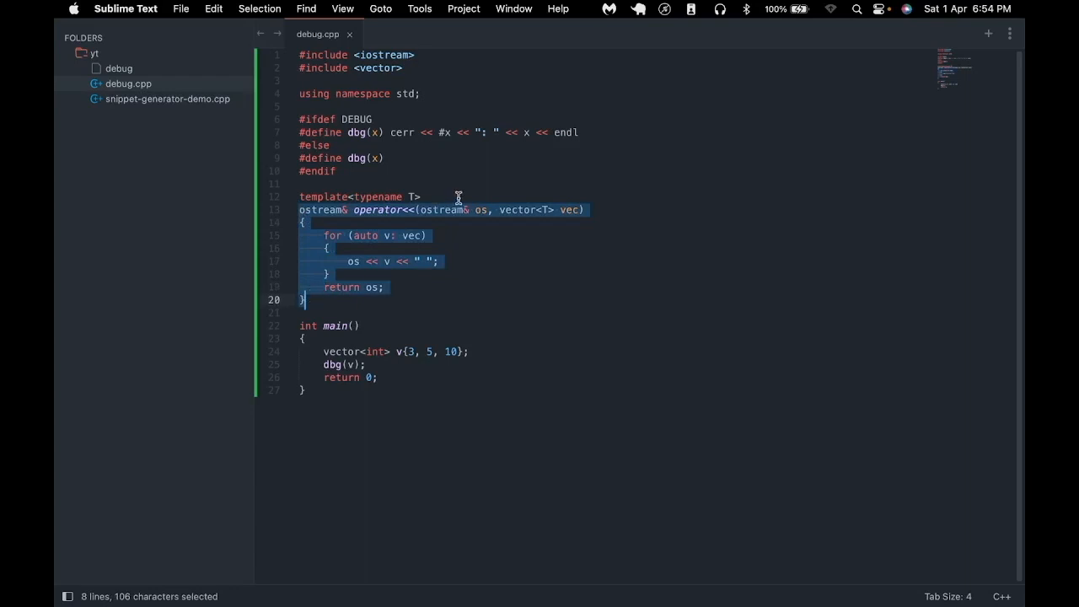
left_click(500, 210)
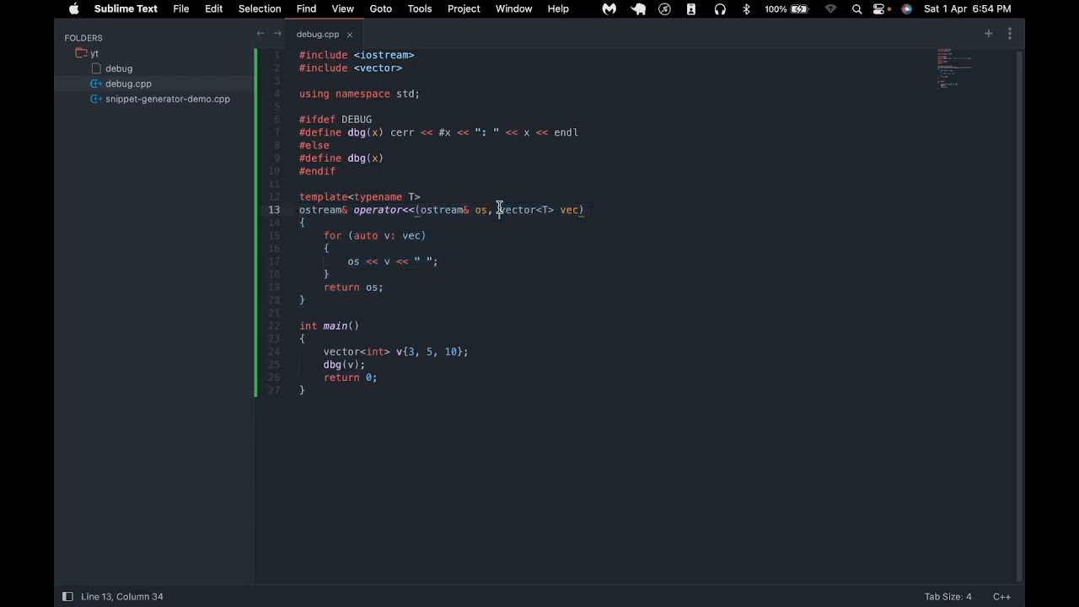
left_click_drag(498, 209, 577, 209)
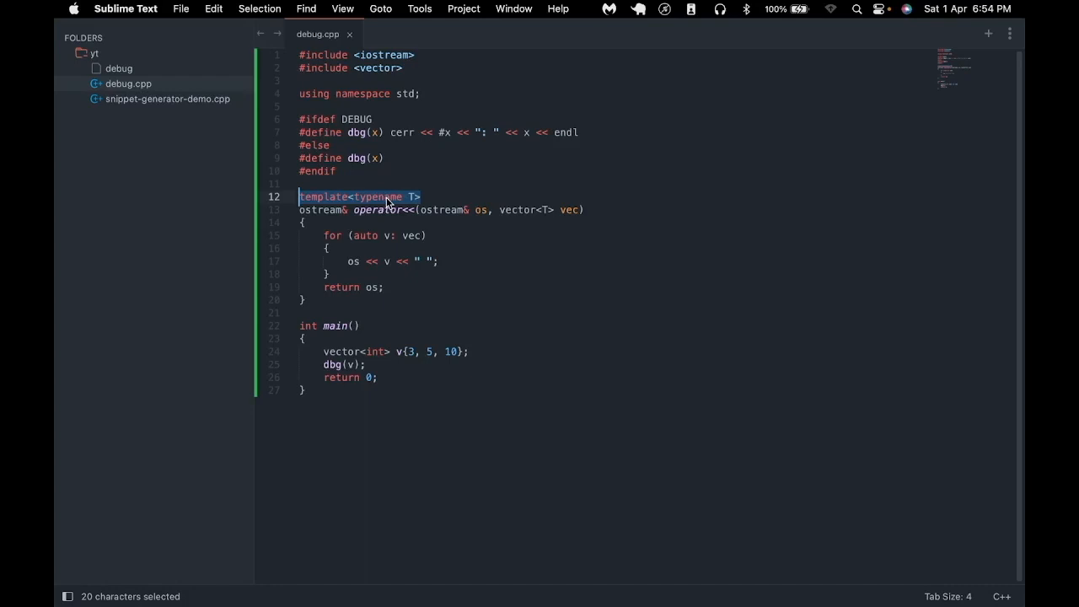
mouse_move(540, 209)
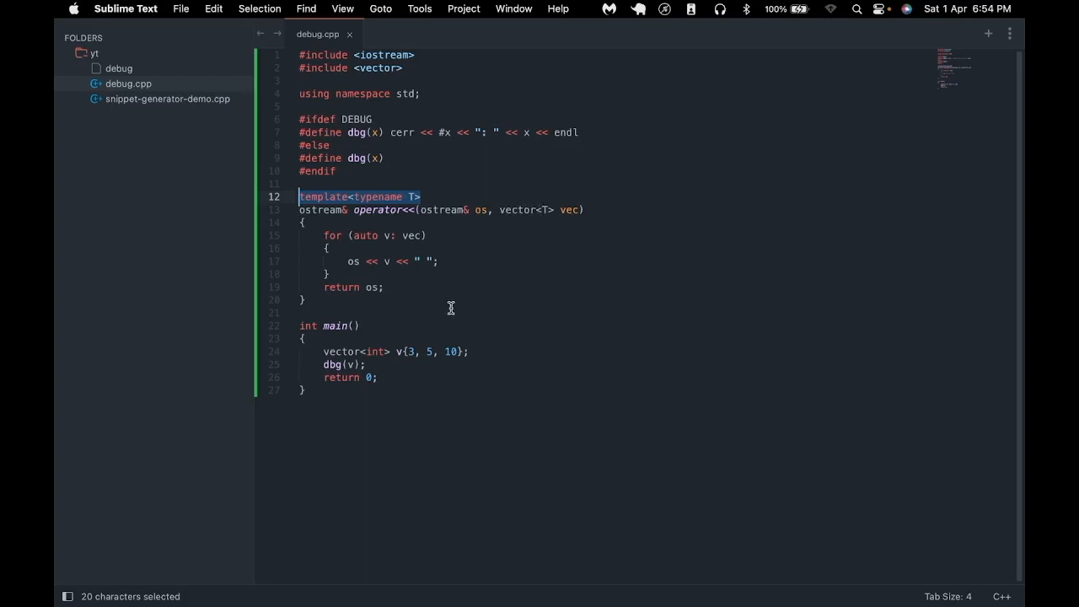
left_click(364, 365)
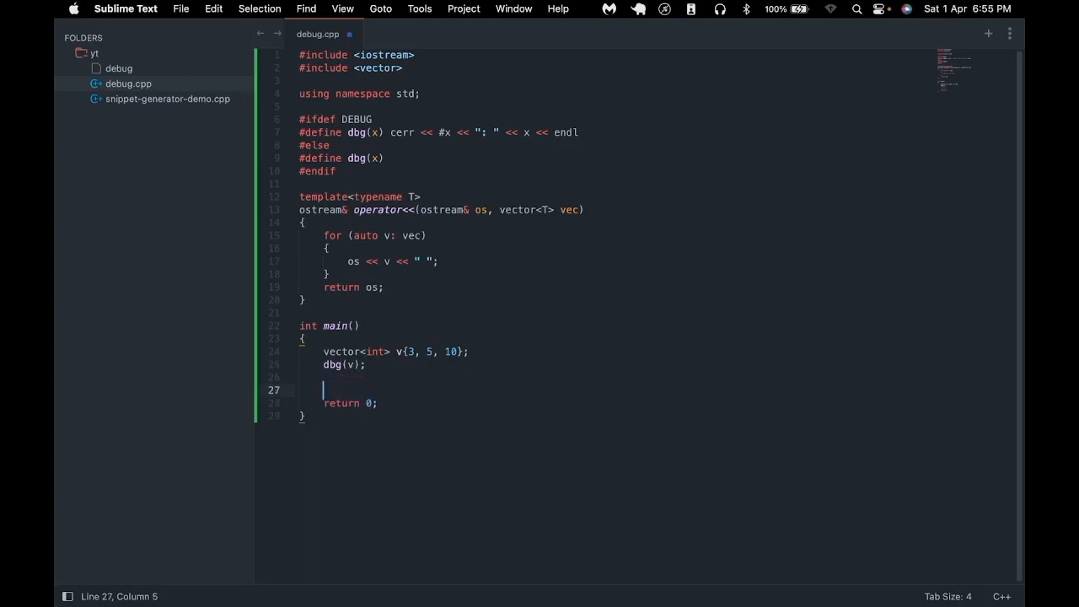
- Declare vector<string> v2{"dsf", "fsd"}; in main after dbg(v);
type("vector<i")
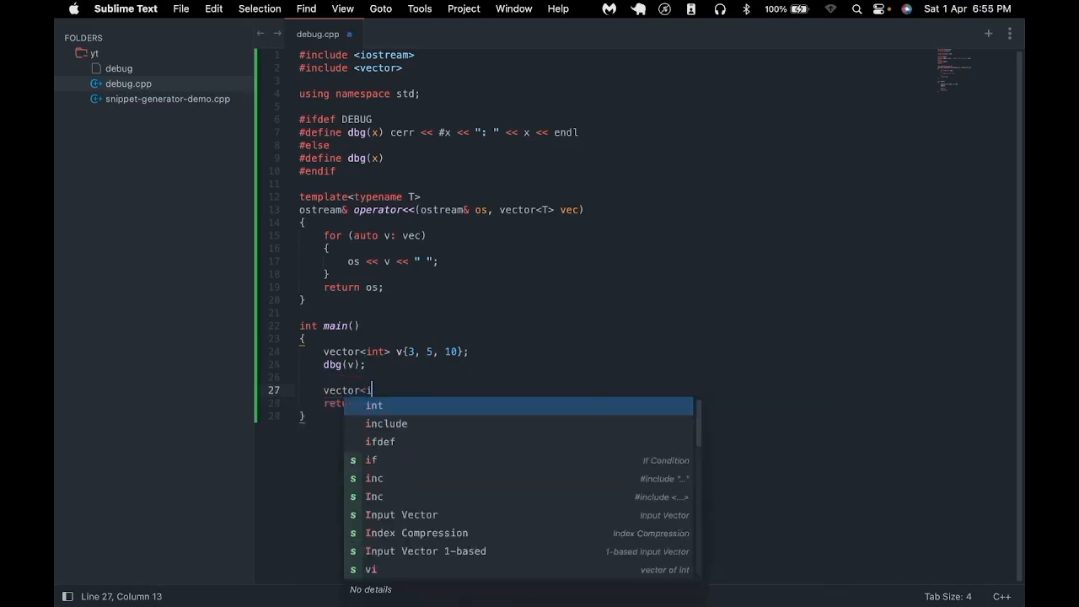
type("string> v2{\"")
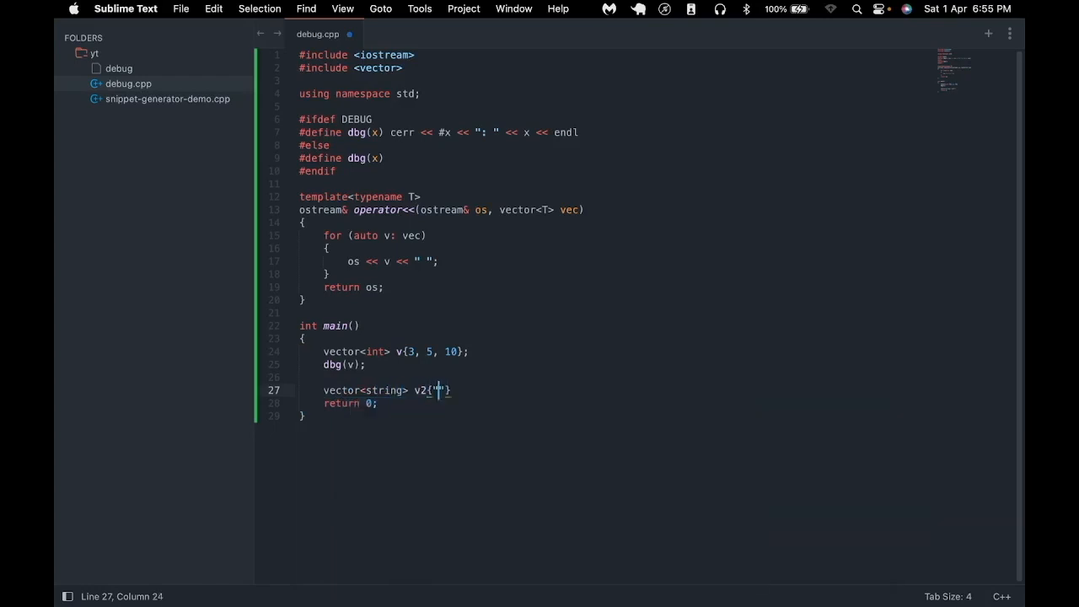
type("dsf")
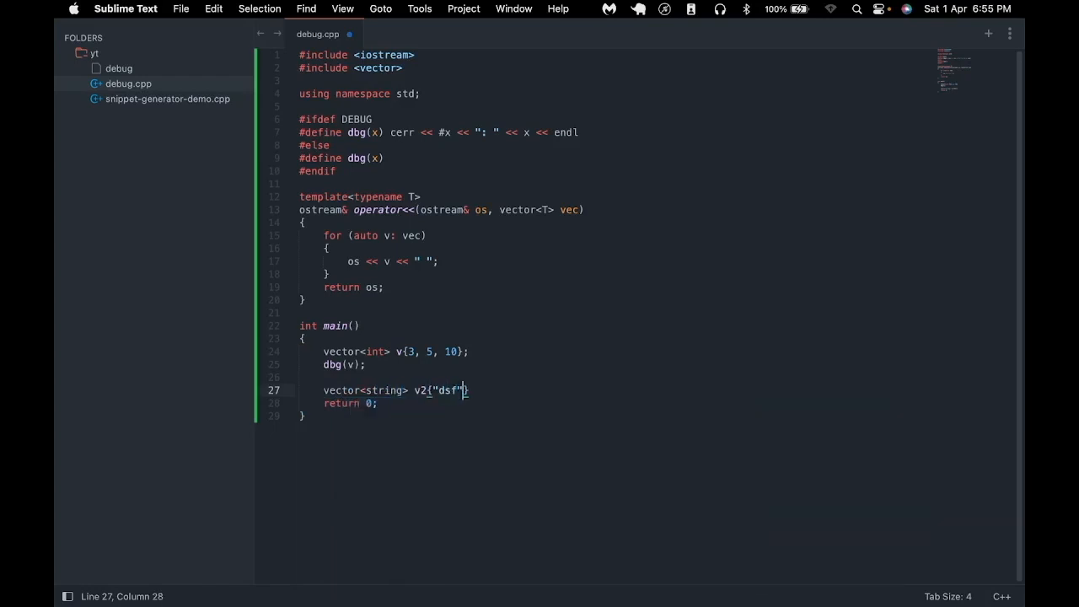
type(", \"fsd\"")
left_click(445, 403)
type("dbg(v2);")
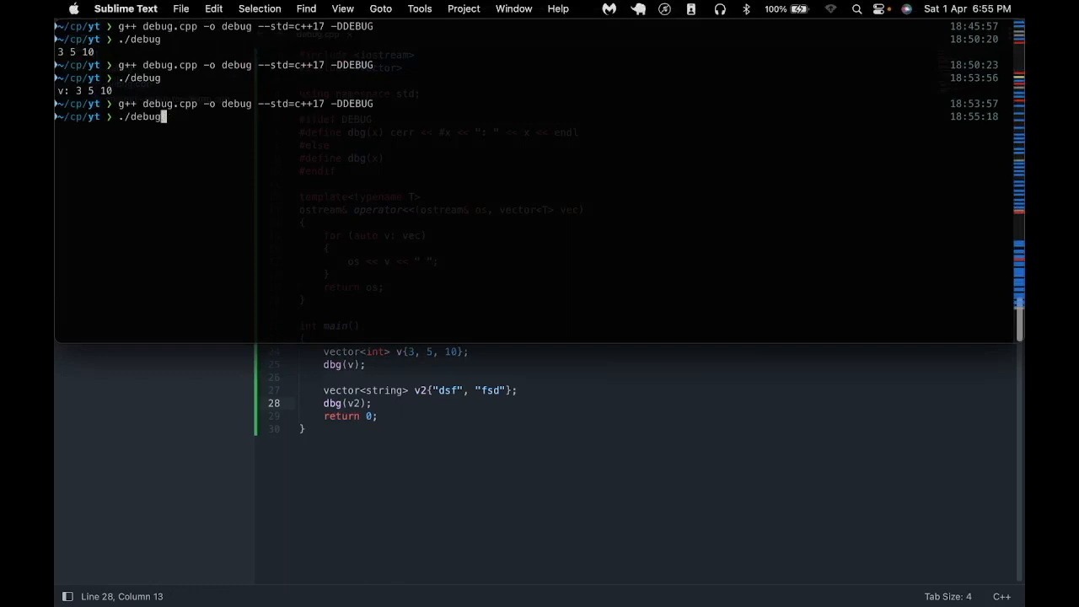
- Run the rebuilt ./debug binary compiled with -DDEBUG
key("Return")
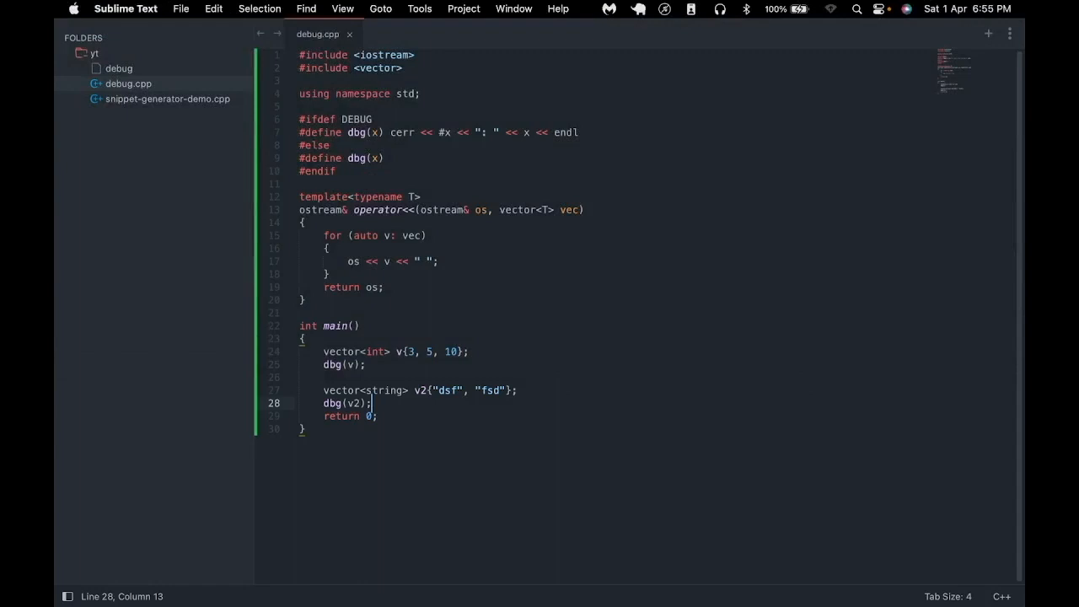
left_click(391, 131)
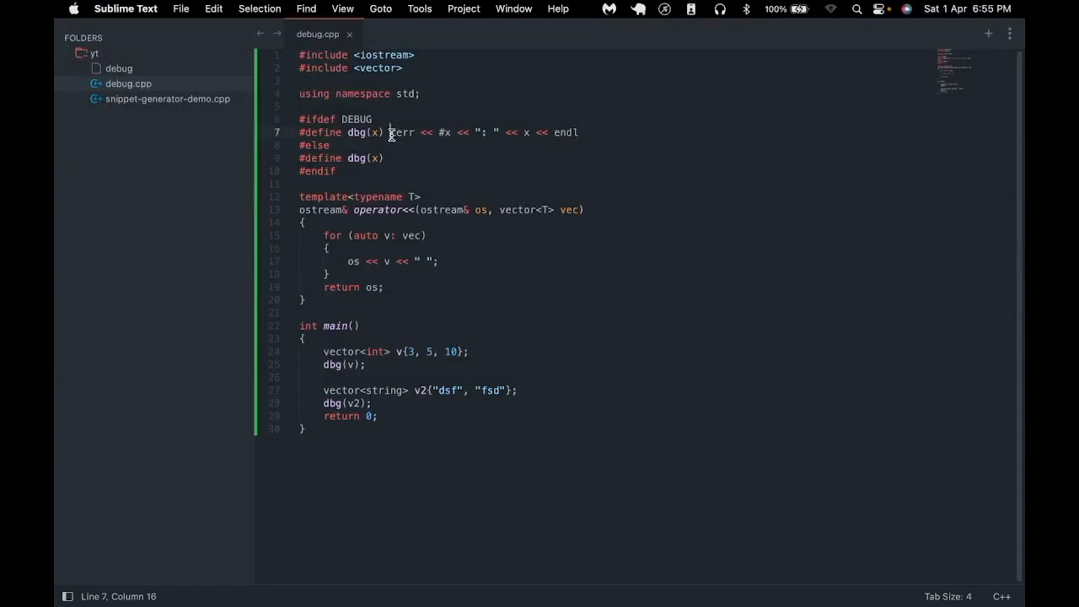
double_click(403, 131)
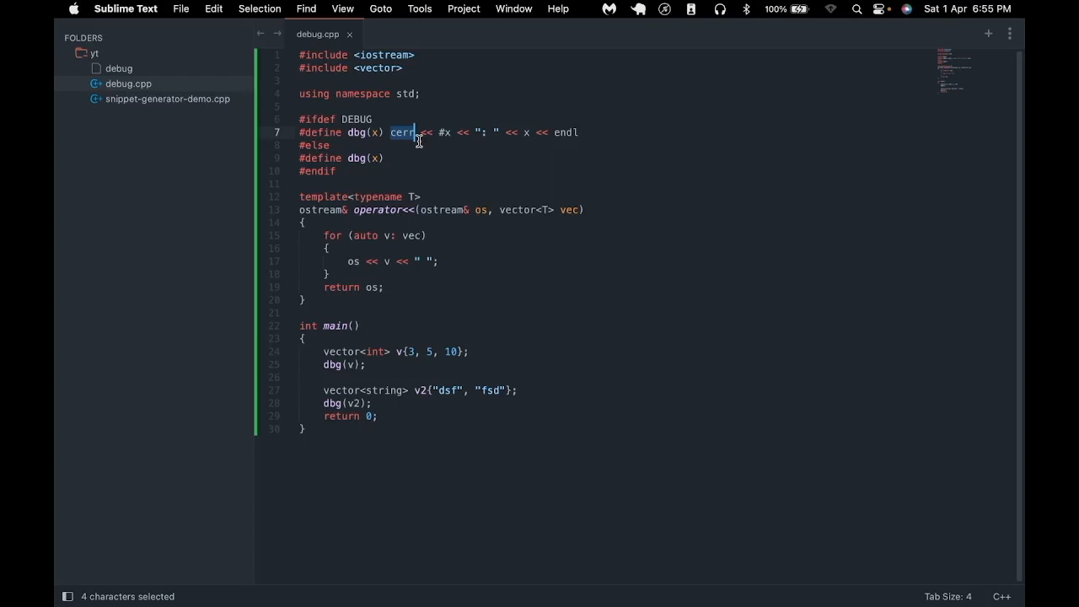
left_click(331, 145)
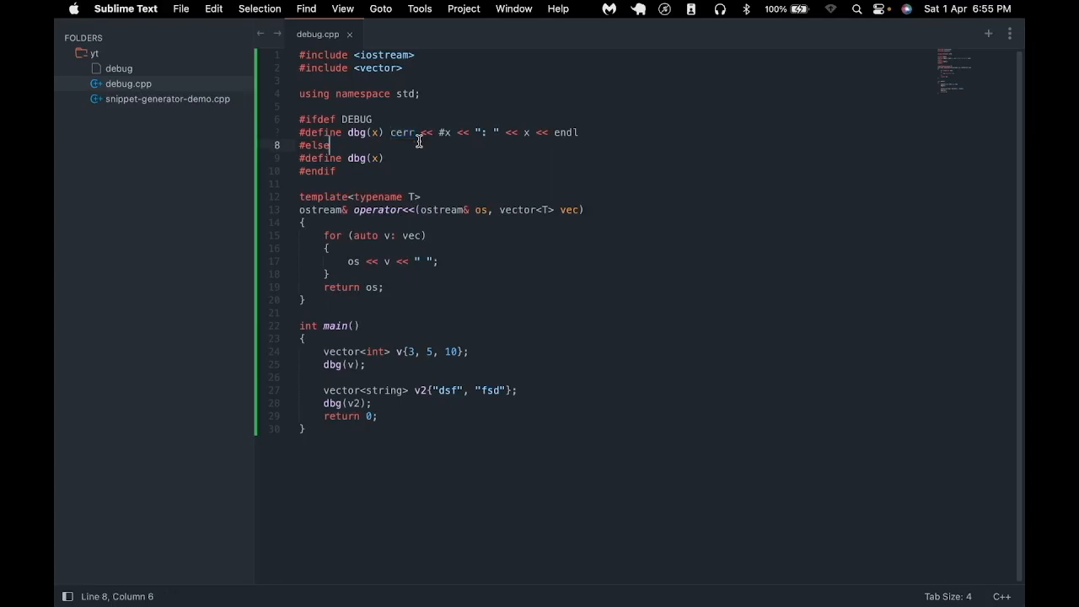